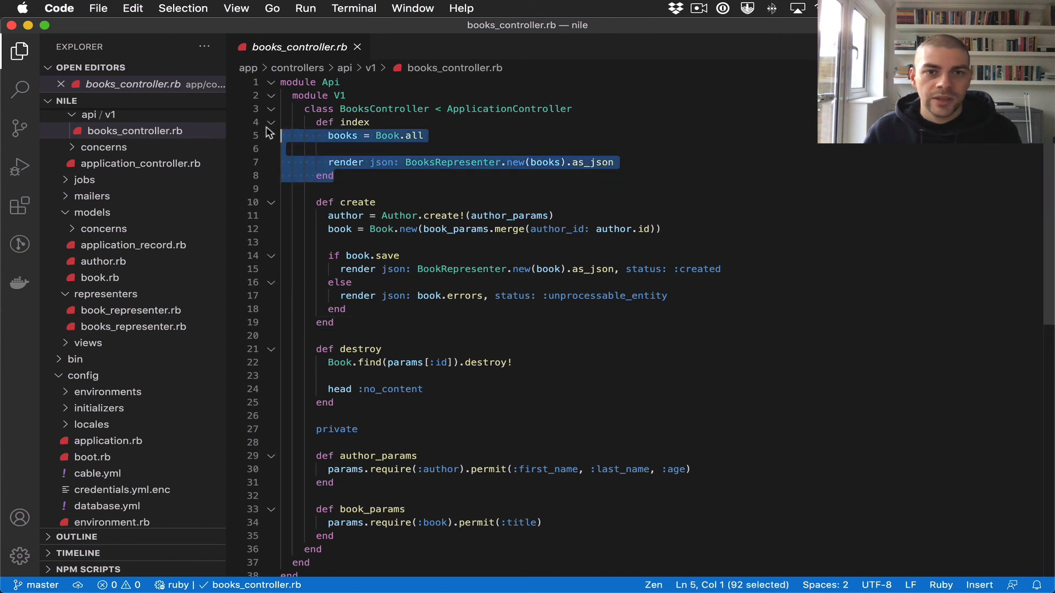
Place the cursor on the blank line after the 'returns all books' test in books_spec.rb
click(332, 176)
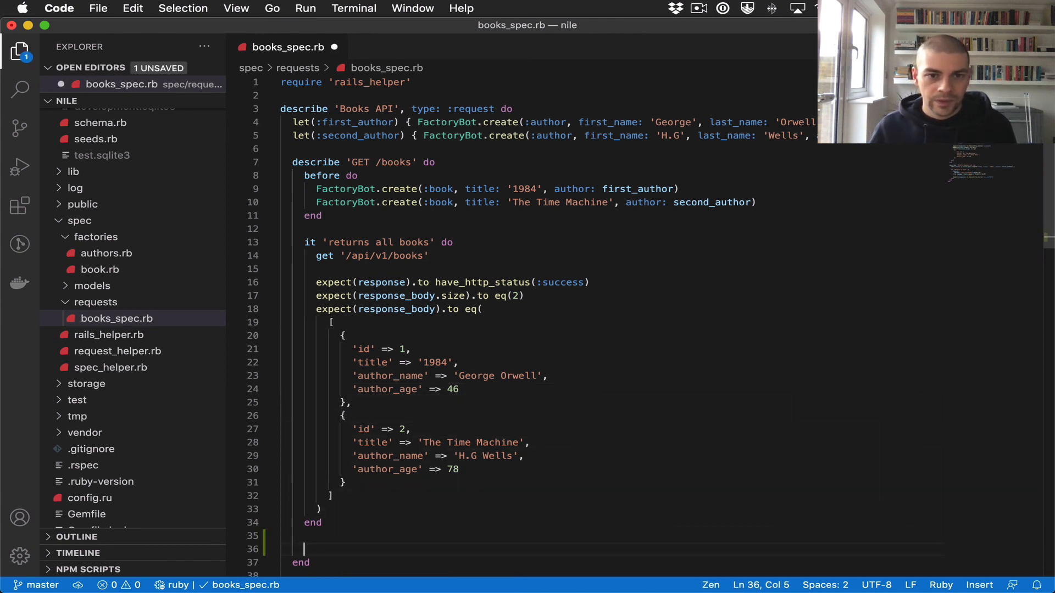
Write the 'returns a subset of books based on pagination' test getting '/api/v1/books' with params { limit: 1 }
text(it')
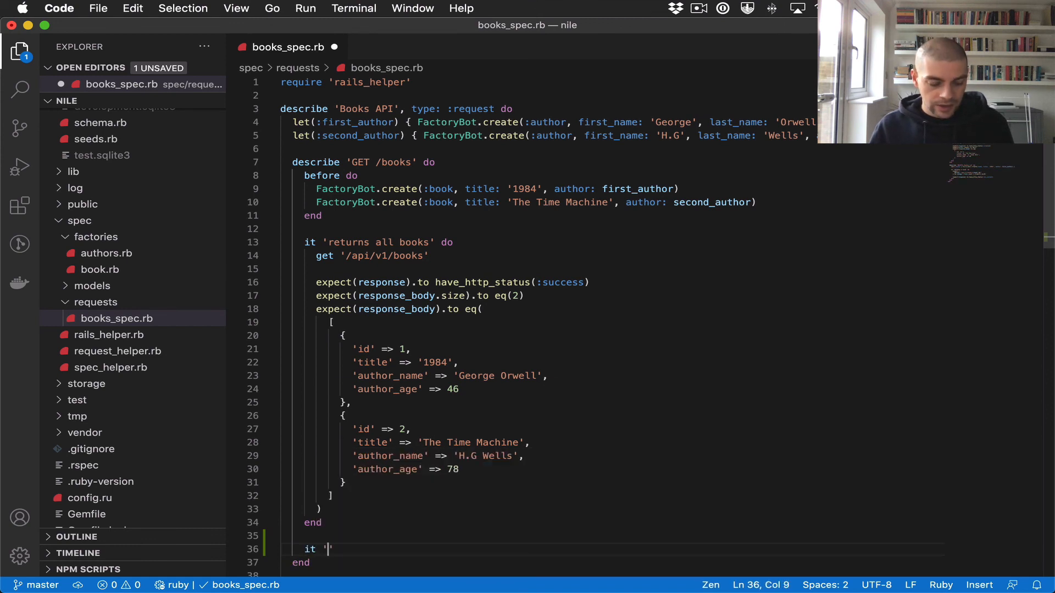
text(returns a subset of books based on pa)
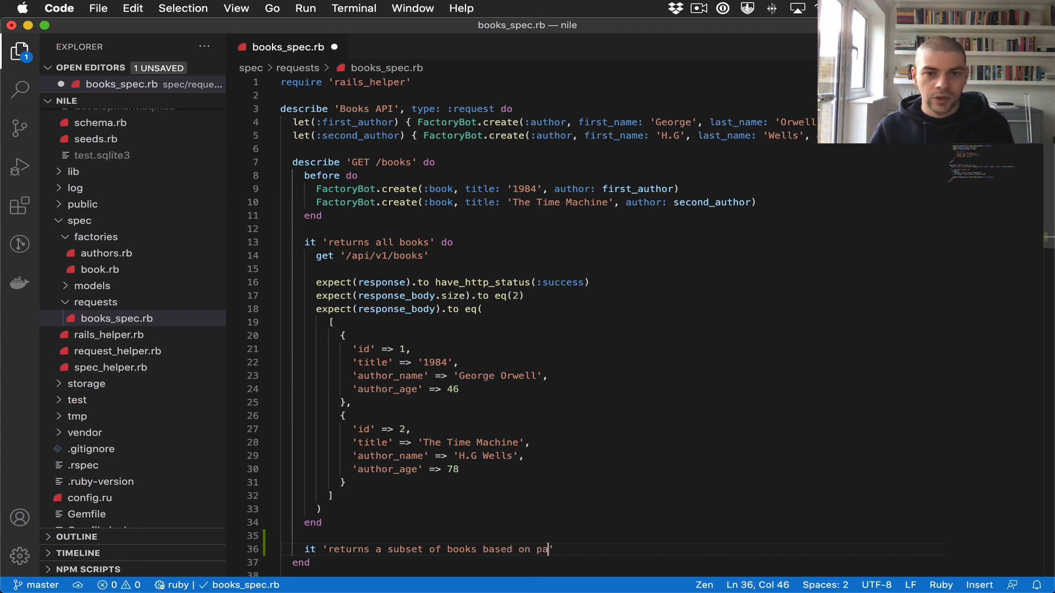
text(gination' do)
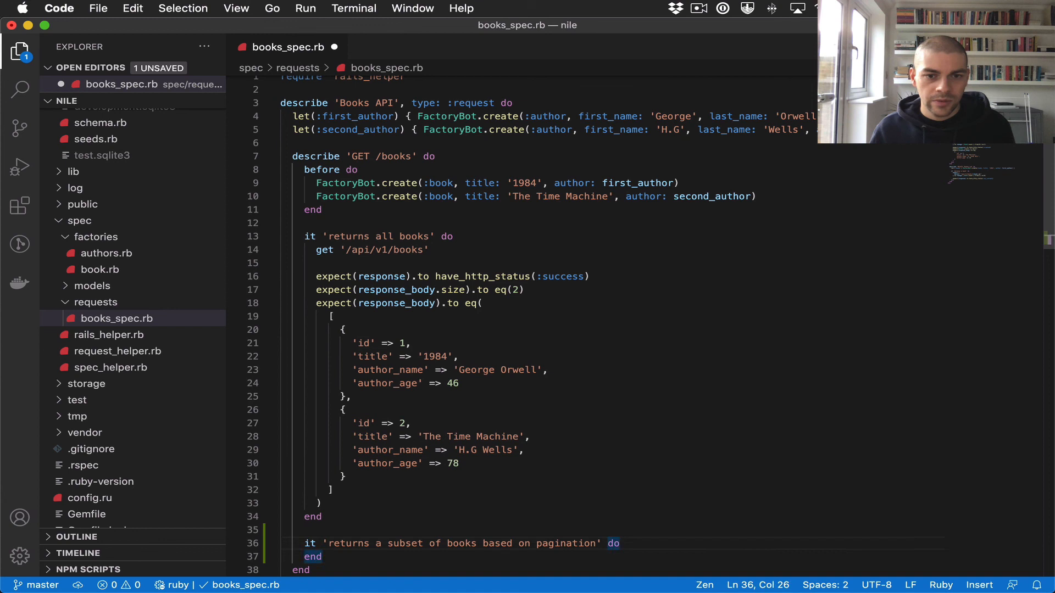
text(get '/api/v1/books',)
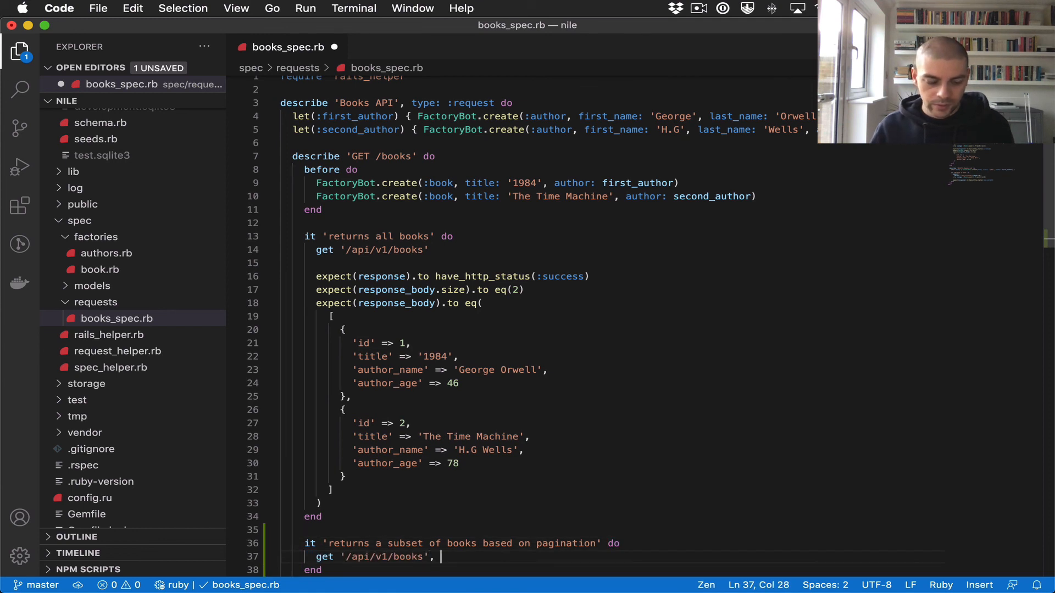
text(params:)
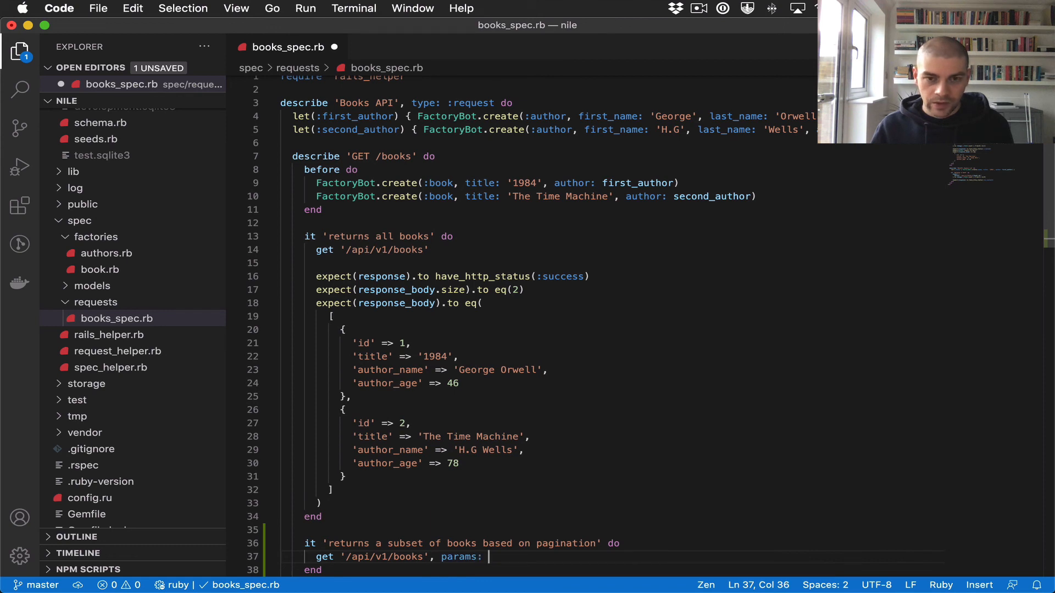
text({ limit})
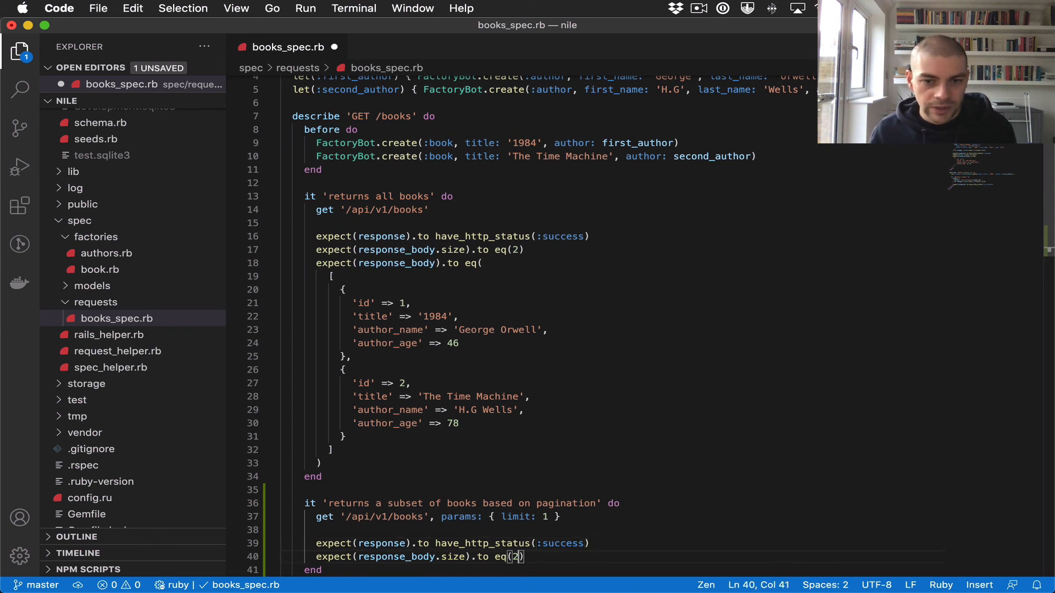
text(1)
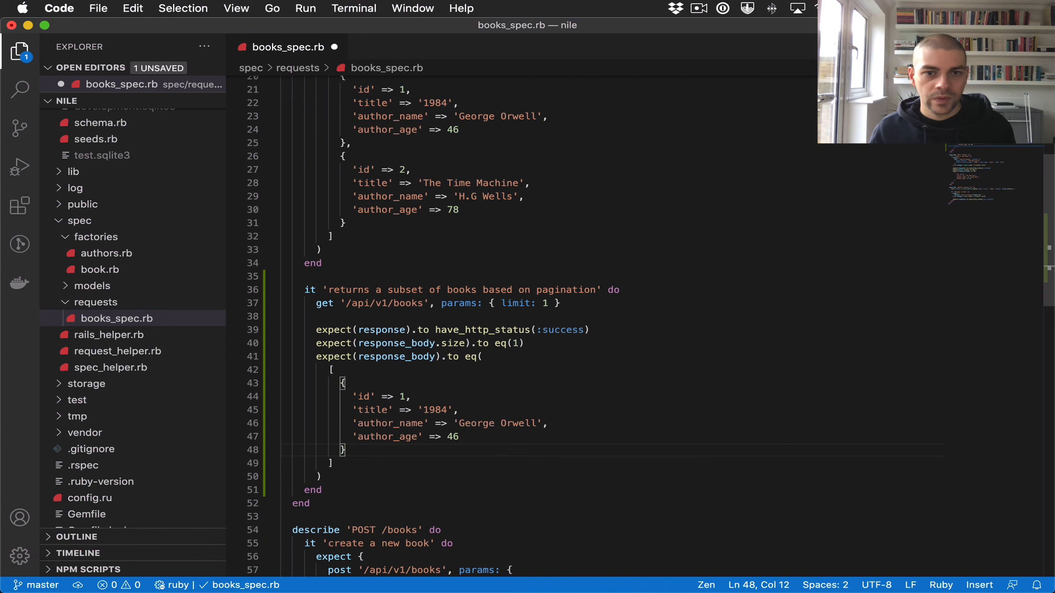
Save the spec, run rspec for books_spec.rb:46 (fails with 2 books), then switch to books_controller.rb
key(cmd+s)
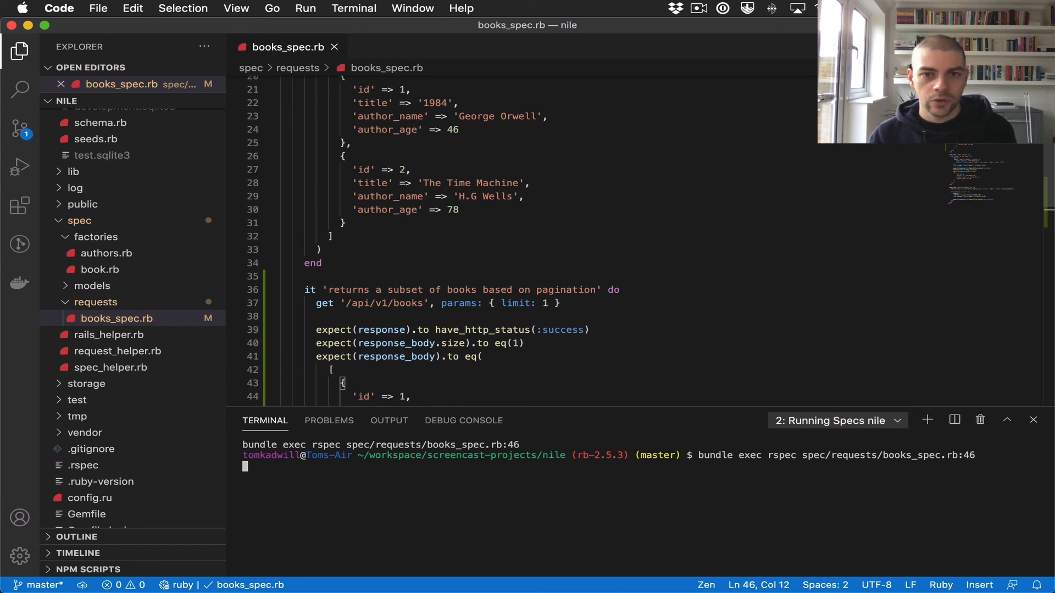
key(Return)
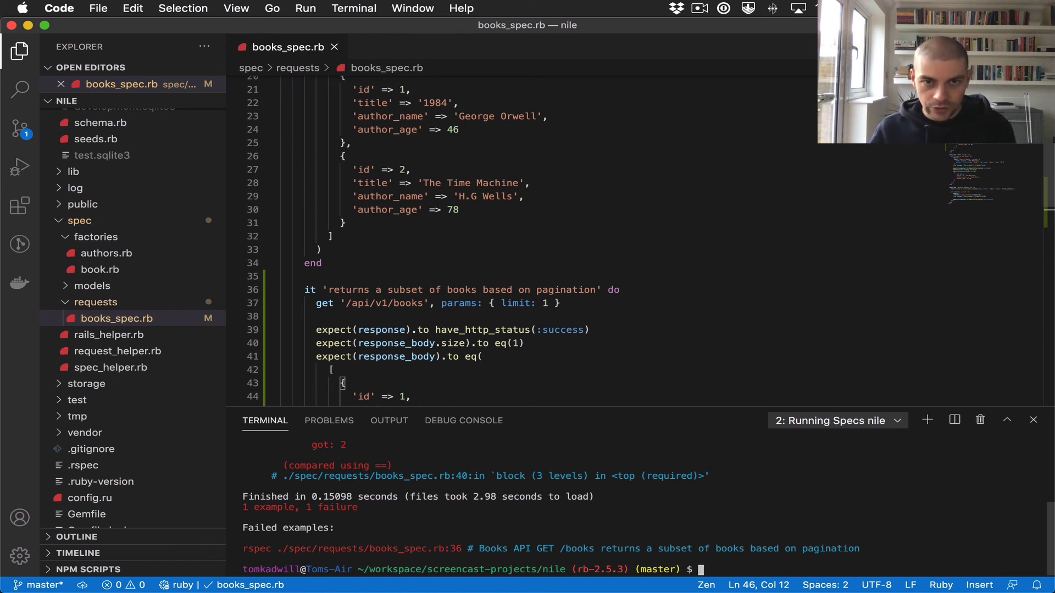
key(cmd+p)
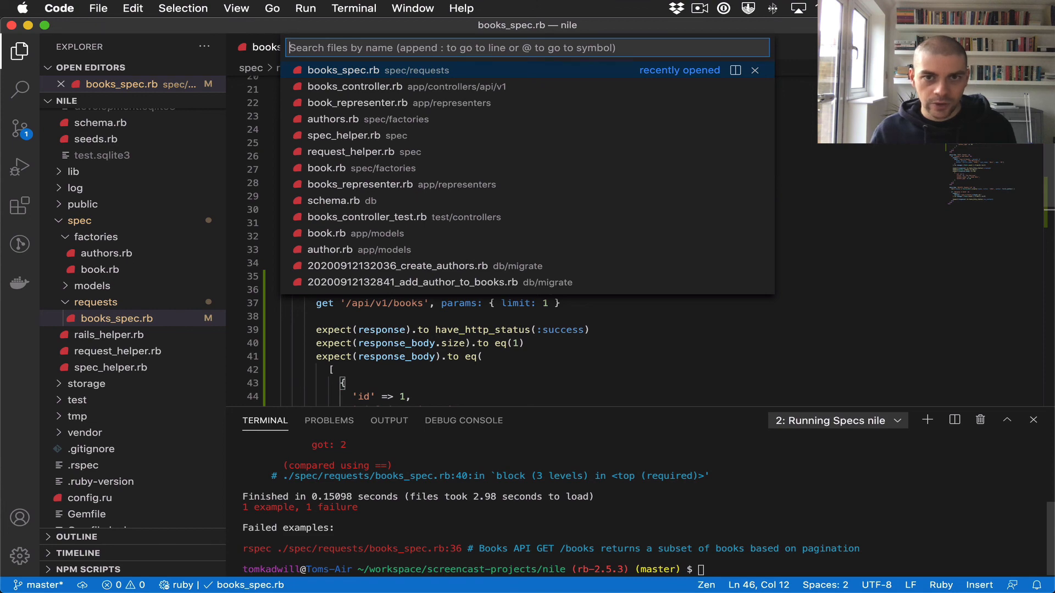
click(355, 85)
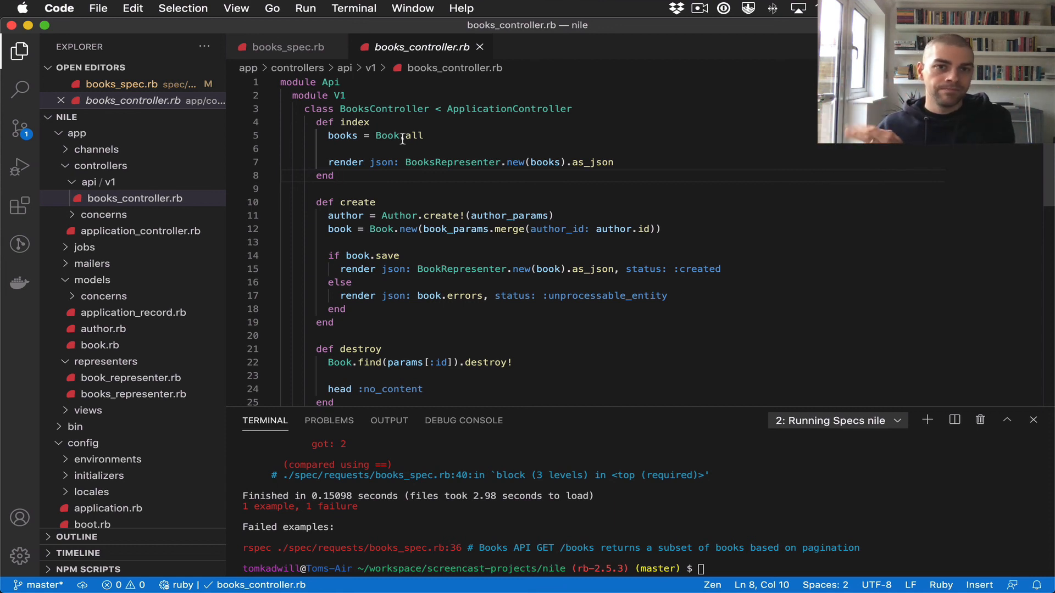
Replace Book.all with Book.limit(params[:limit]).offset(params[:offset]) in the index action
click(403, 135)
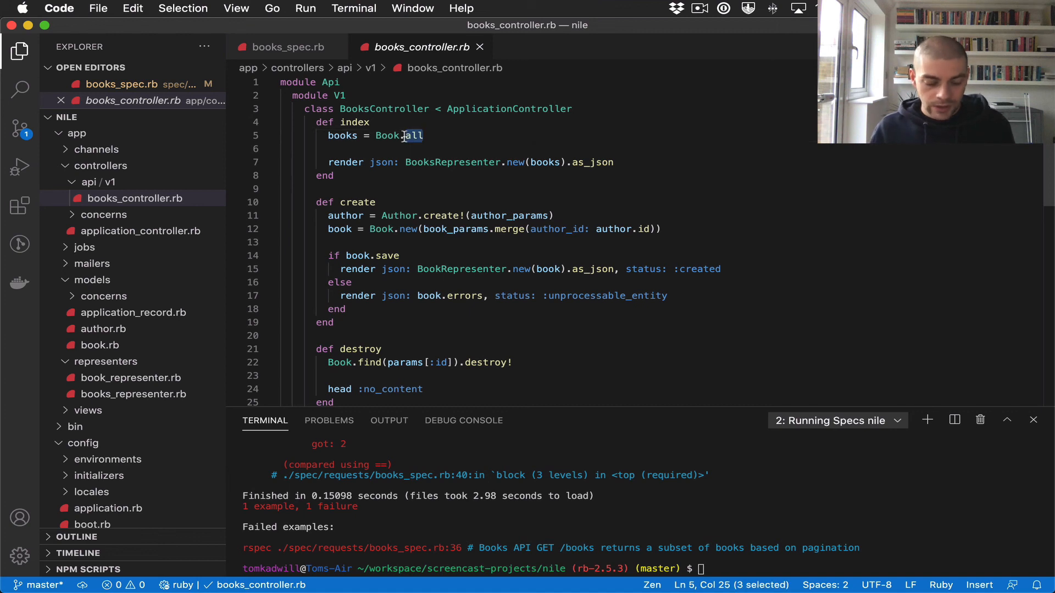
text(limit)
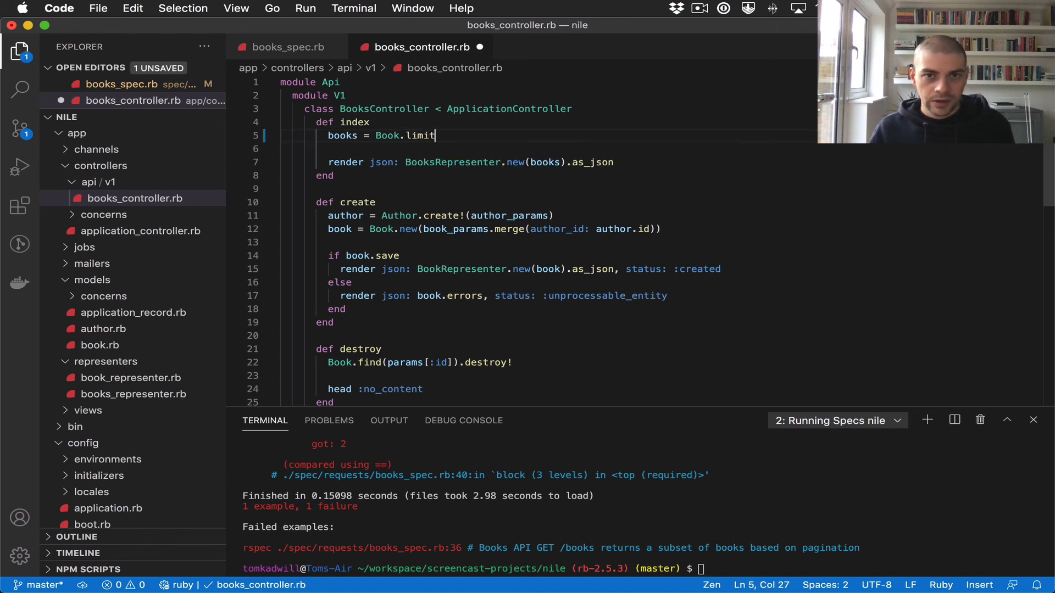
text((params)
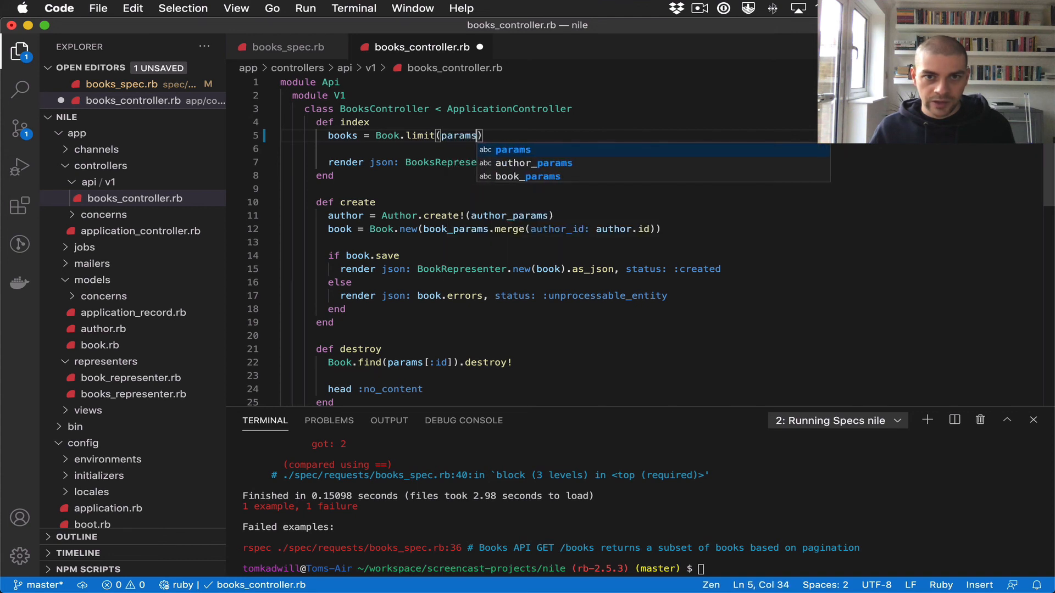
text([:limit)
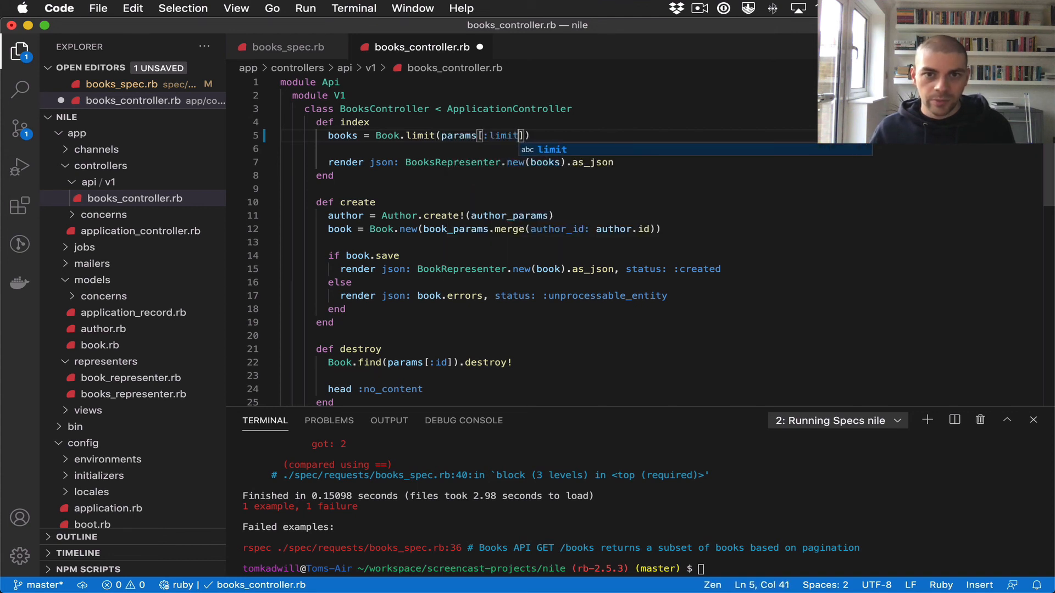
text().offset()
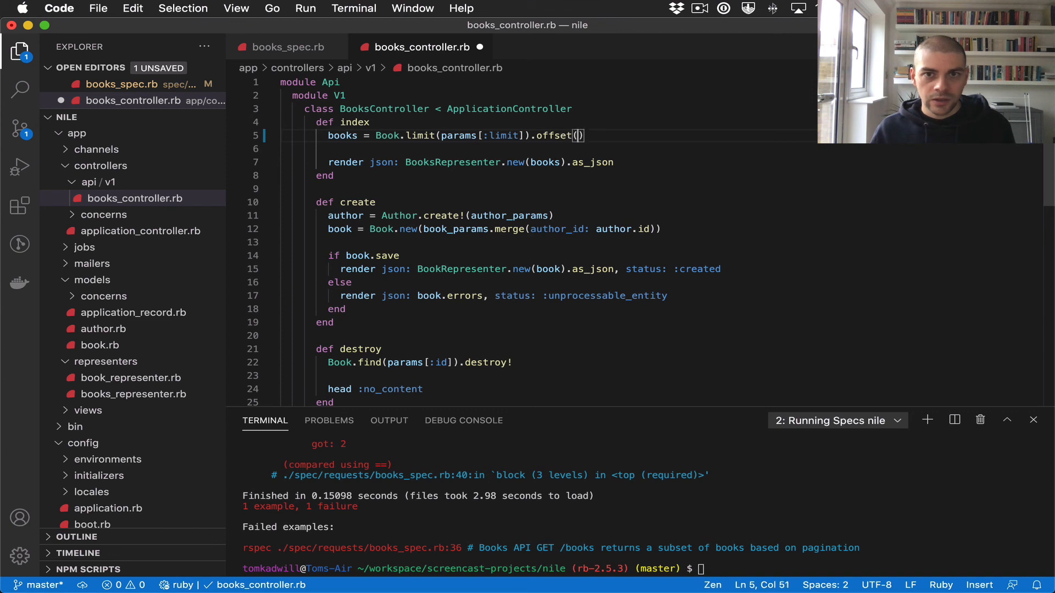
text(params)
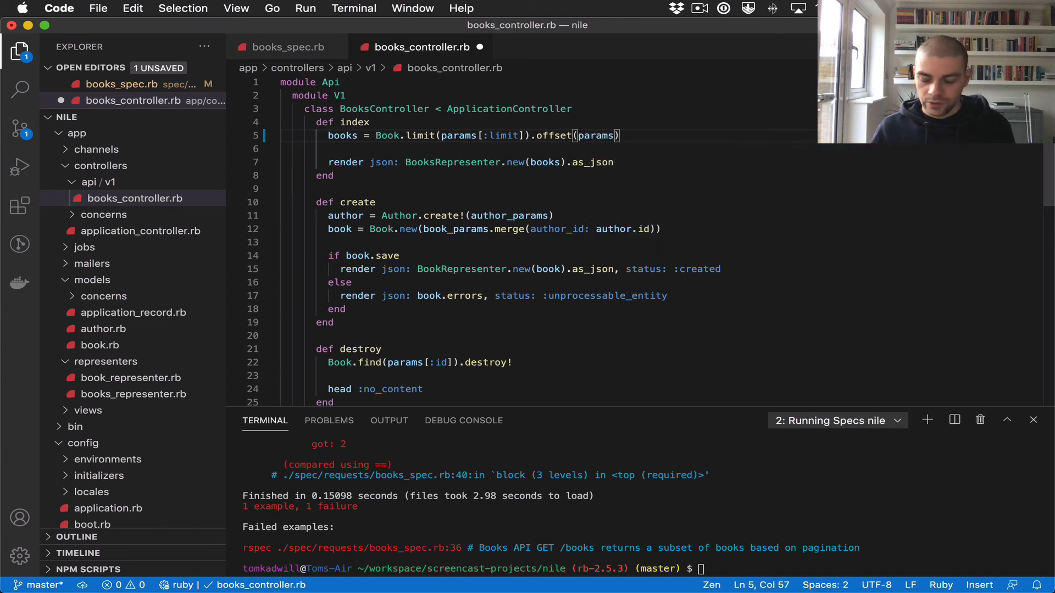
text(:off)
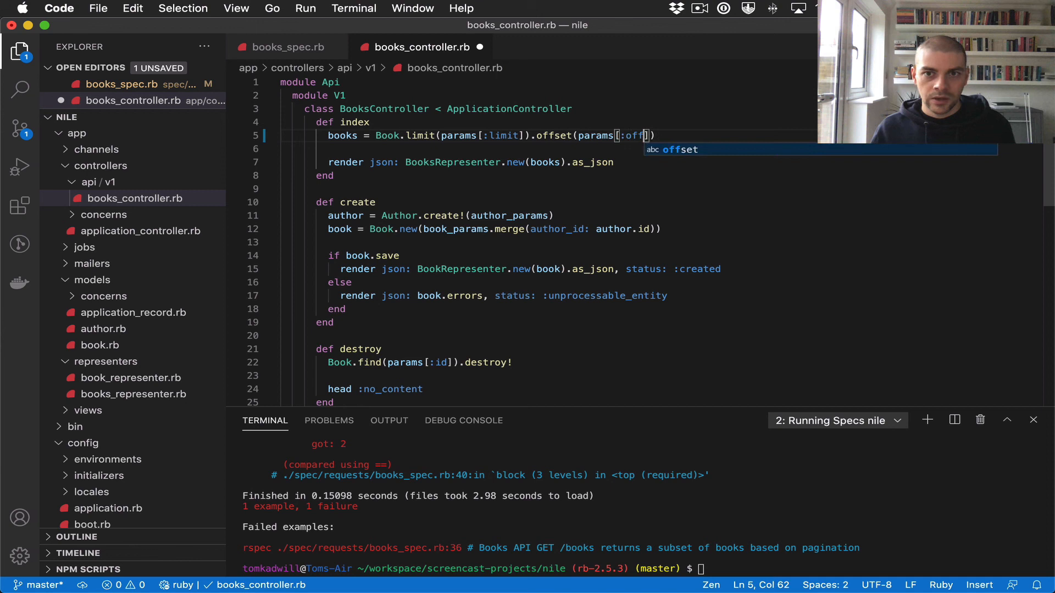
text(set)
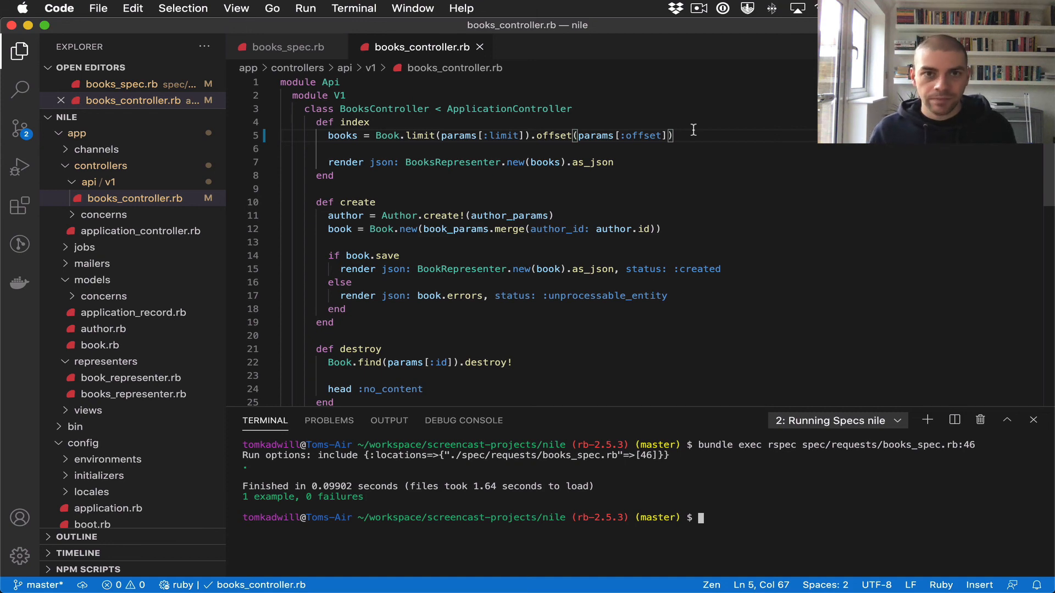
Add a second test getting '/api/v1/books' with params { limit: 1, offset: 1 }
click(282, 47)
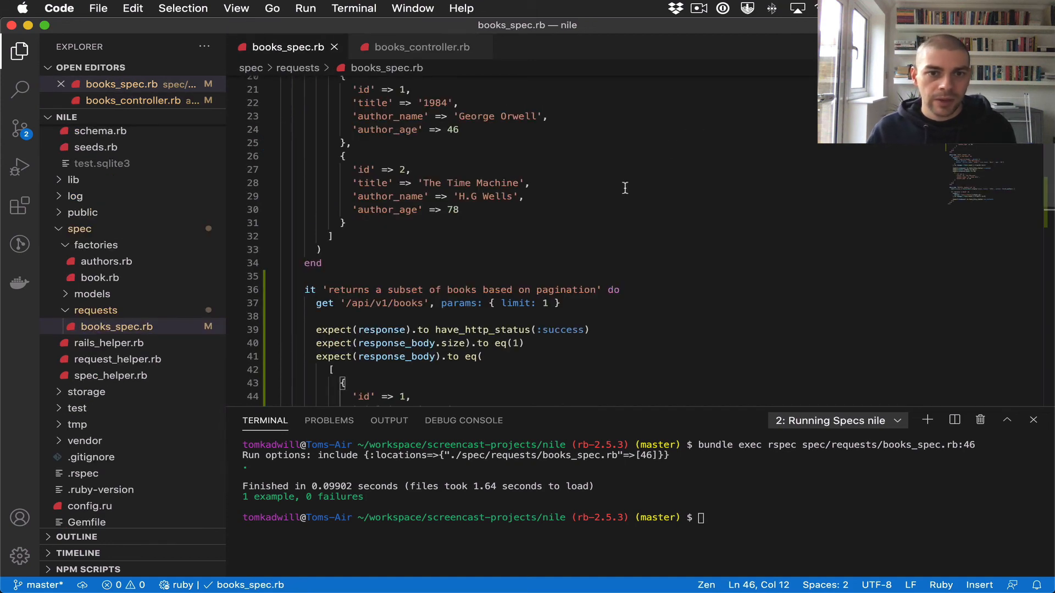
scroll(down, 3)
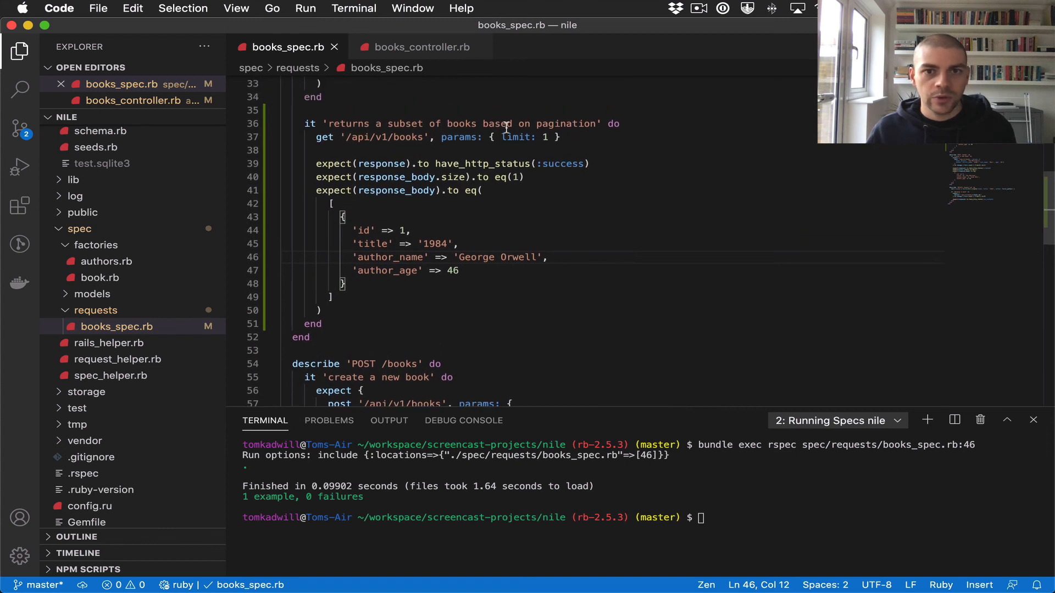
click(339, 323)
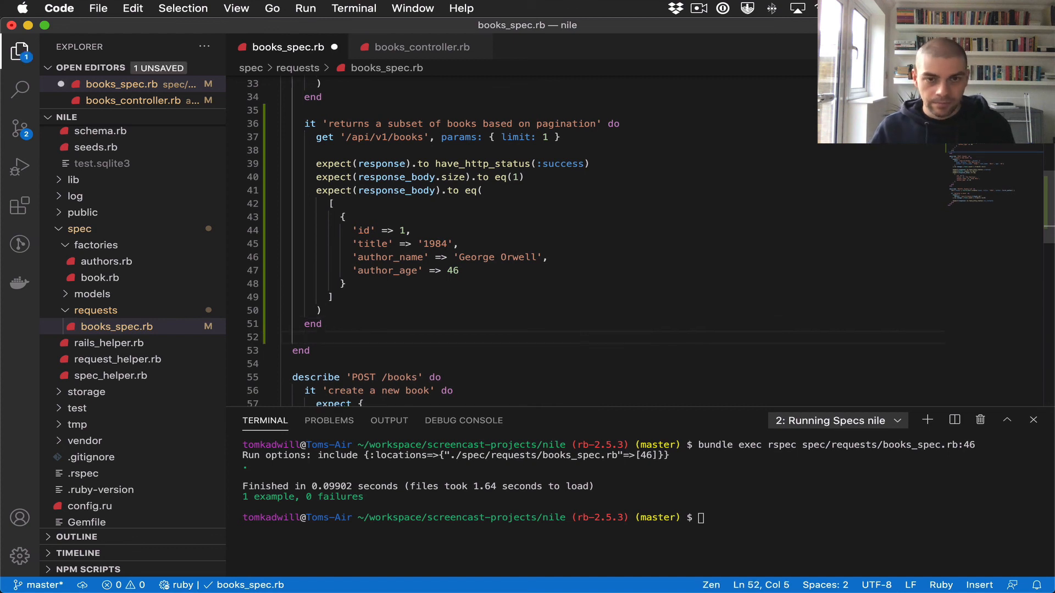
text(it ')
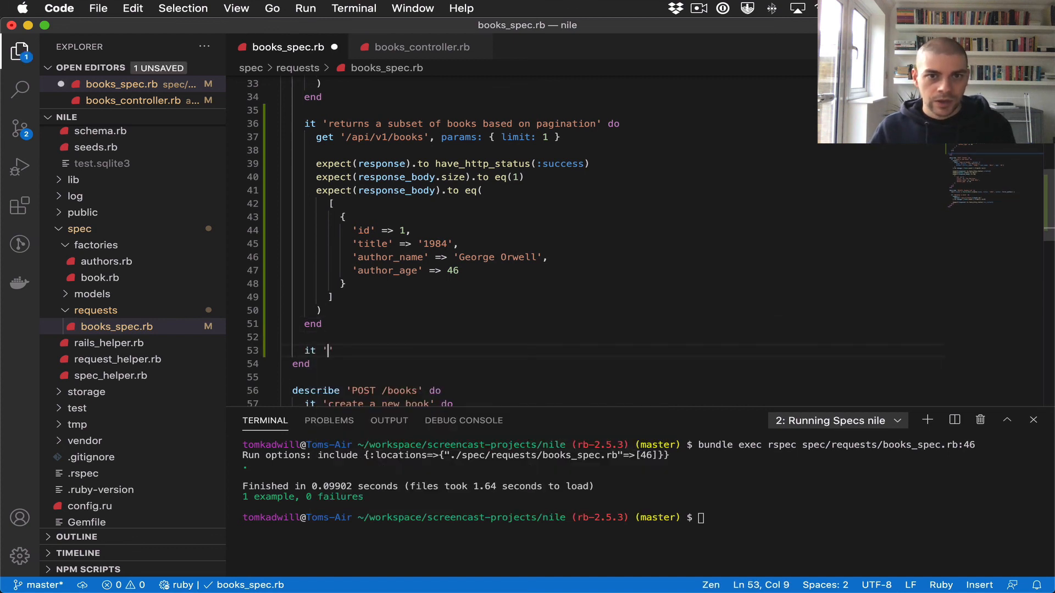
text(returns a subm)
click(462, 123)
text(limi)
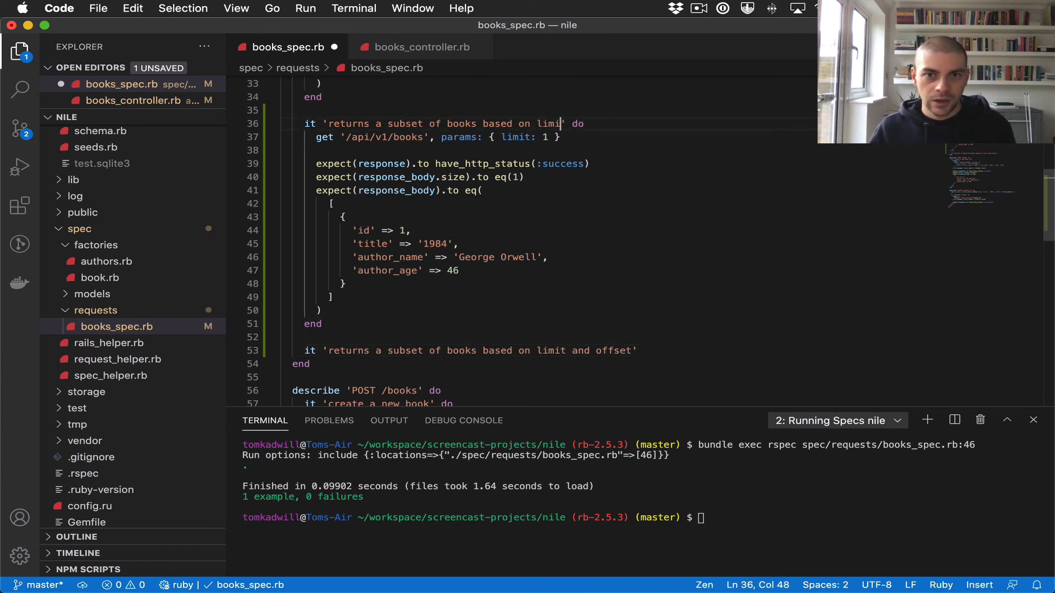
text(t)
click(589, 351)
text( do)
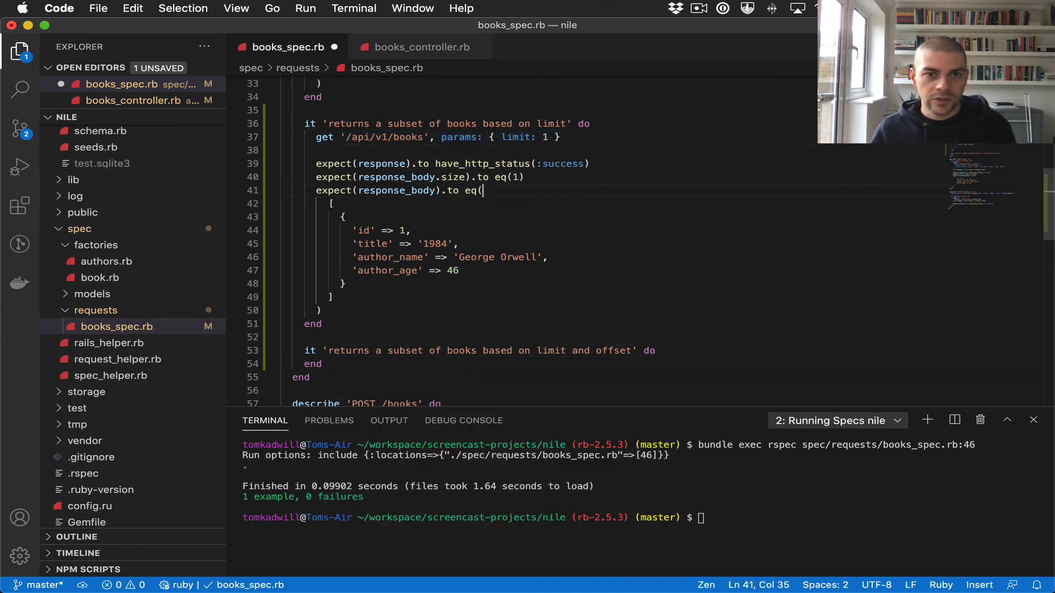
text(get '/api/v1/books', params: { limit: 1 })
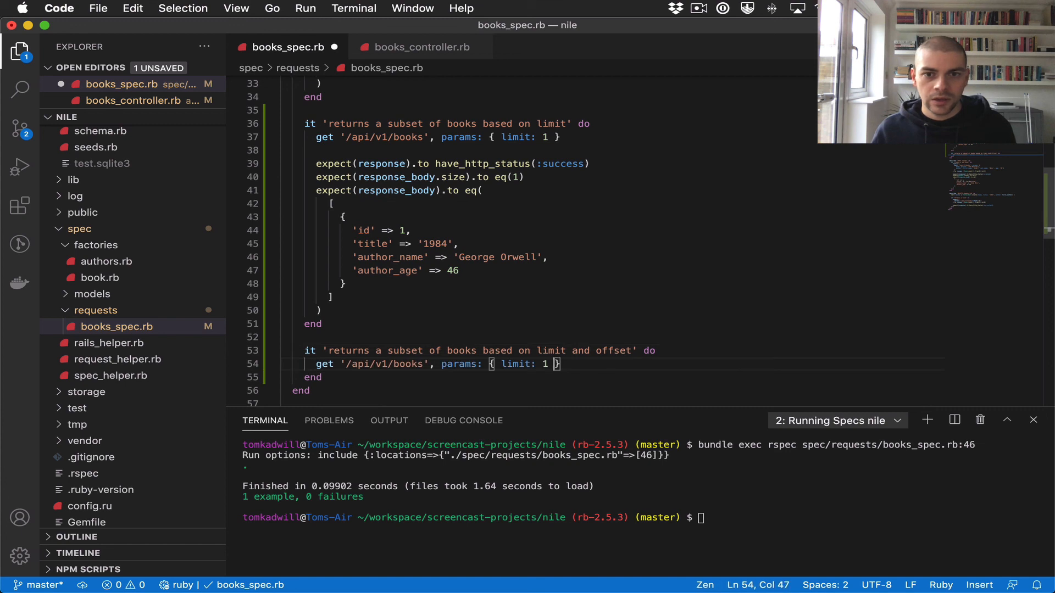
text(off)
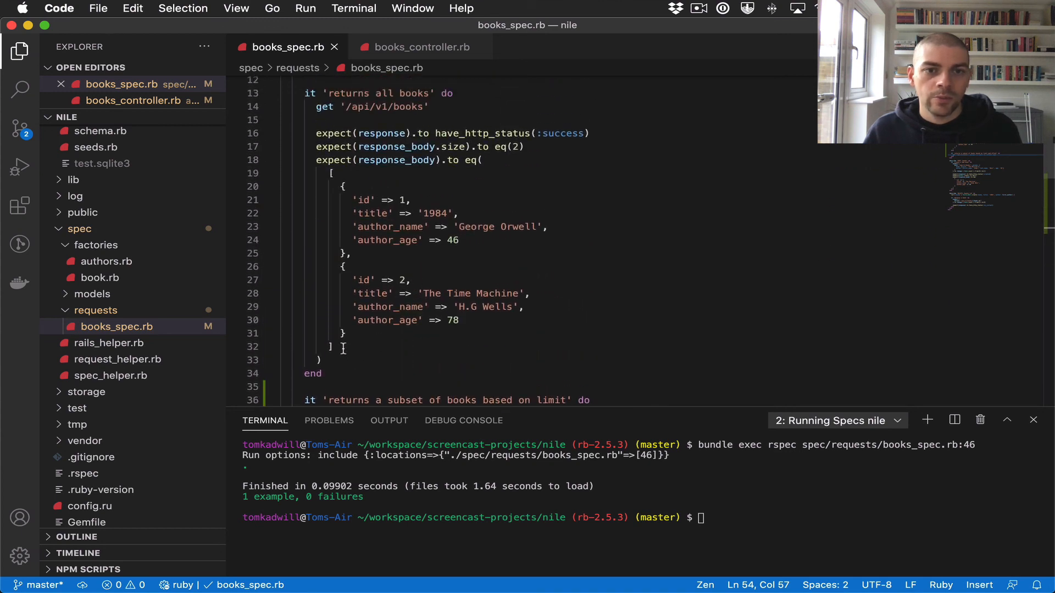
Copy The Time Machine book hash into the limit-and-offset test's expectation
drag(343, 187, 329, 346)
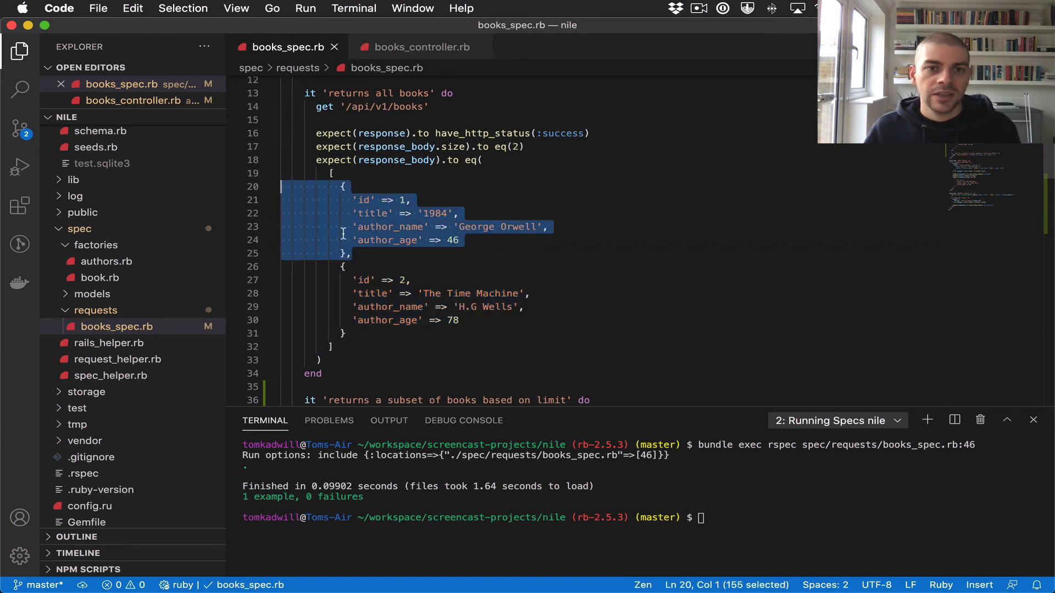
mouse_move(365, 261)
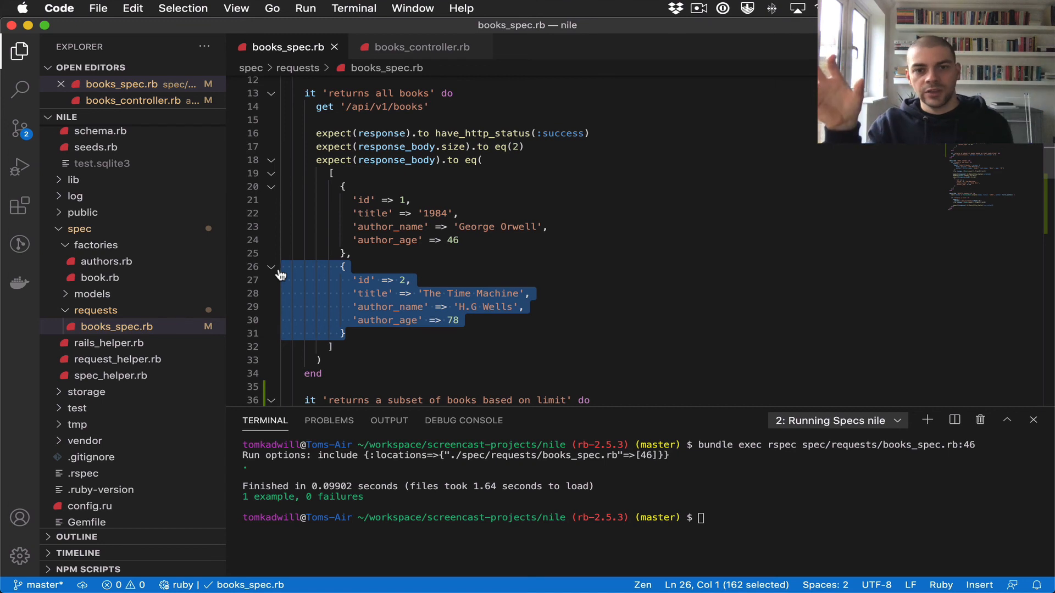
scroll(down, 3)
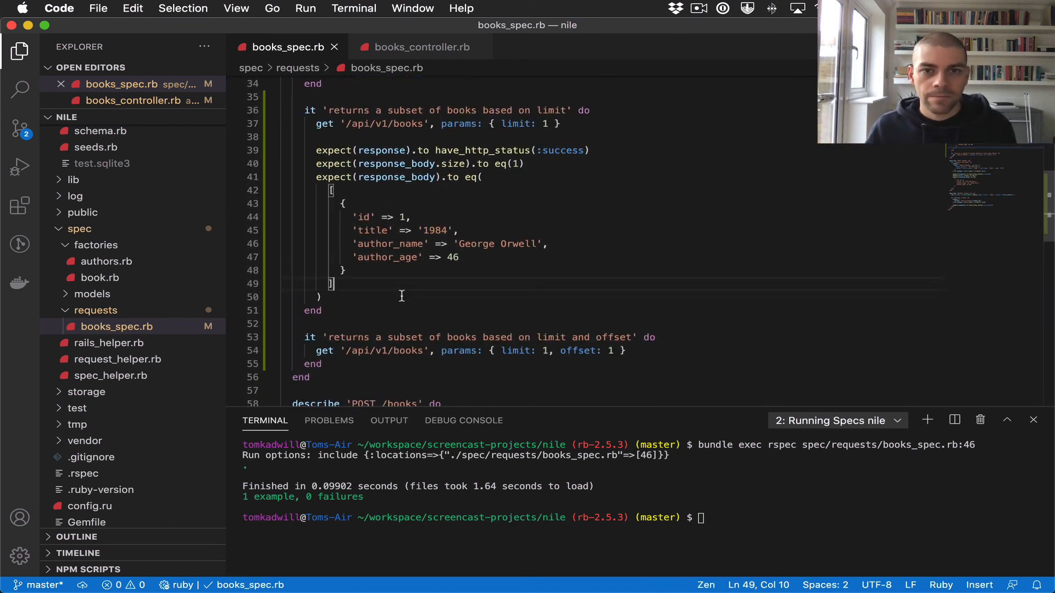
scroll(down, 3)
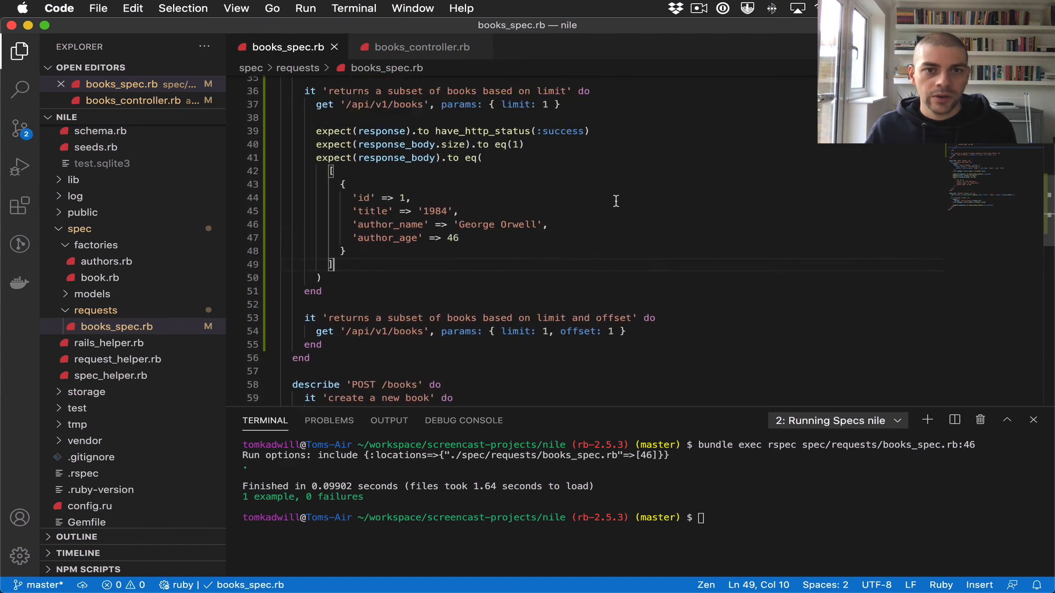
drag(316, 131, 319, 278)
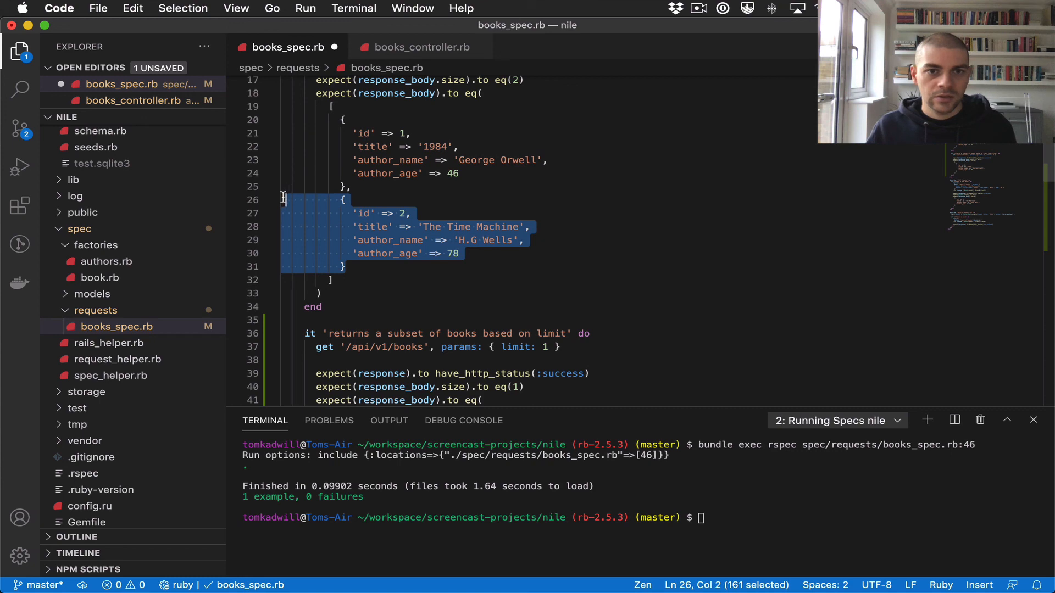
scroll(down, 3)
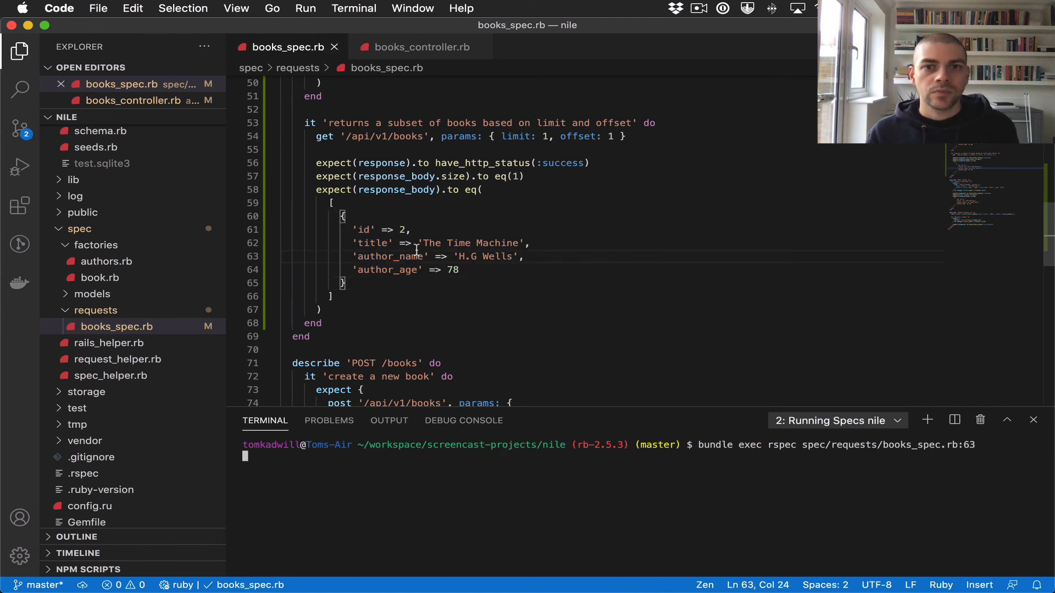
Run rspec for books_spec.rb:63 and see 1 example, 0 failures
key(enter)
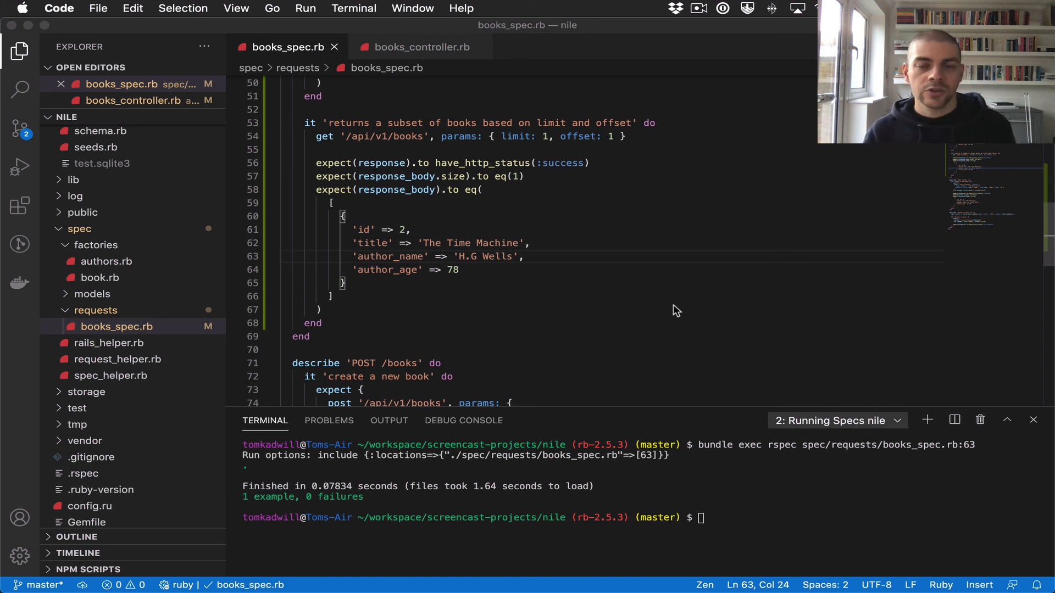
mouse_move(696, 238)
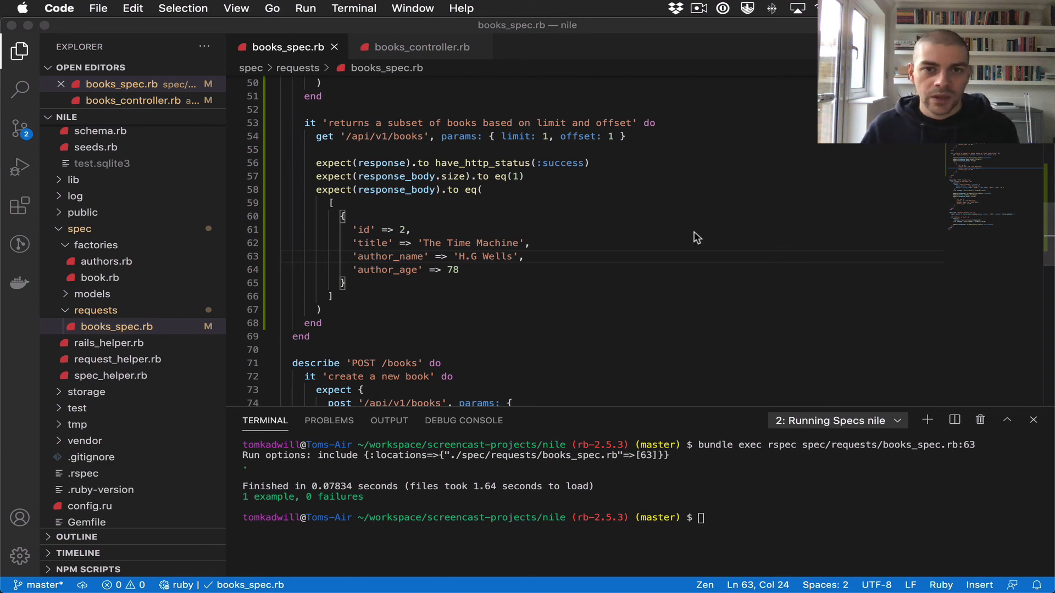
Start a new it 'has a max limit of 100' do block below the offset example
drag(441, 137, 611, 136)
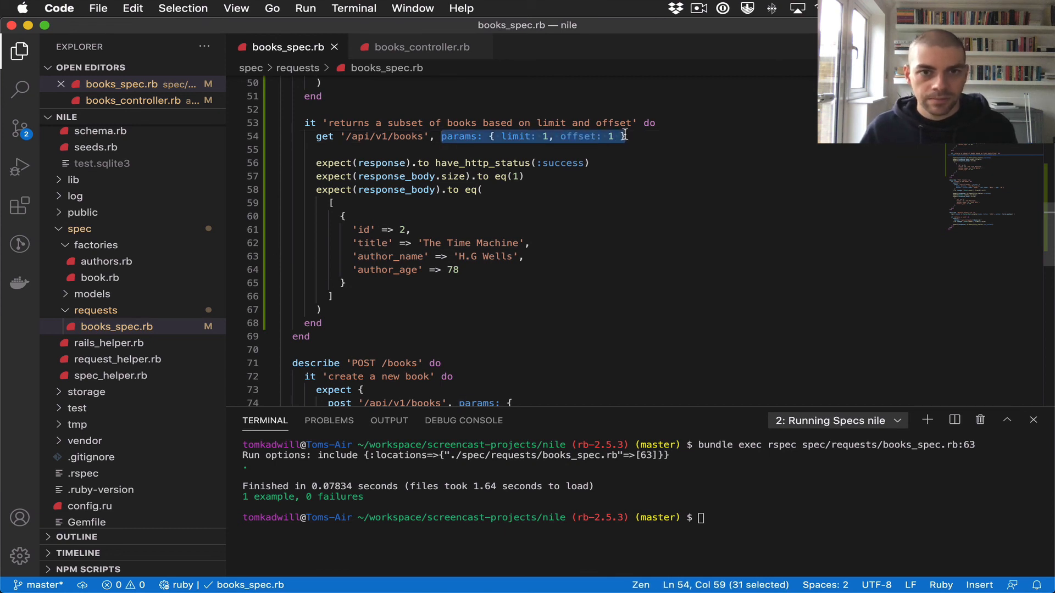
click(567, 216)
text(it ')
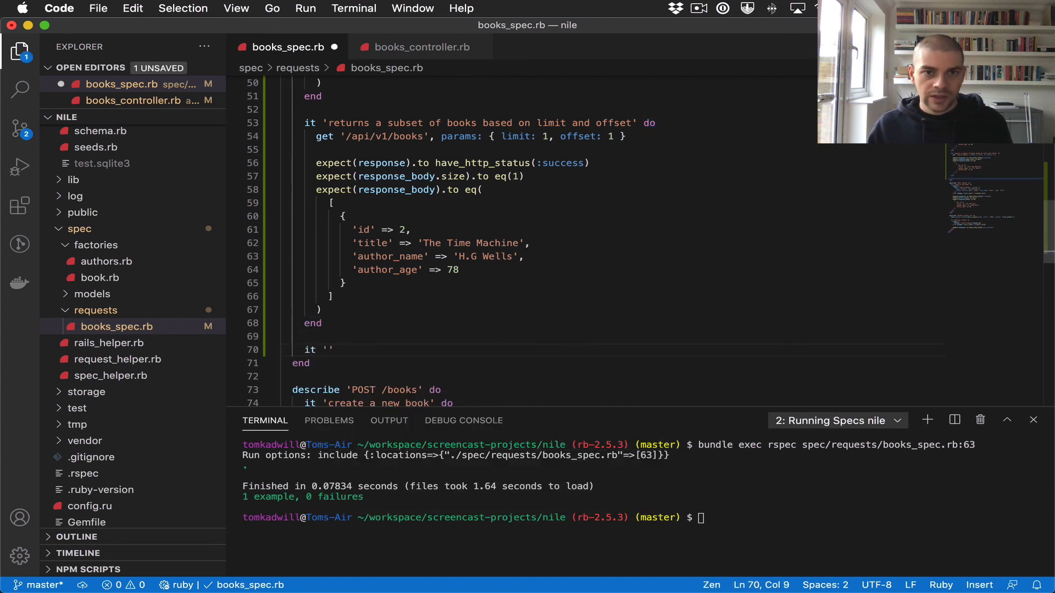
text(has a)
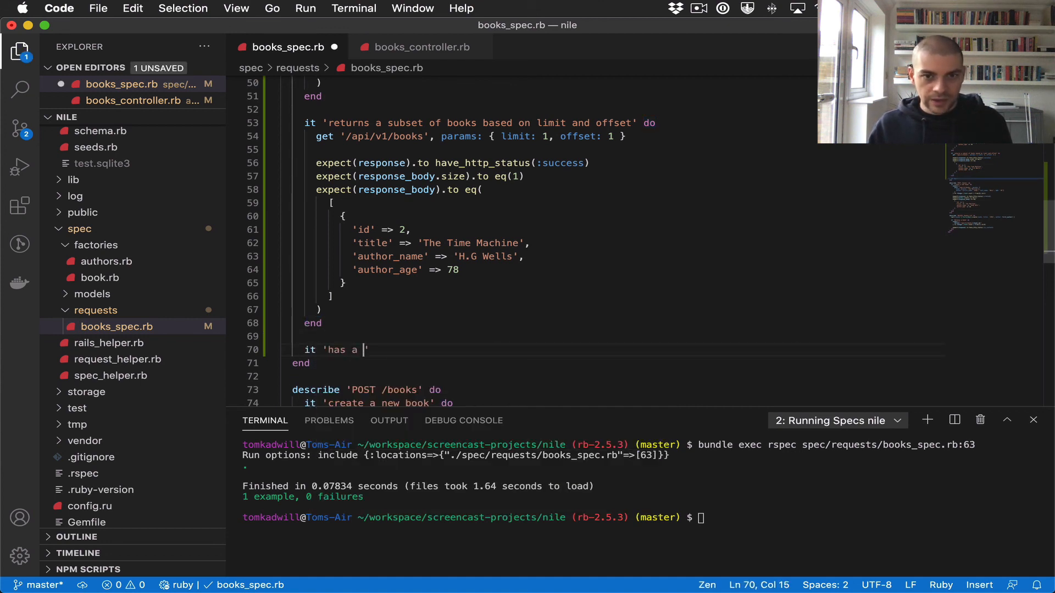
text(max limit of)
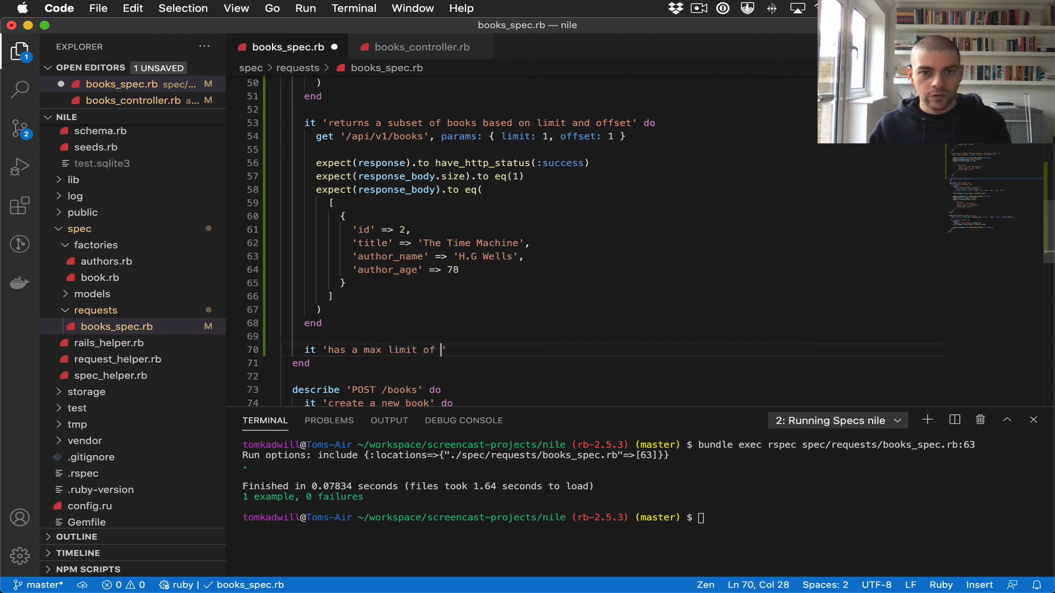
text(100' do)
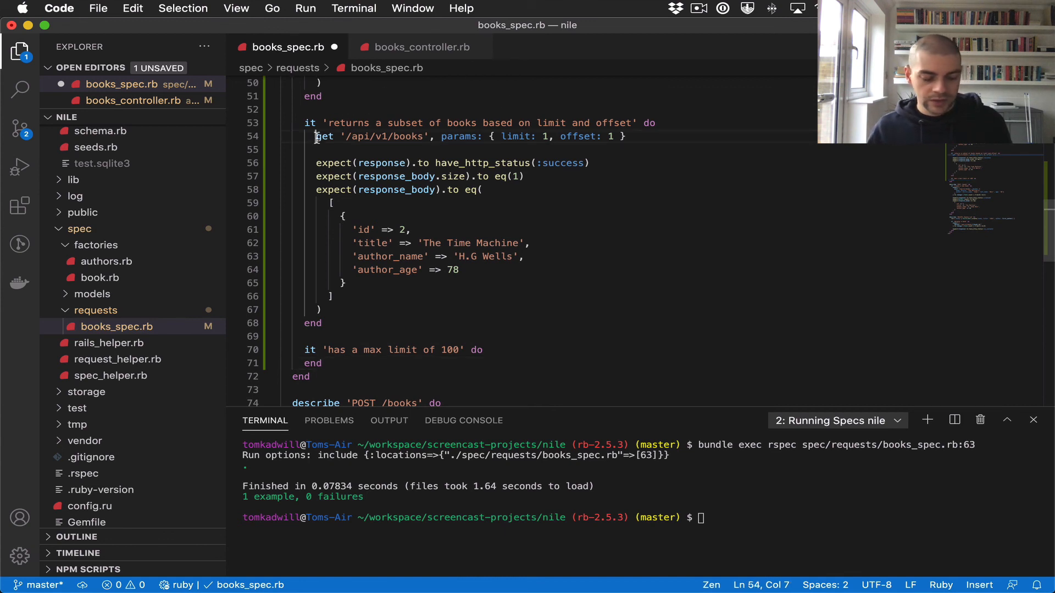
Reuse the get '/api/v1/books' line inside the new test with params changed to { limit: 999 }
drag(317, 136, 624, 136)
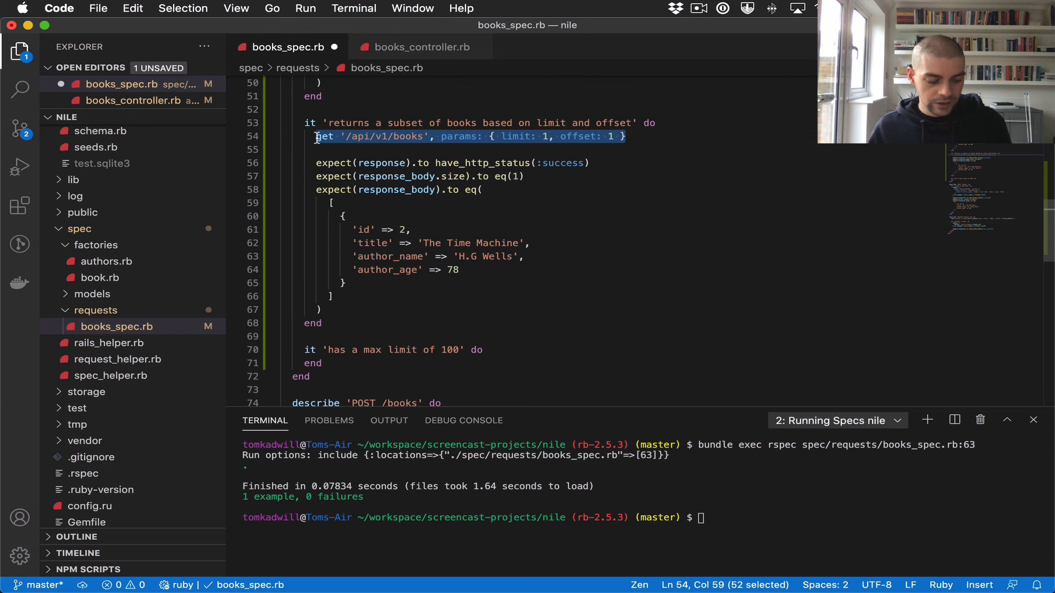
click(459, 270)
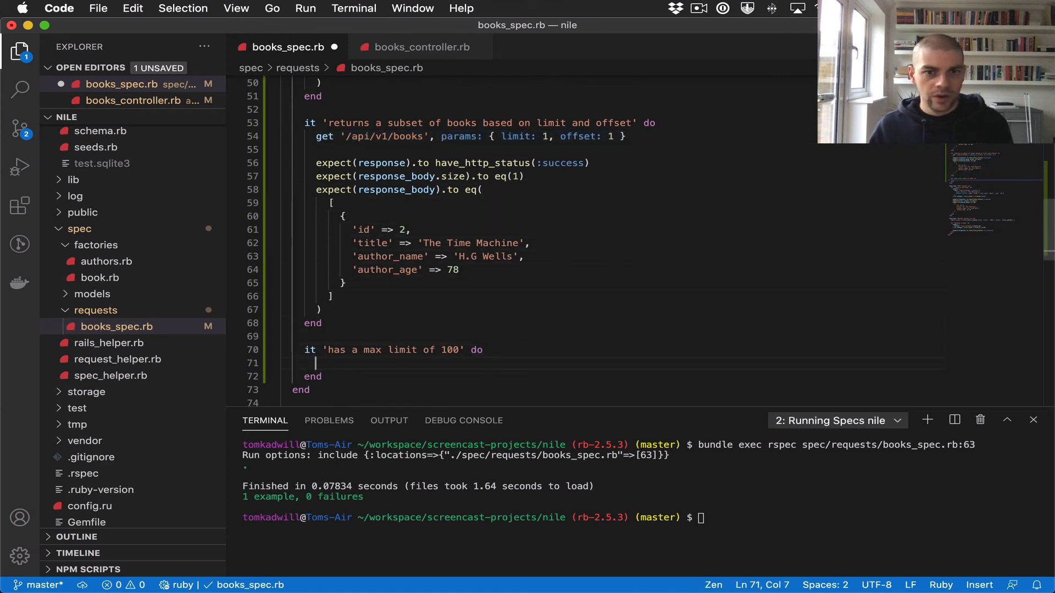
text(get '/api/v1/books', params: { limit: 1, offset: 1 })
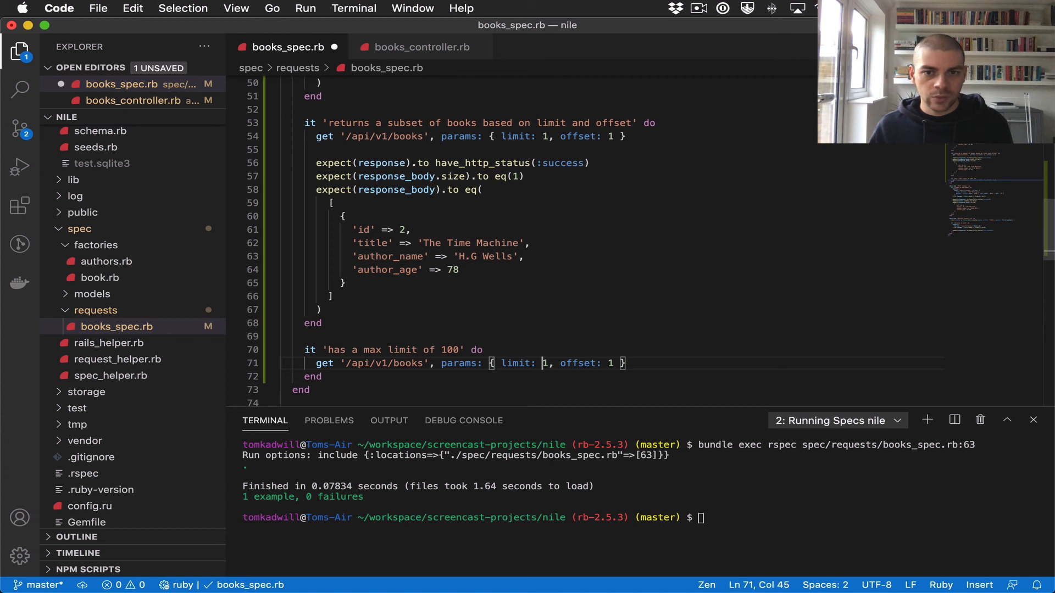
text(999)
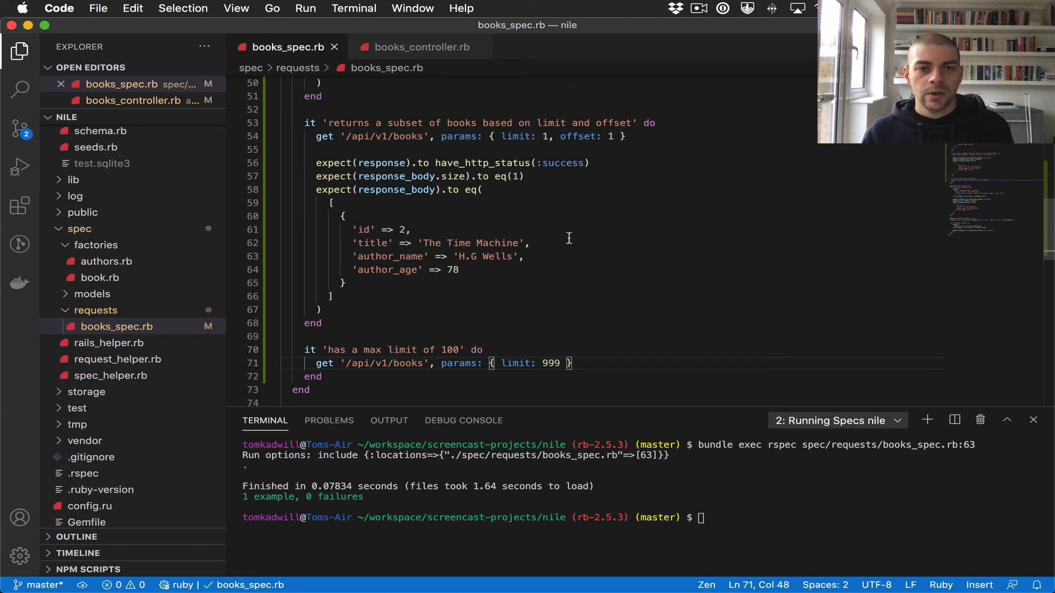
mouse_move(430, 66)
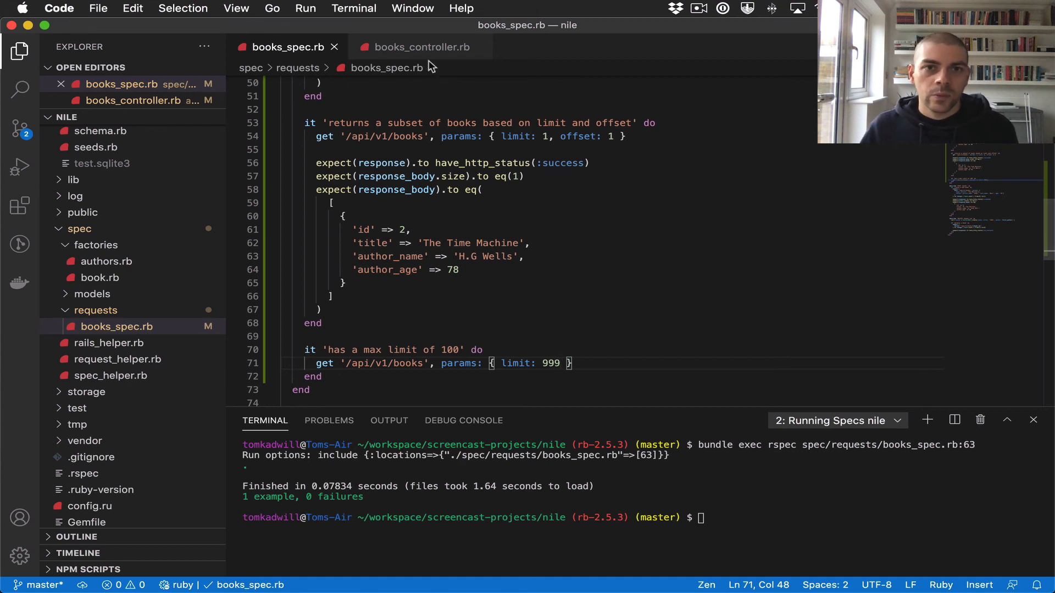
click(420, 48)
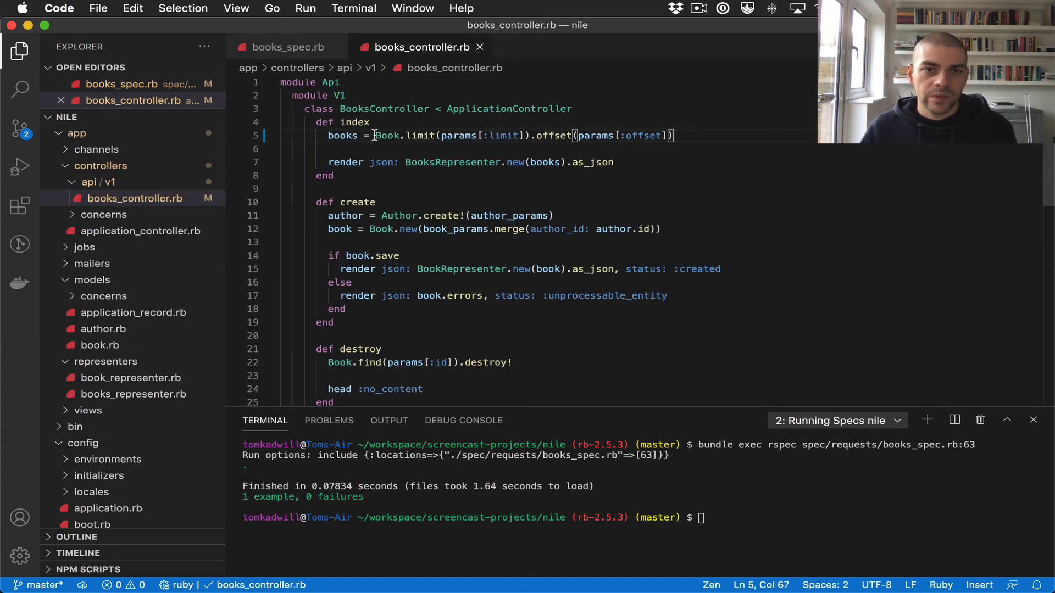
double_click(387, 135)
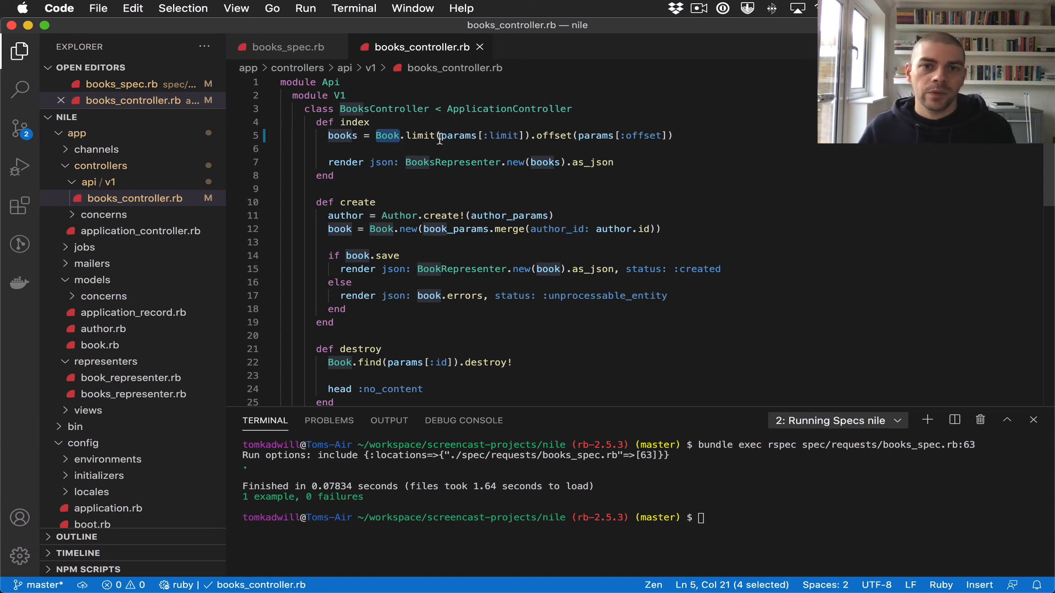
double_click(481, 135)
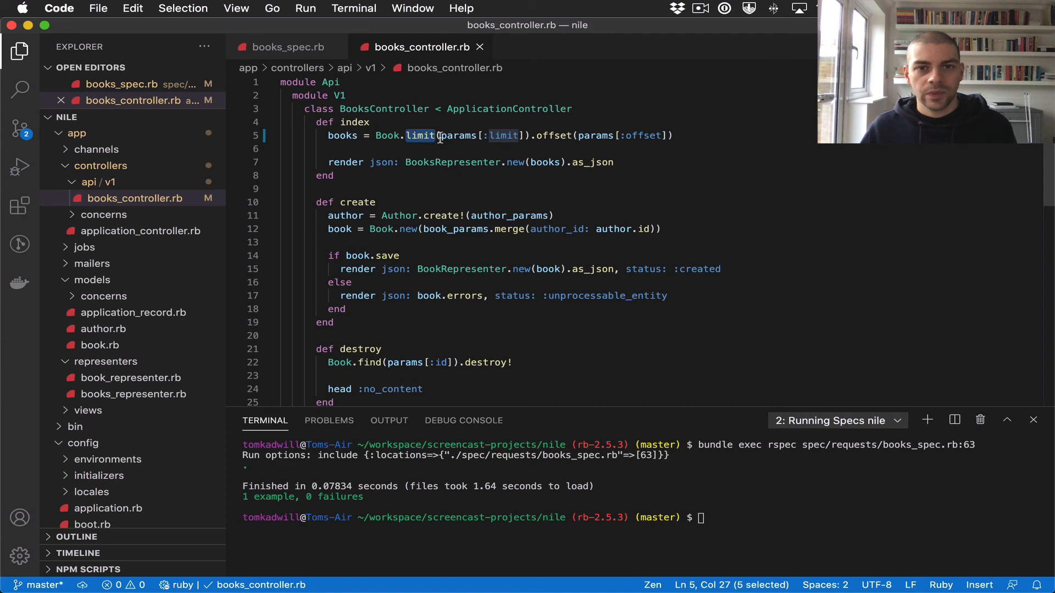
drag(438, 135, 525, 135)
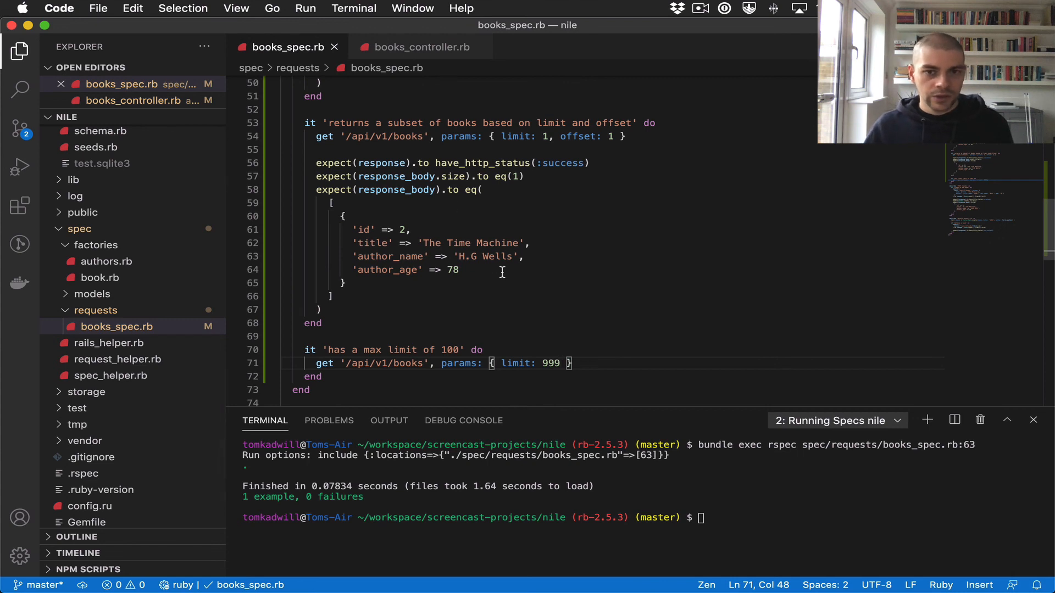
key(Enter)
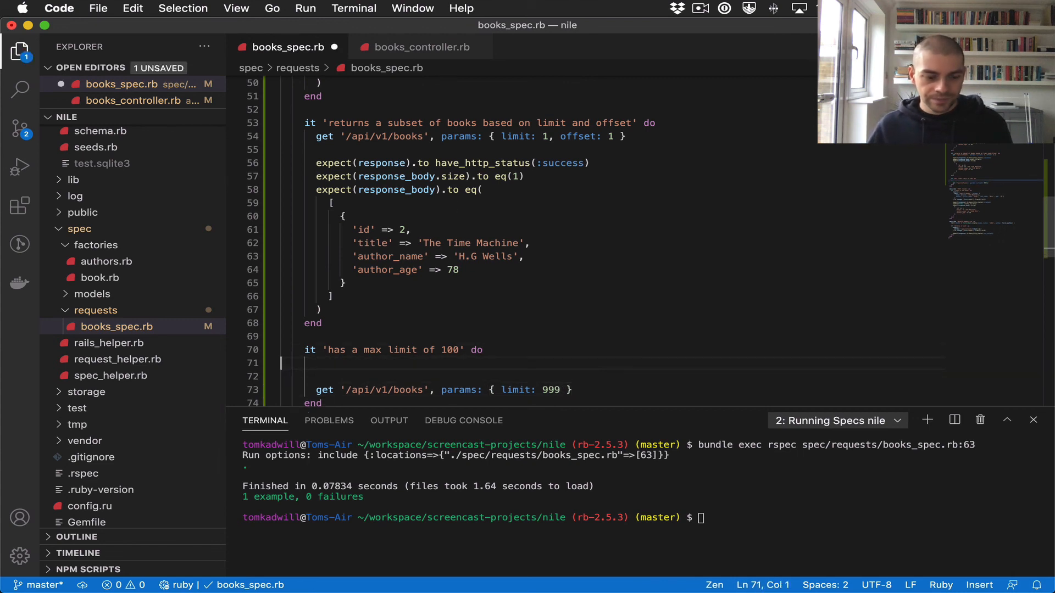
text(expect(Book).to receive)
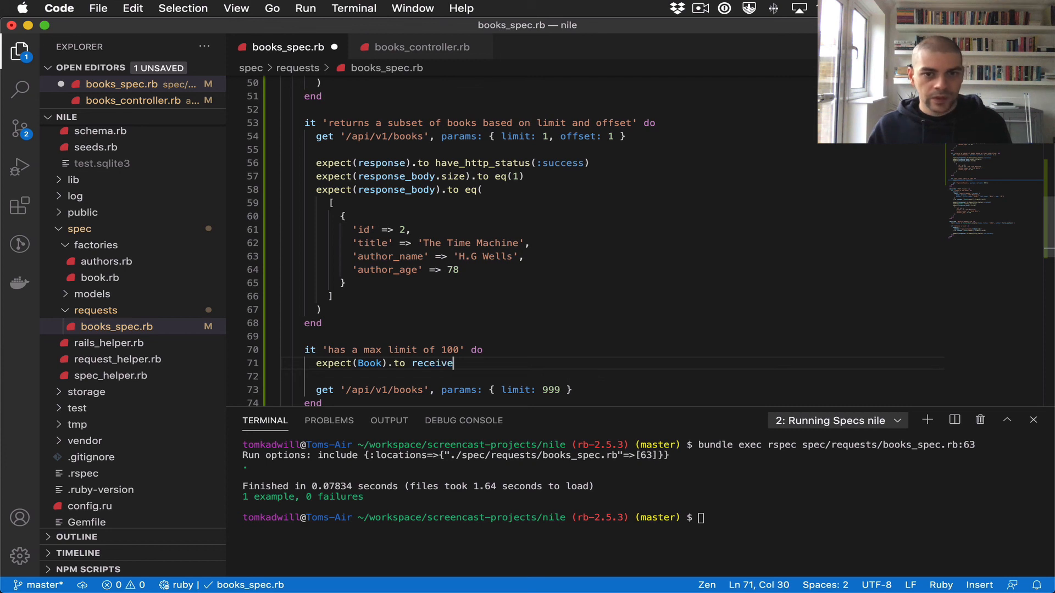
text((:limit)
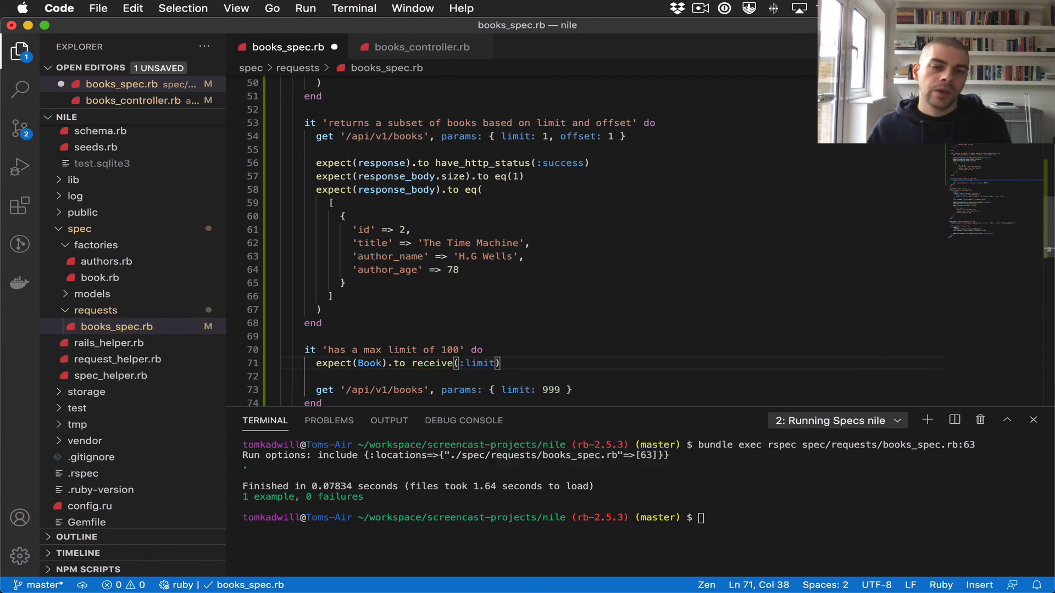
text(.with)
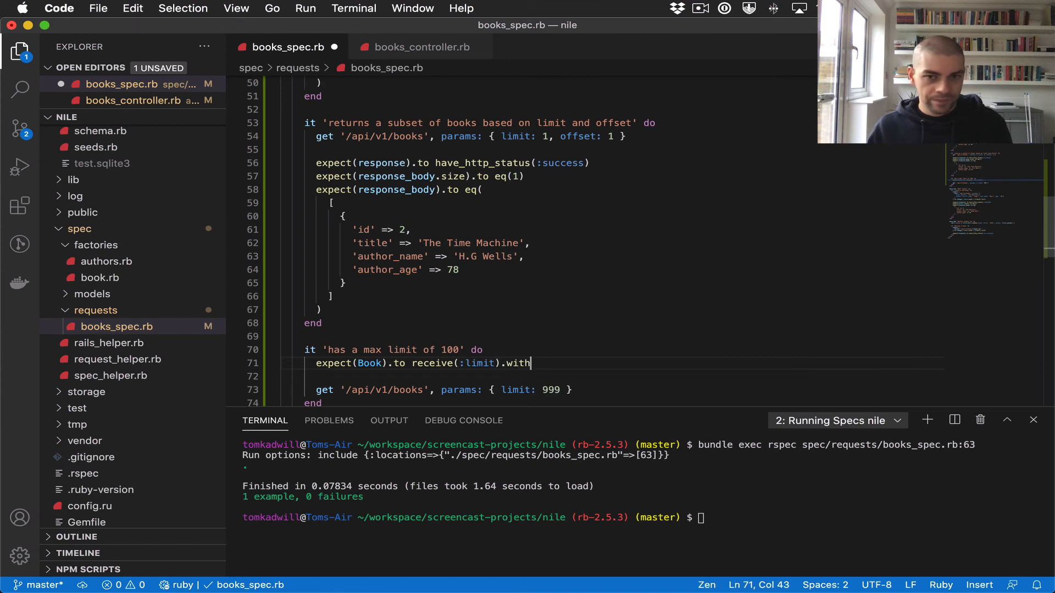
text((100).a)
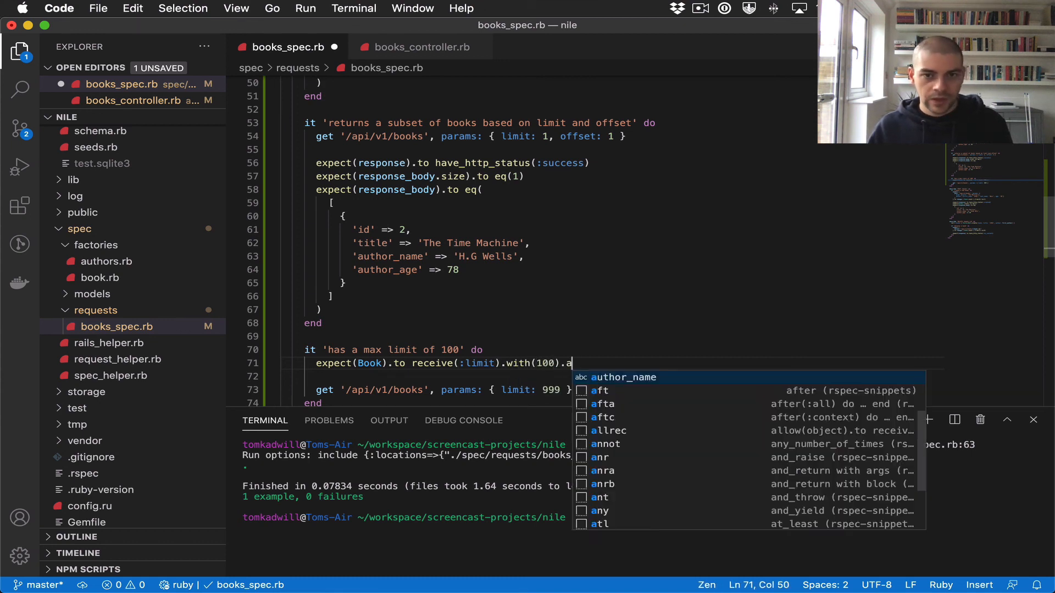
text(nd_call_)
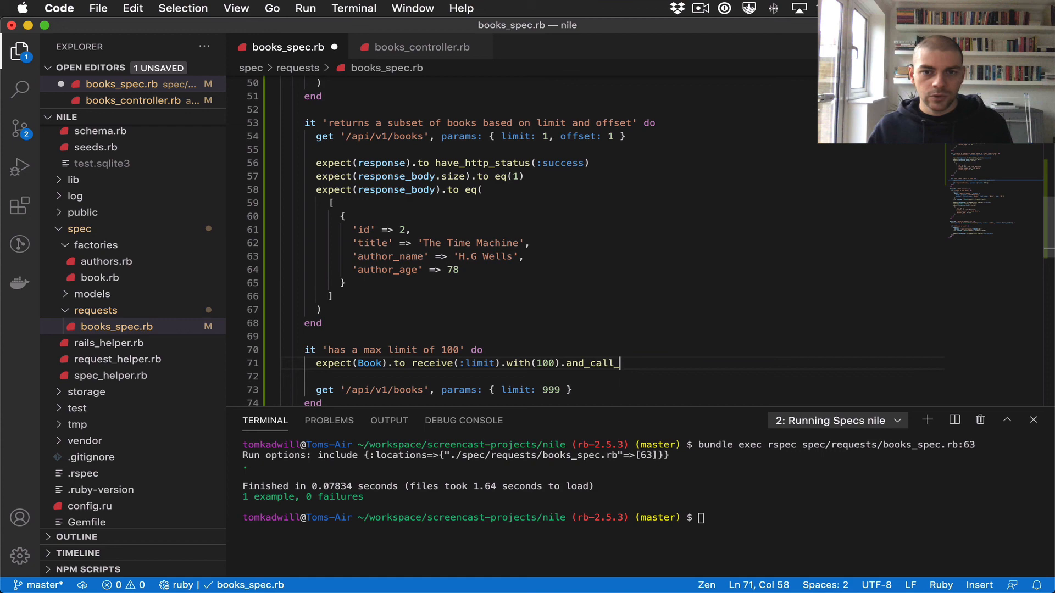
text(original)
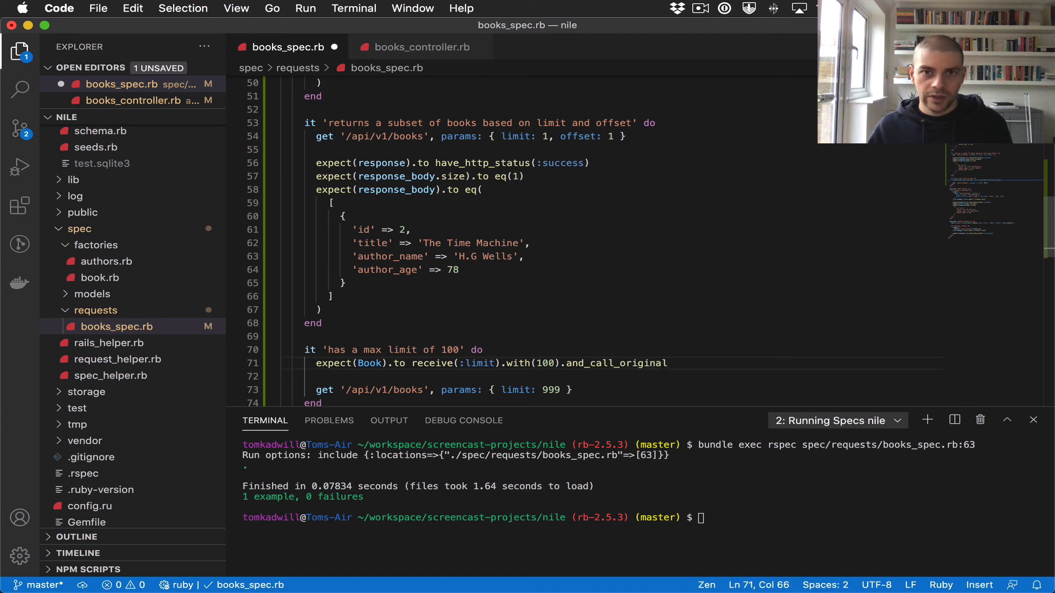
click(422, 47)
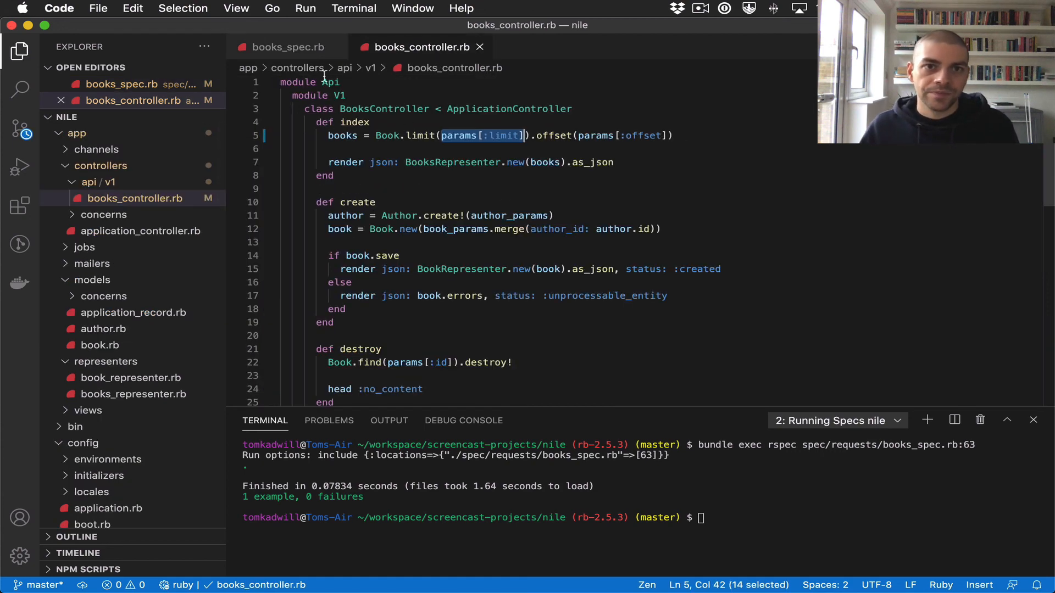
click(288, 48)
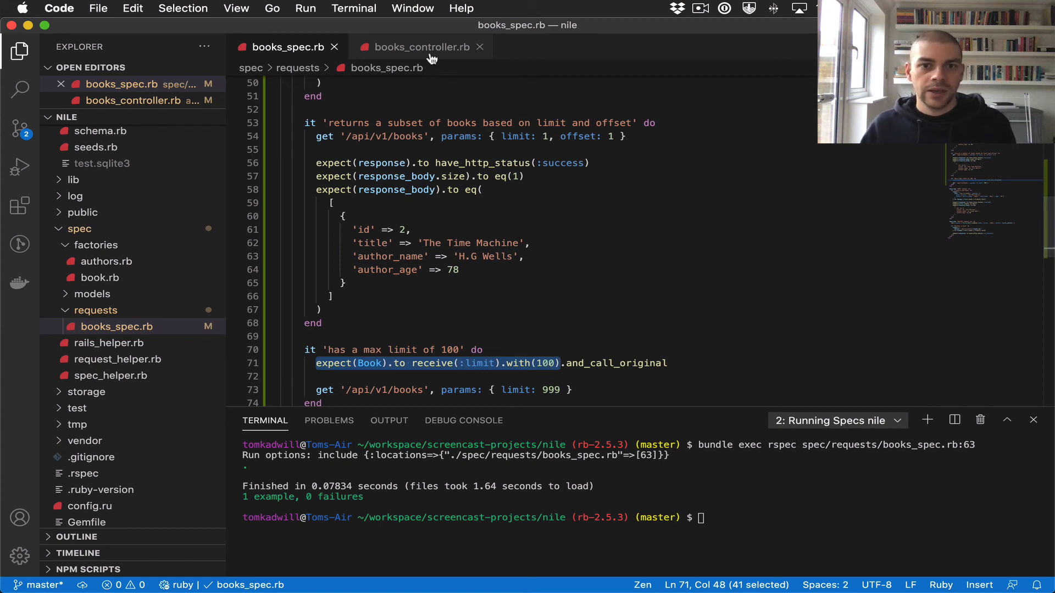
mouse_move(430, 35)
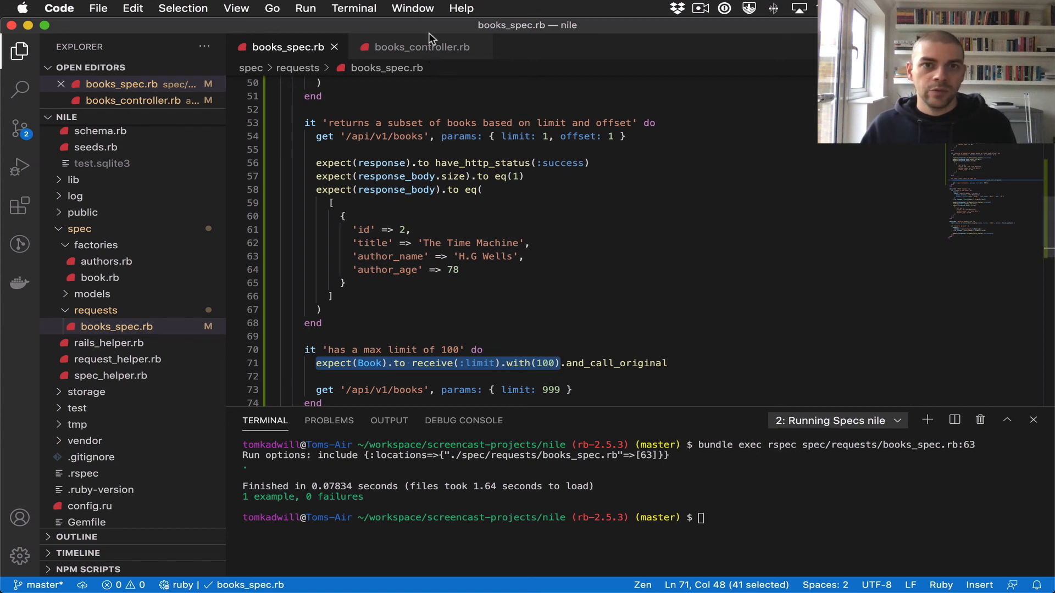
click(419, 48)
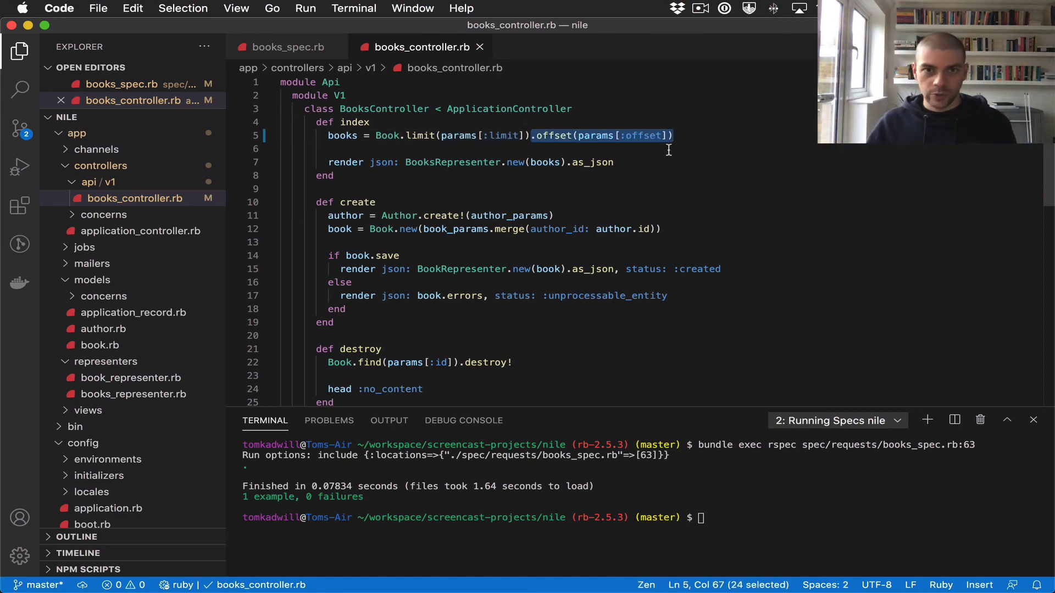
click(286, 48)
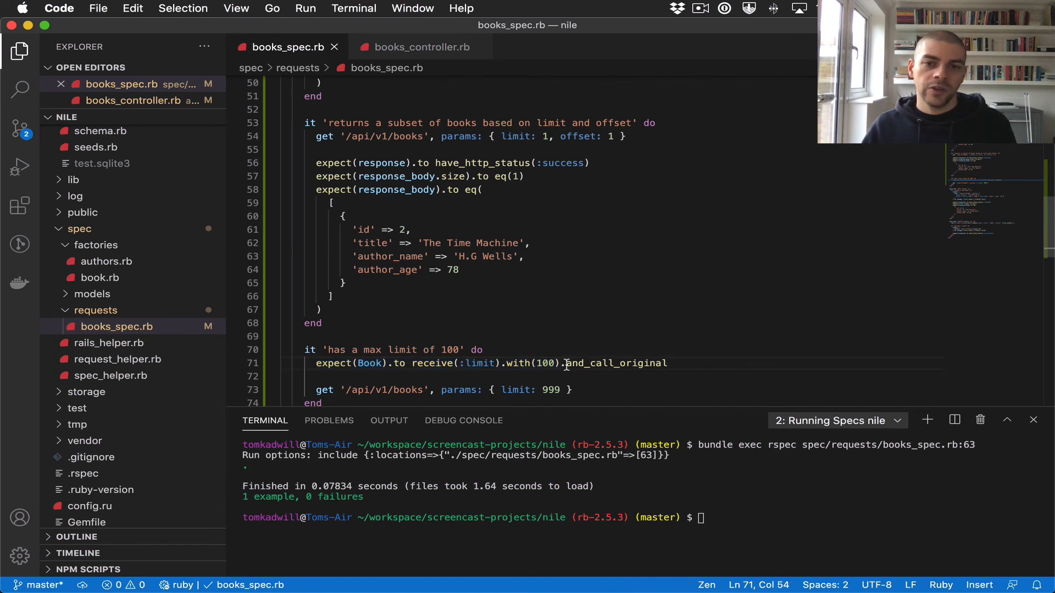
double_click(613, 364)
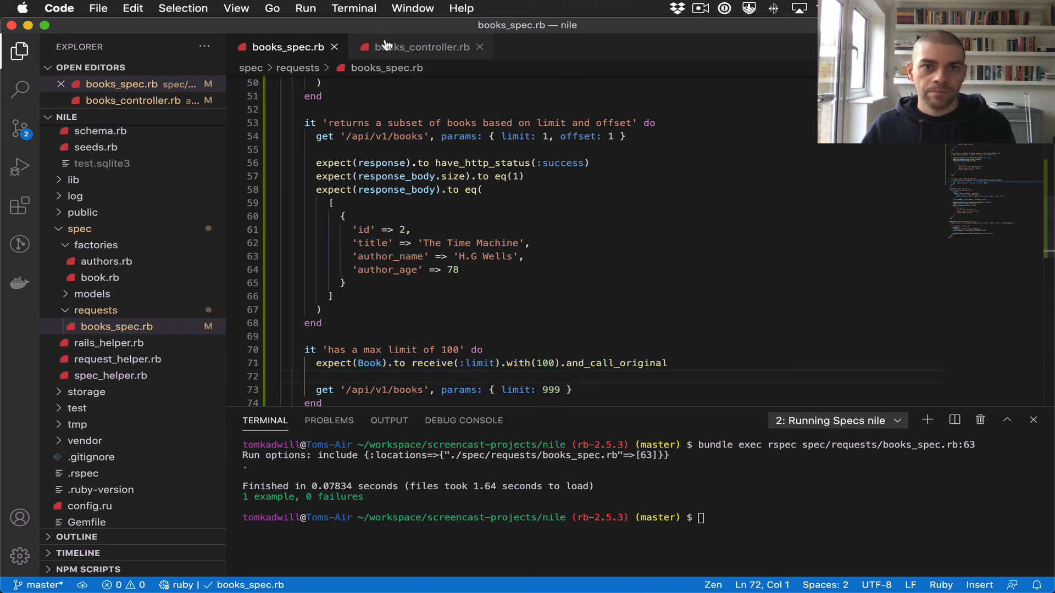
Compare the with(100) expectation in books_spec.rb against the books controller
click(422, 47)
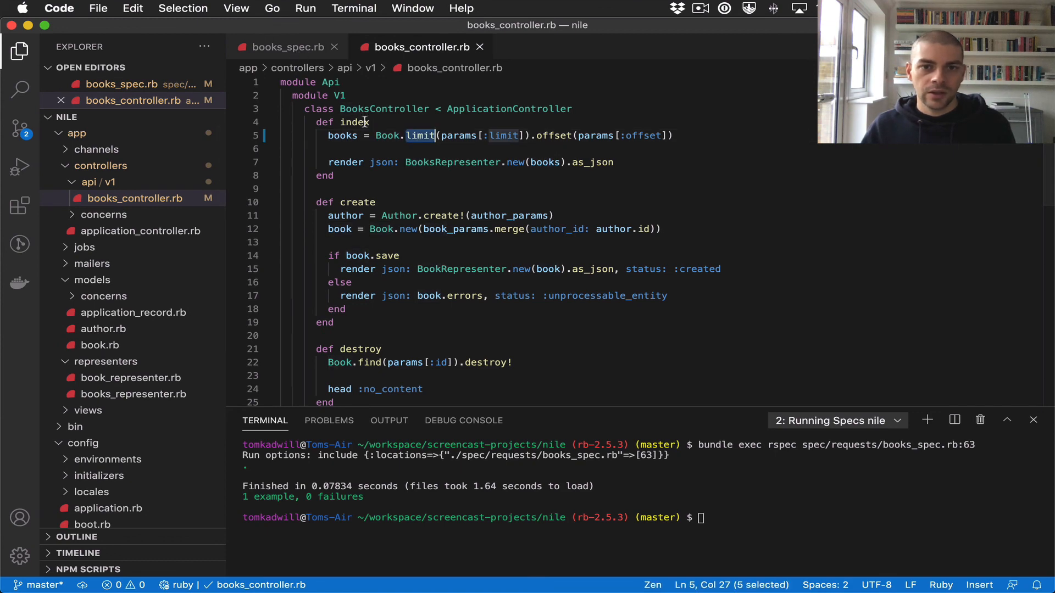
click(284, 47)
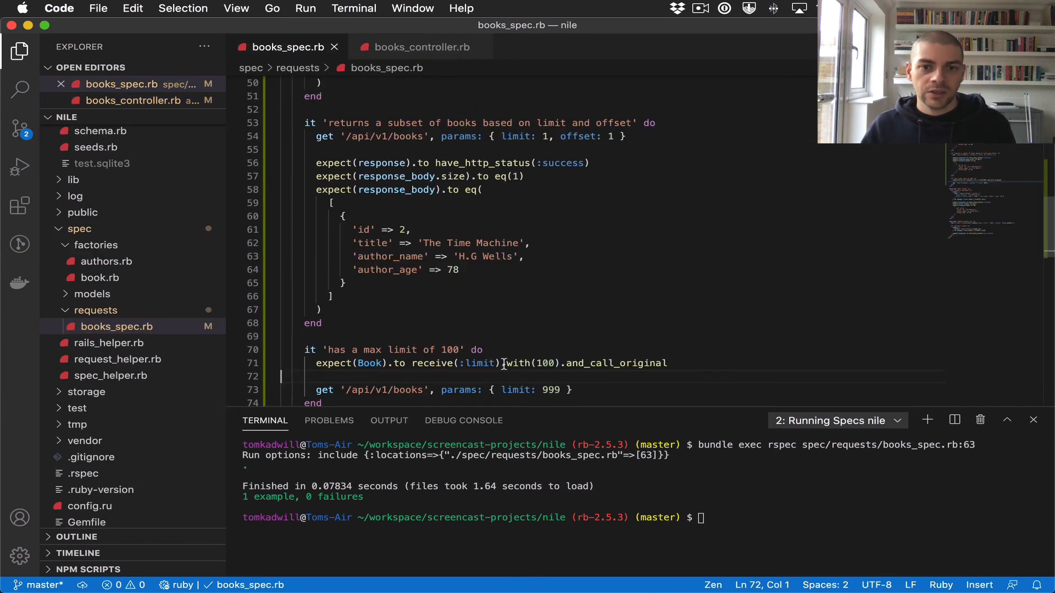
double_click(525, 364)
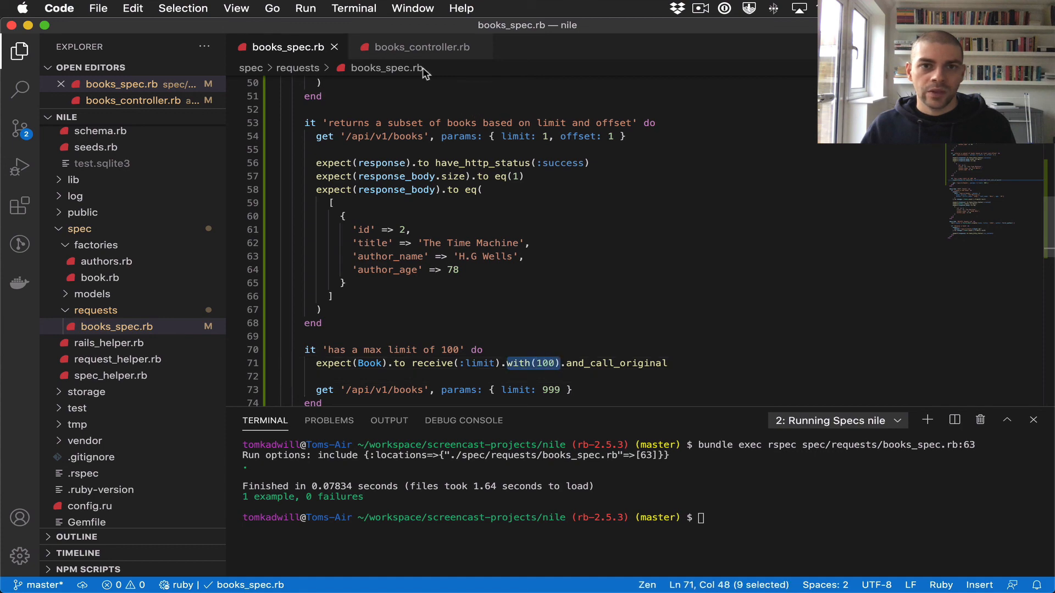
click(417, 48)
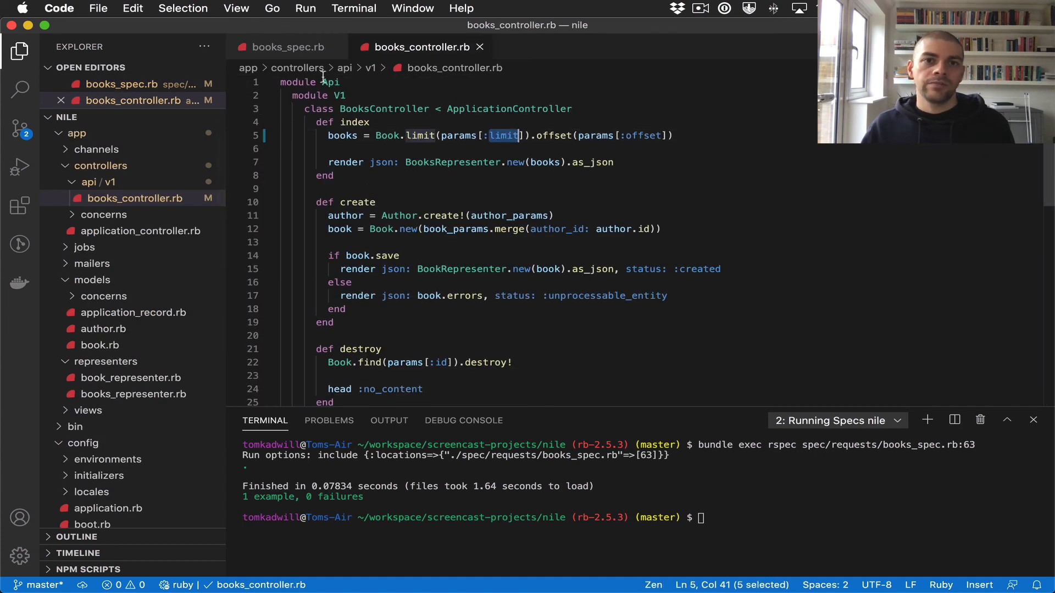
click(286, 47)
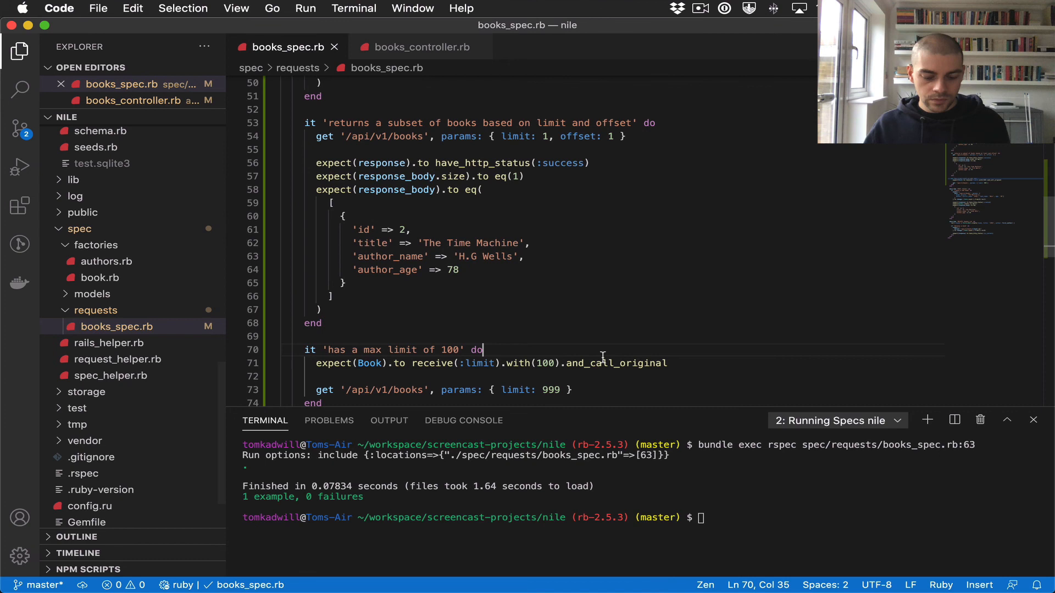
scroll(down, 3)
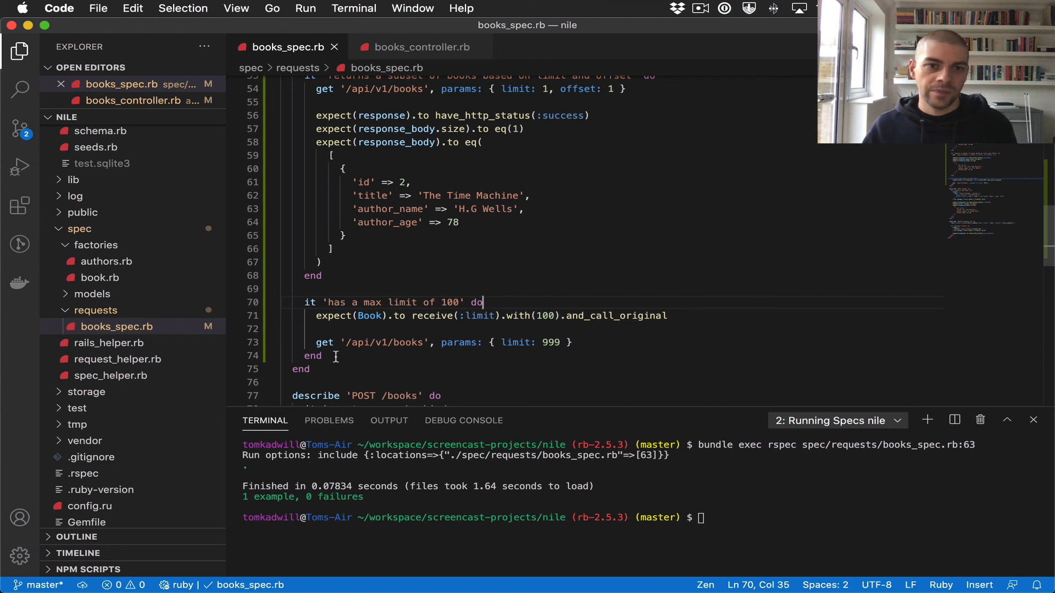
Run the 'has a max limit of 100' test and see it fail with 999 instead of 100
drag(482, 301, 321, 356)
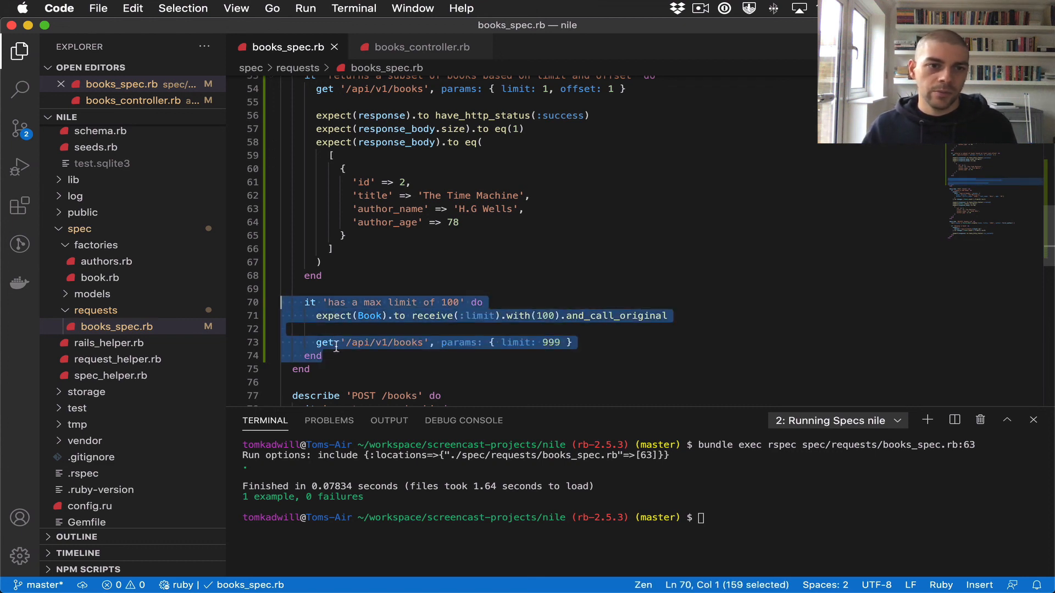
mouse_move(116, 327)
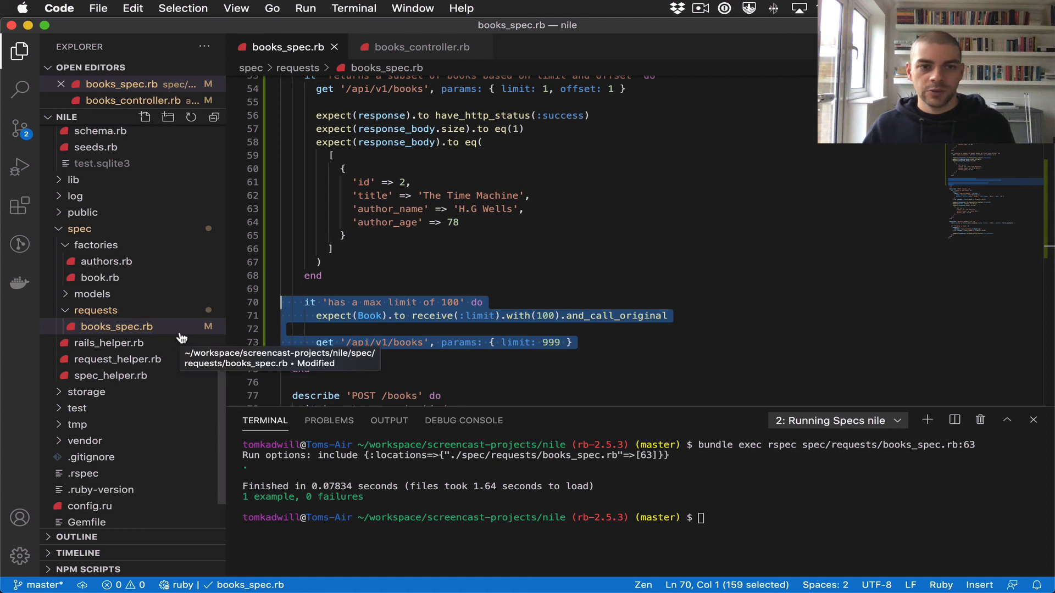
click(367, 329)
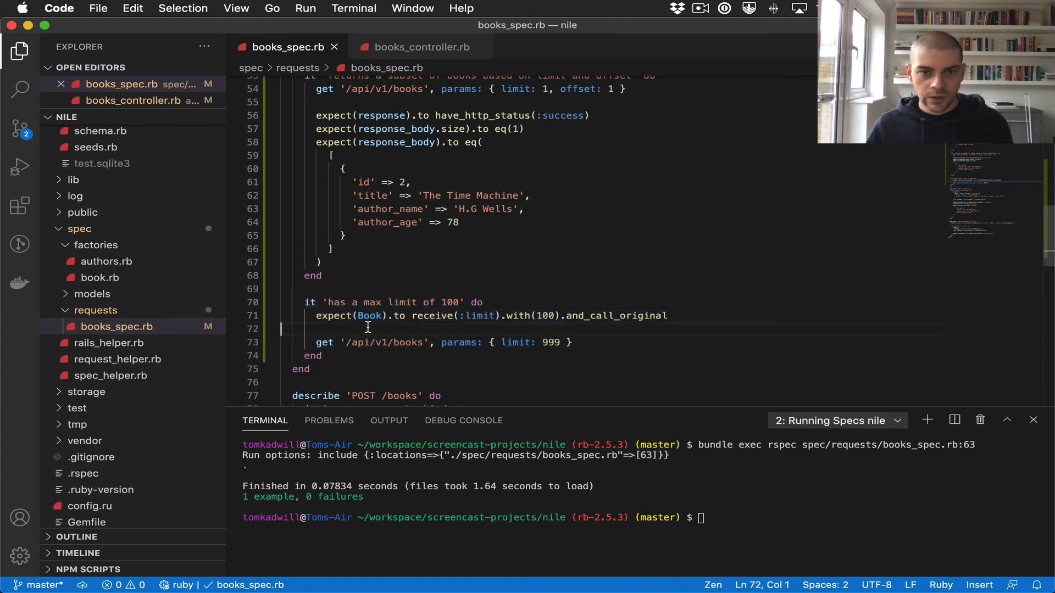
key(Enter)
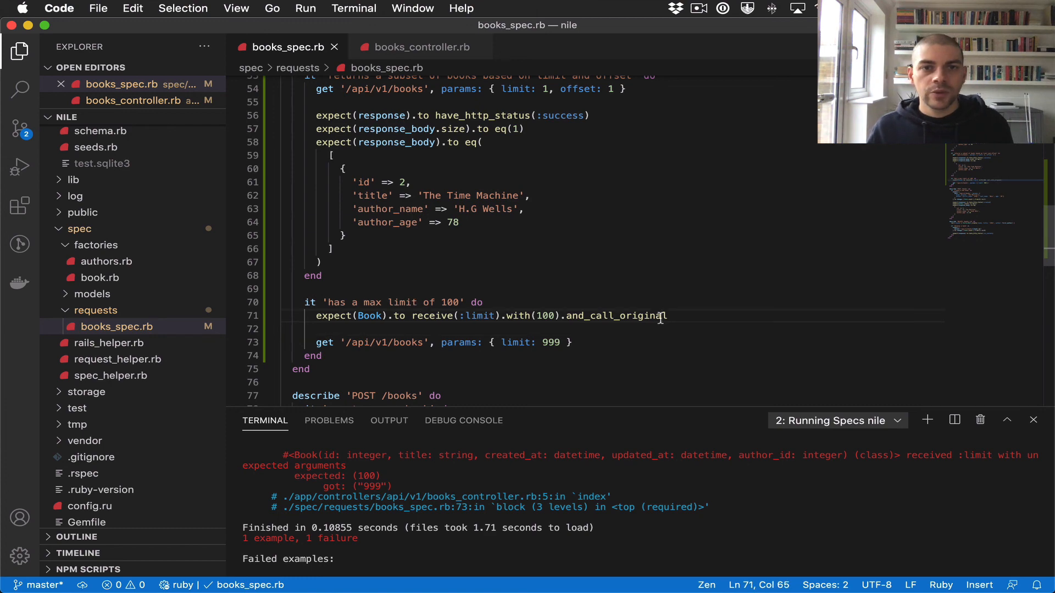
key(cmd+p)
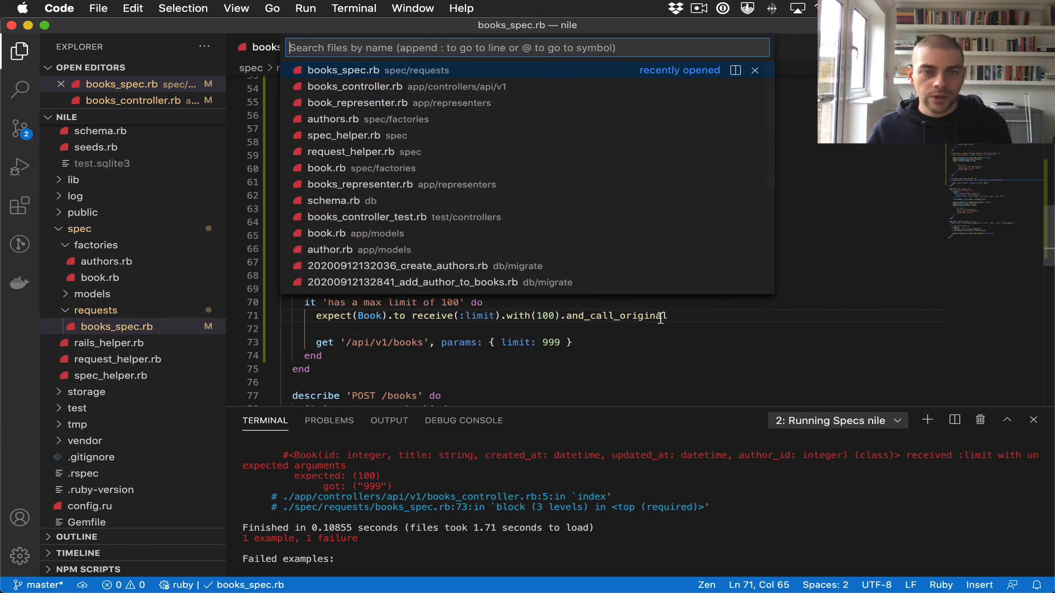
In books_controller.rb, try [1, 2].max in a Rails console
click(355, 86)
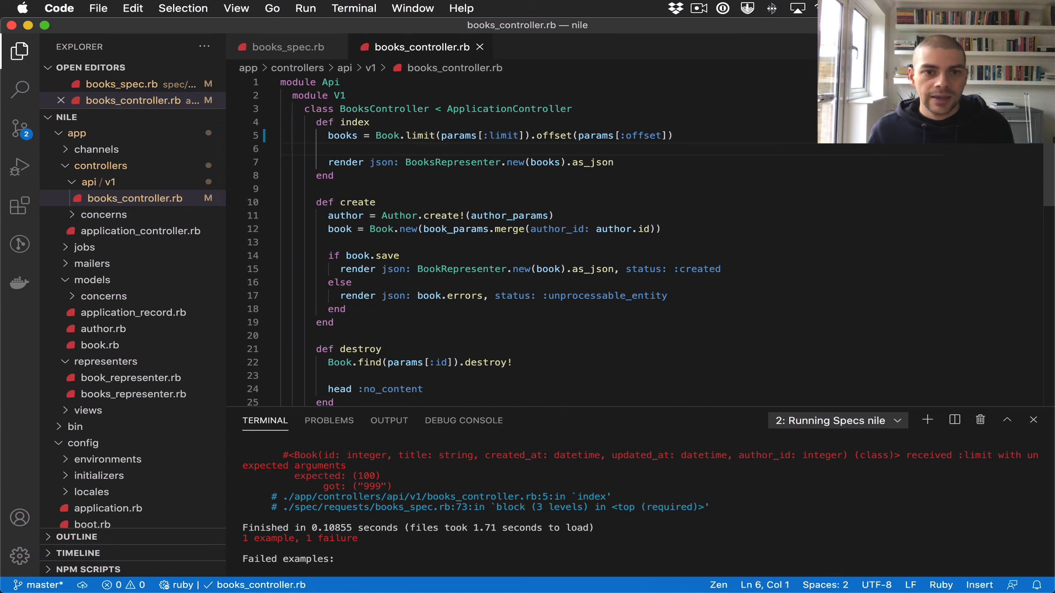
scroll(down, 3)
text(def limit)
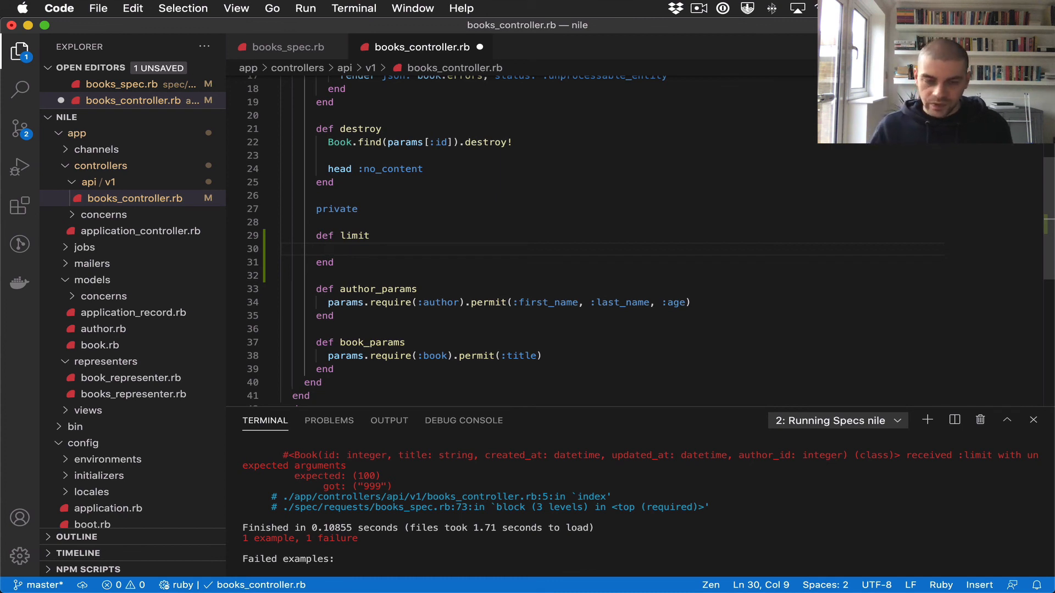
text([1, 2])
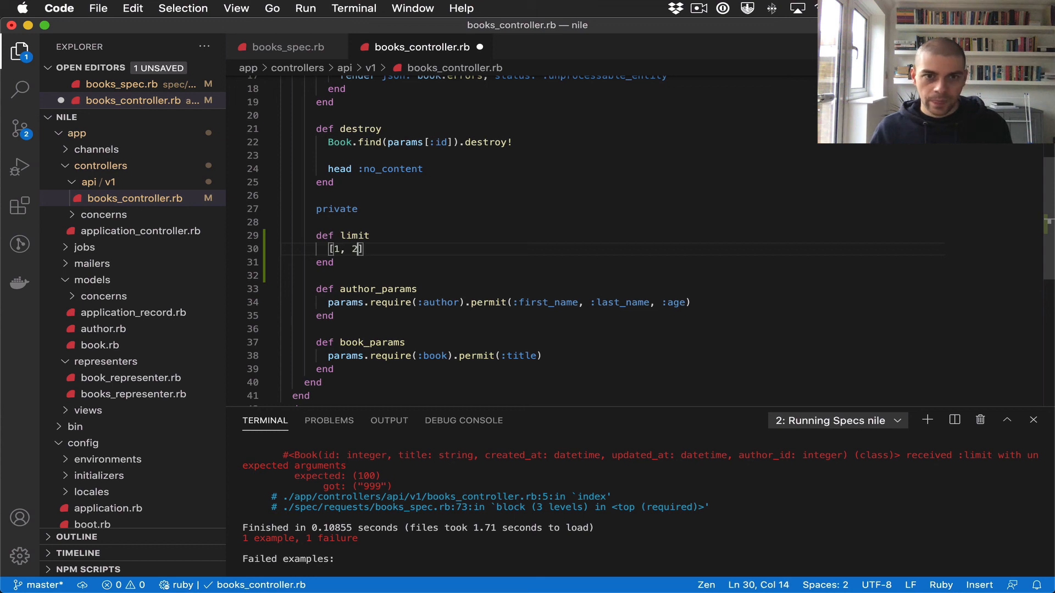
text(.max)
click(639, 506)
text(bin/rails c)
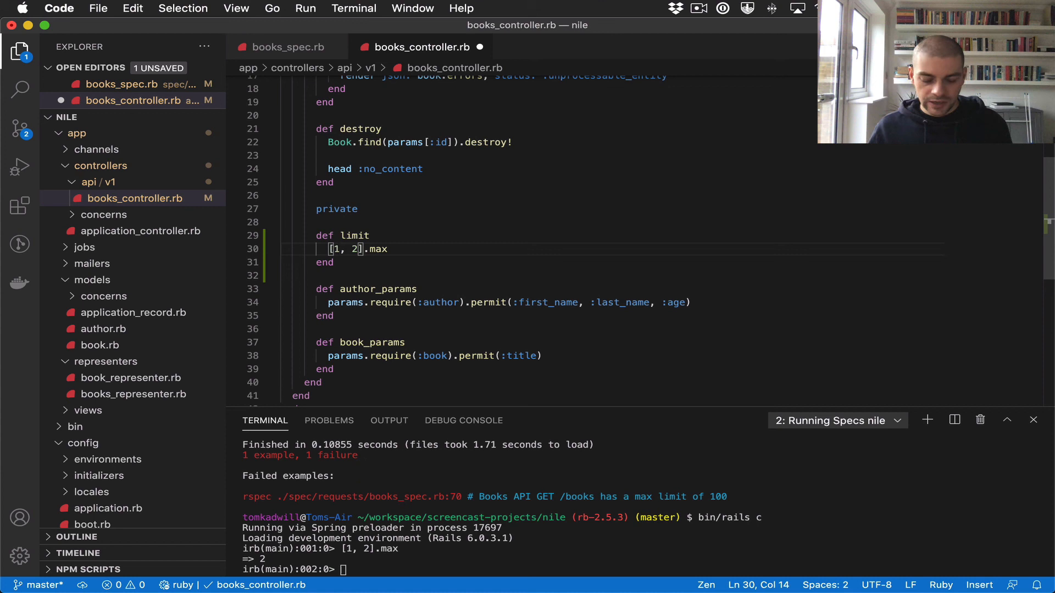
Give the private limit method the body [999, 100].min, verified to return 100
text(100)
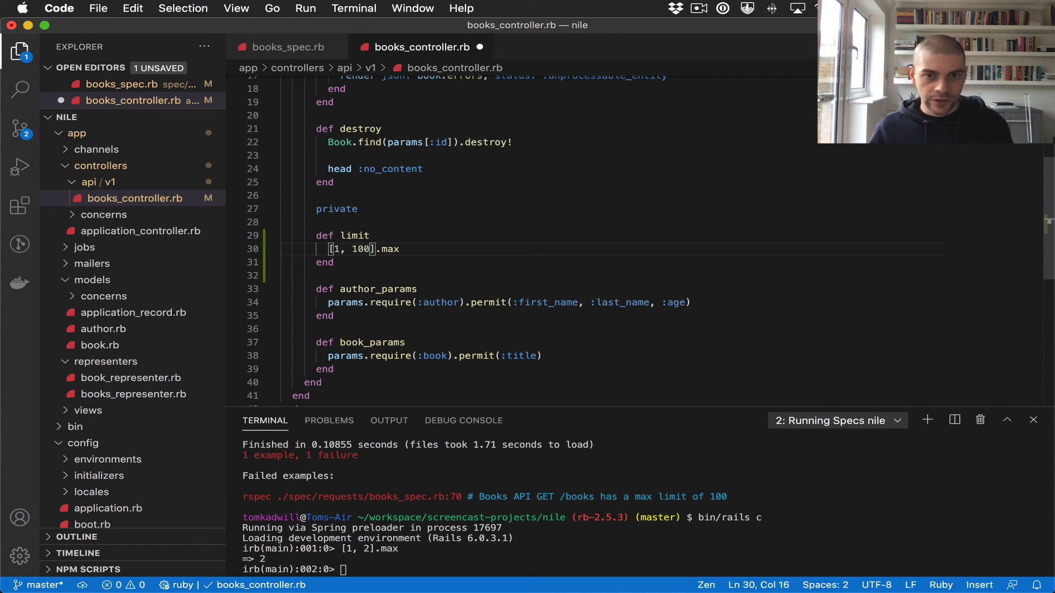
text(min)
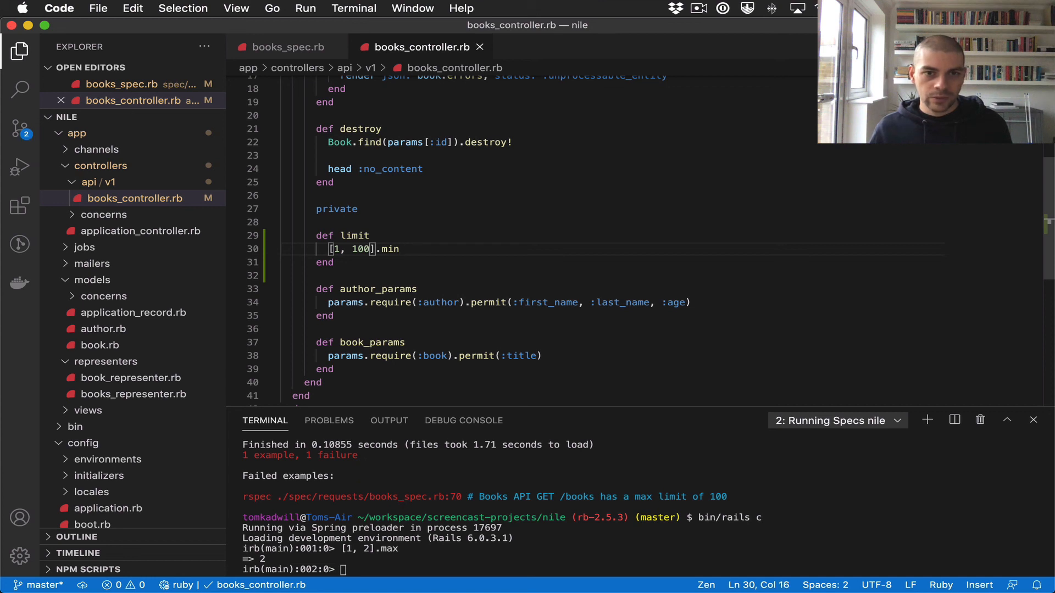
key(Backspace)
text(999)
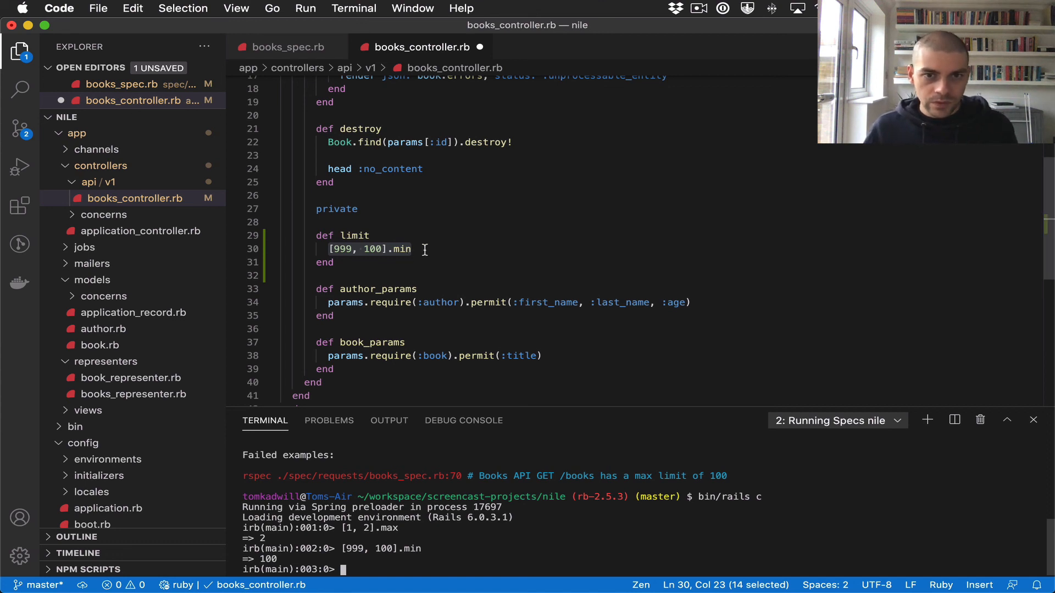
double_click(402, 249)
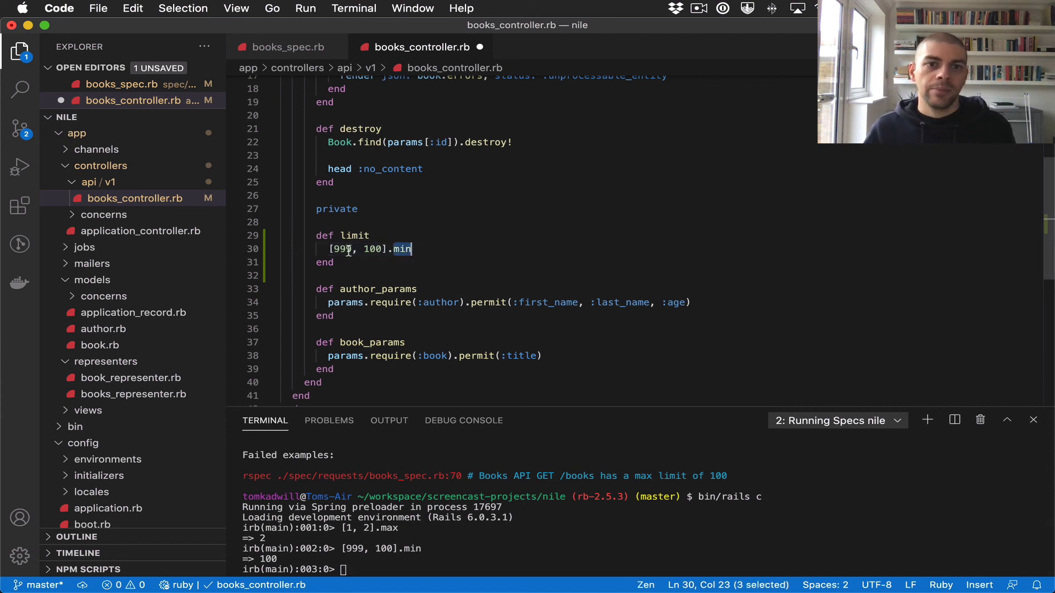
Rewrite the limit method to use params.fetch(:limit, 100) with each array element on its own line
double_click(372, 250)
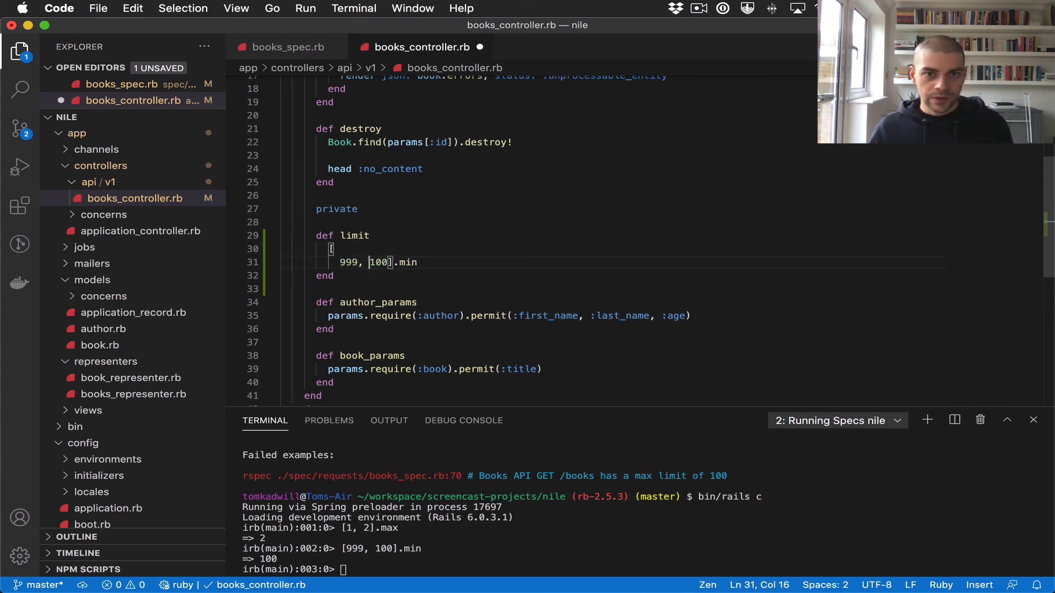
key(Enter)
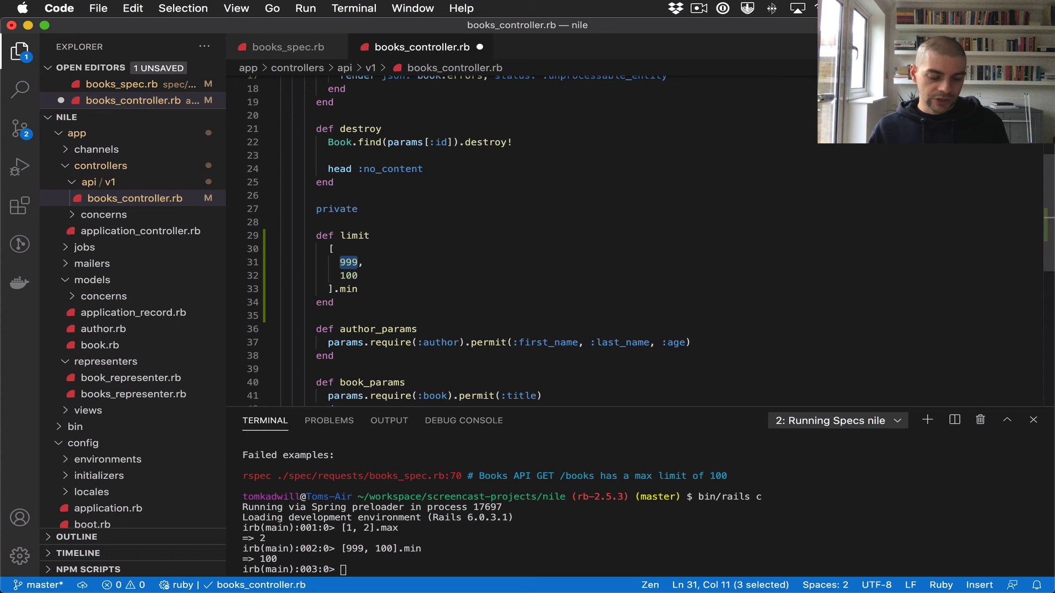
text(params.fetch,)
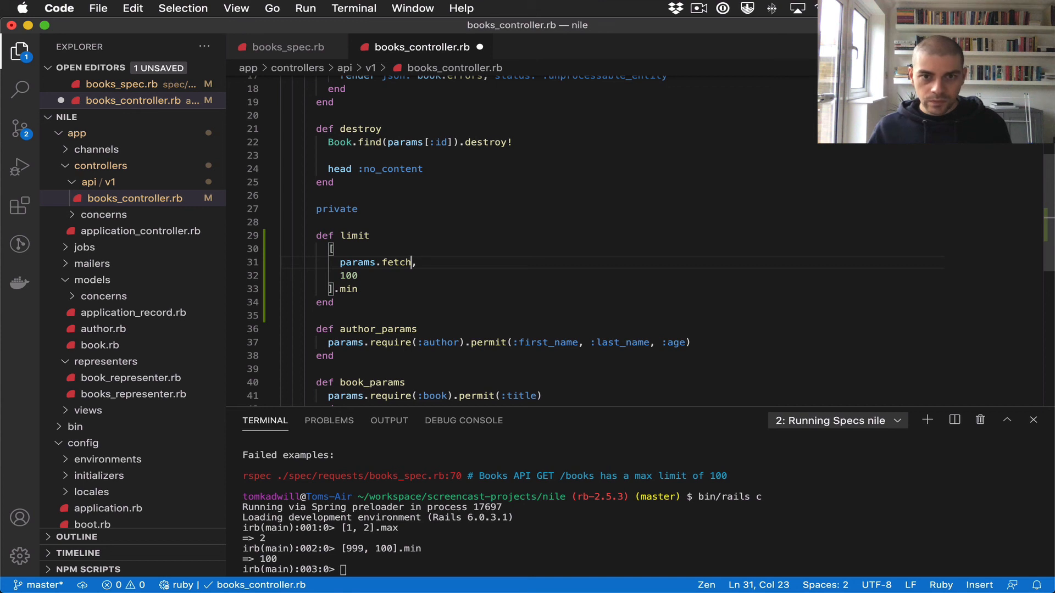
text(())
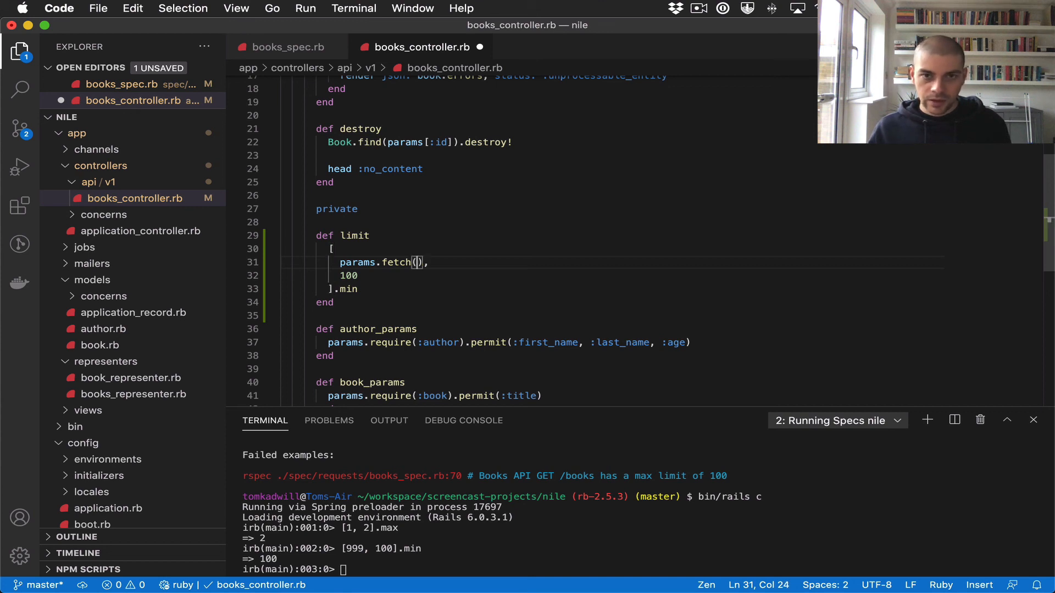
text(:limit)
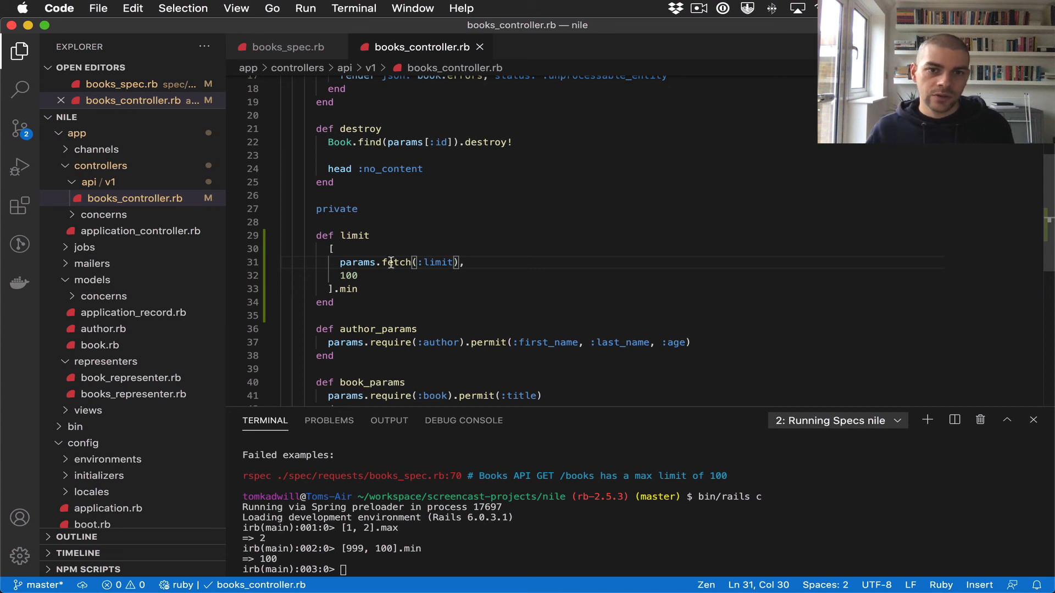
mouse_move(475, 272)
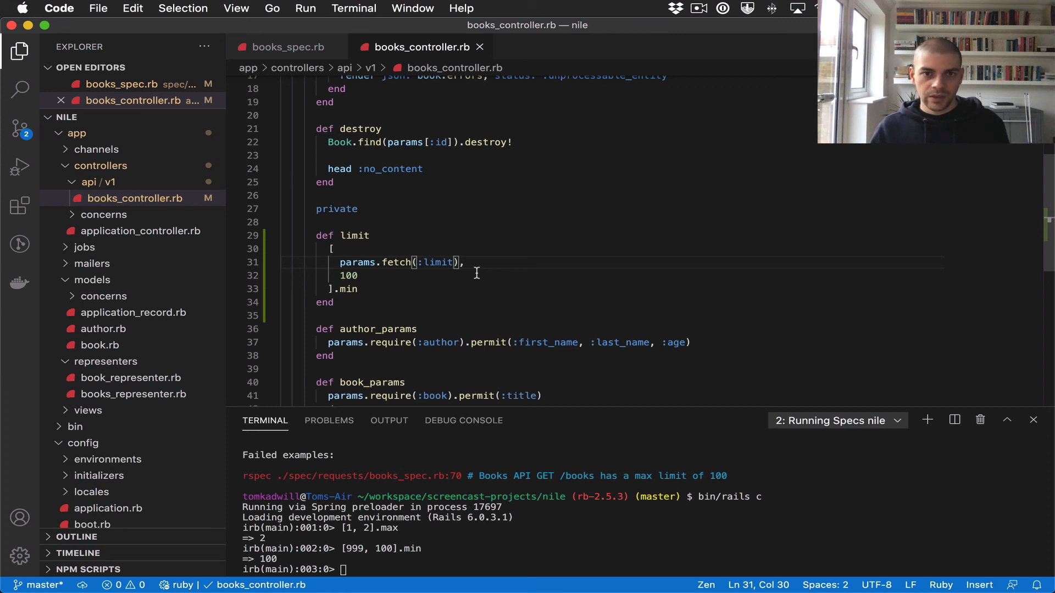
text(,)
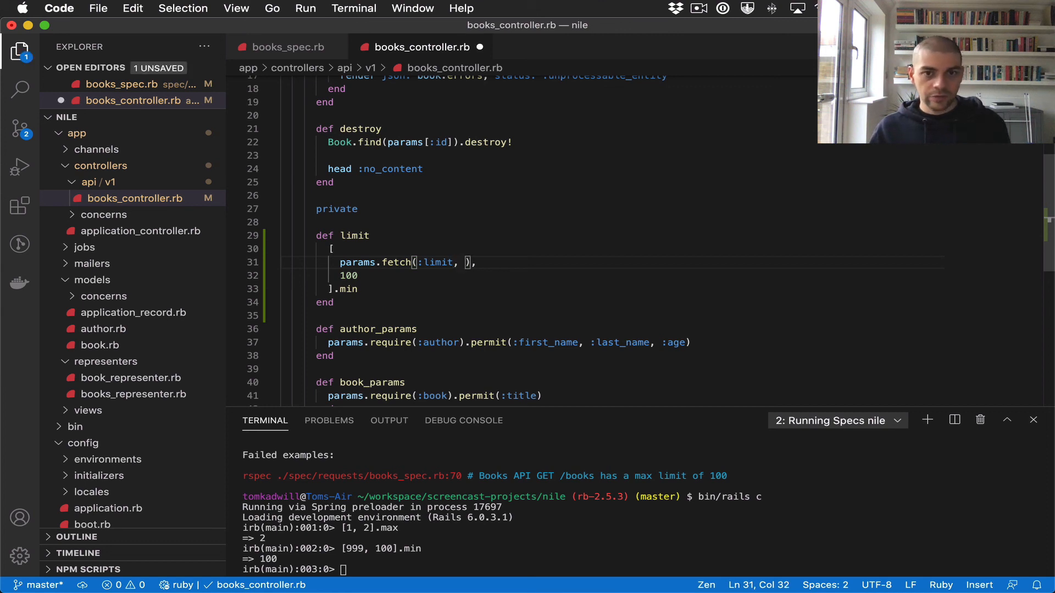
text(100)
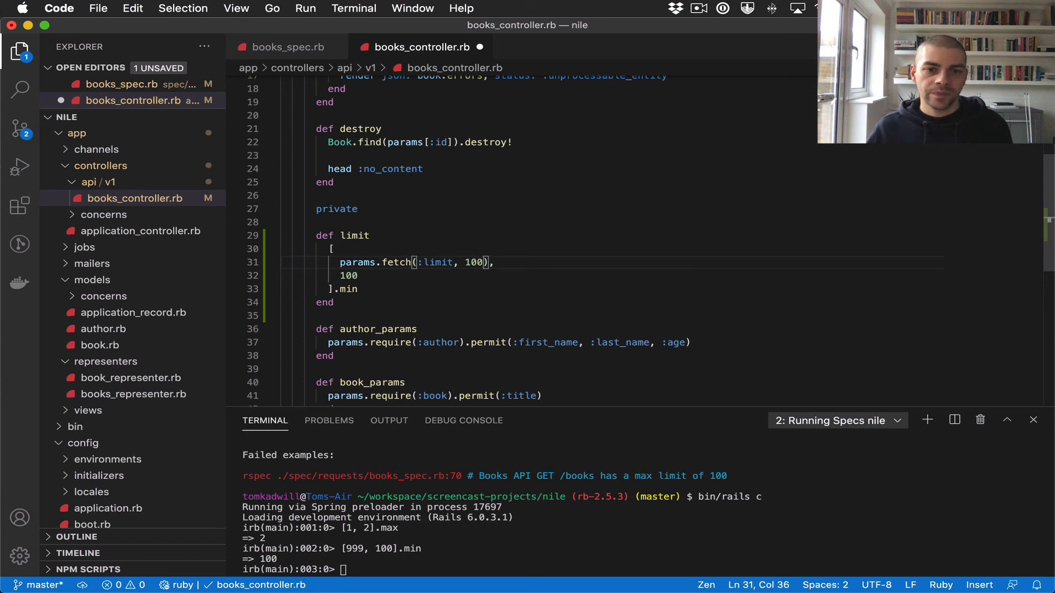
Test [nil, 100].min in the console, append .to_i to the fetched limit, and exit the console
text([999, 100].min)
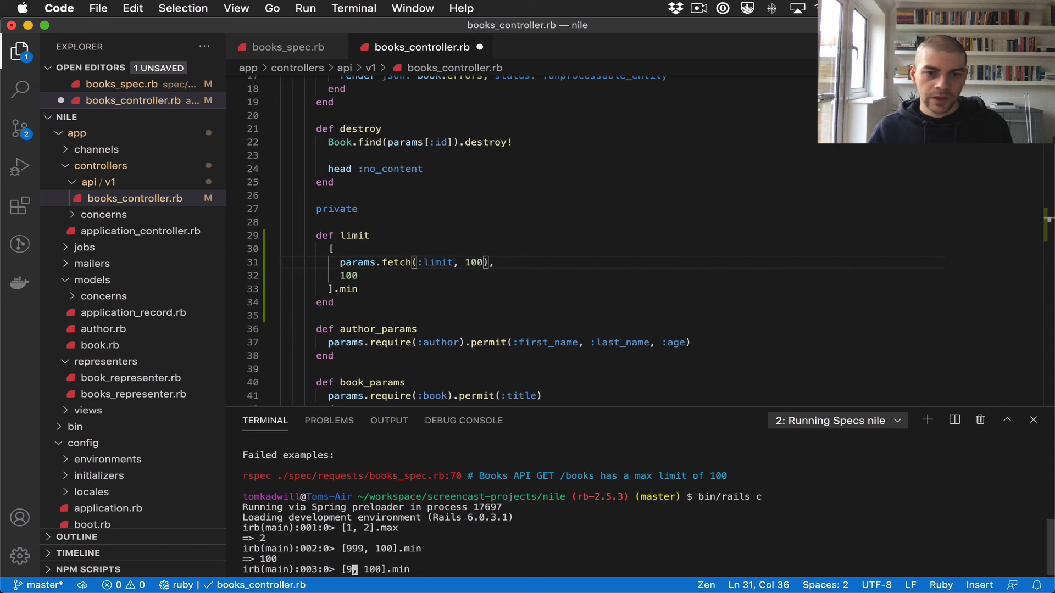
text(nil)
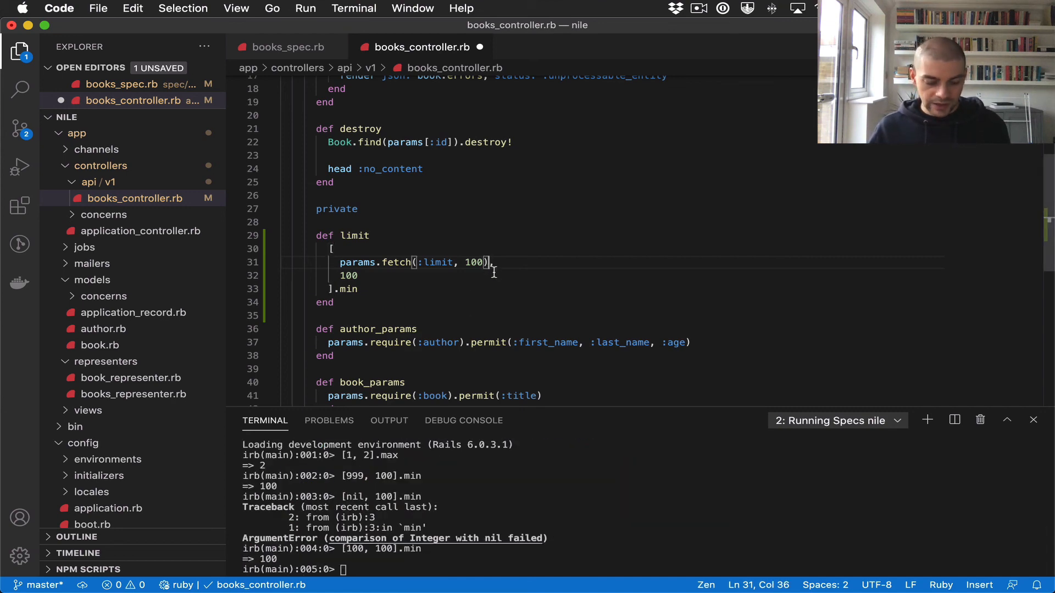
text(.to_i)
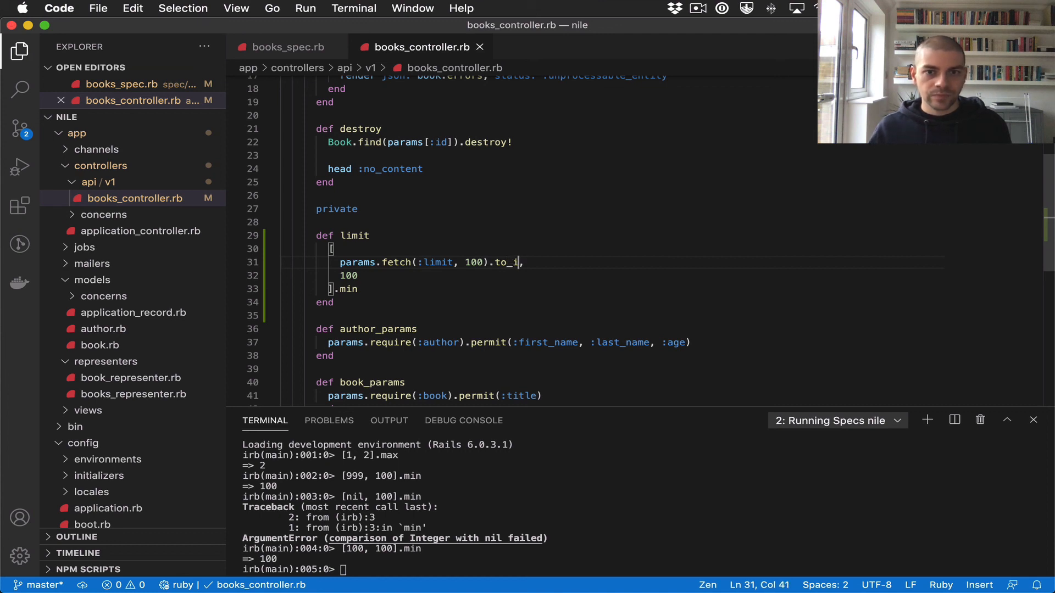
text(exit)
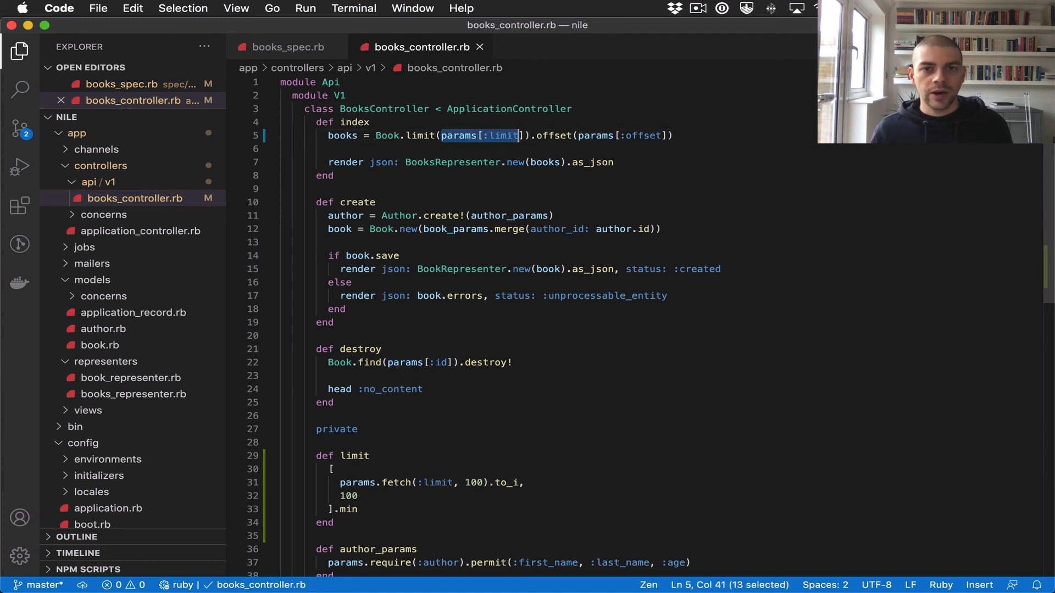
Call the limit helper in the index action and run bundle exec rspec spec/: 7 examples, 0 failures, 1 pending
text(limit)
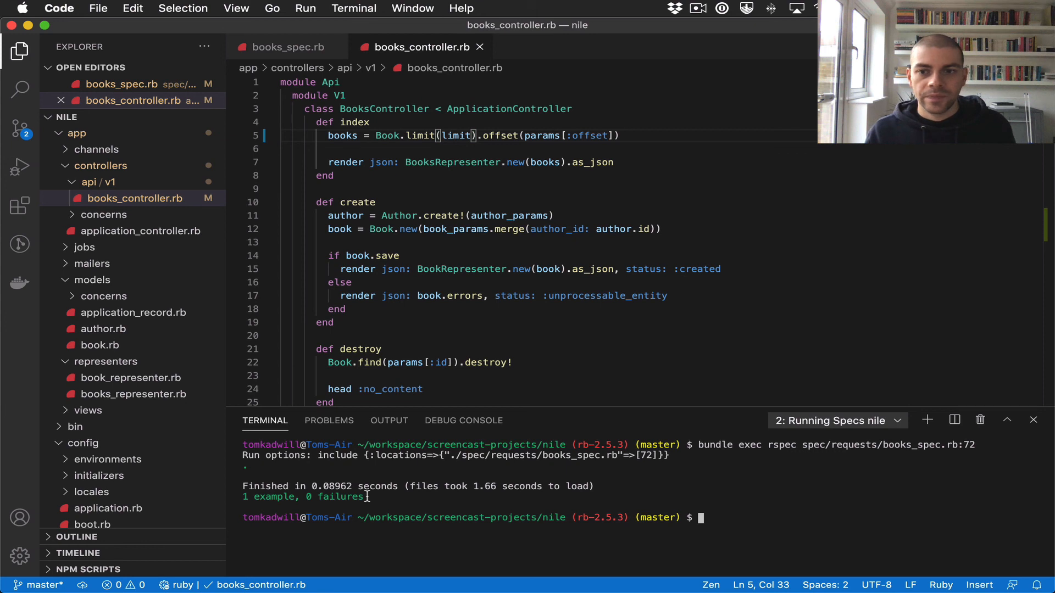
text(bundle exec rspec spec/)
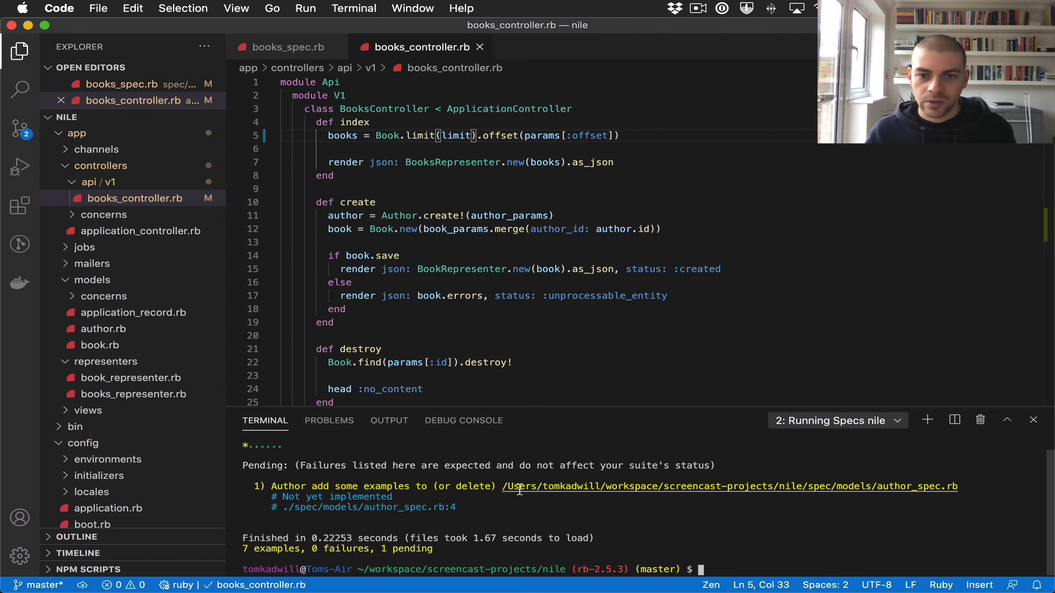
mouse_move(611, 487)
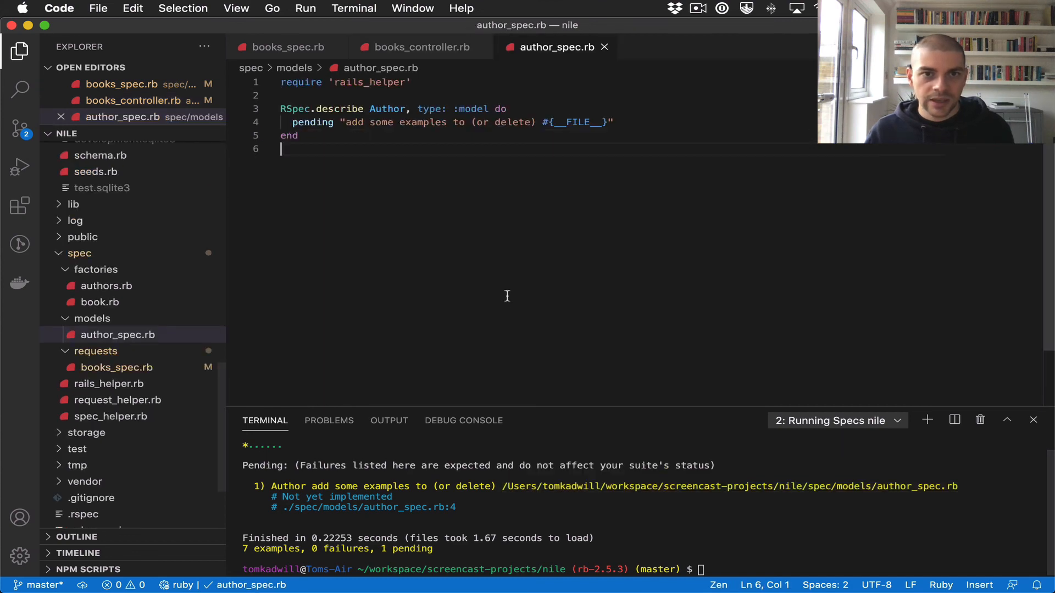
Move author_spec.rb to Trash and rerun the suite for 6 examples, 0 failures, nothing pending
text(remove)
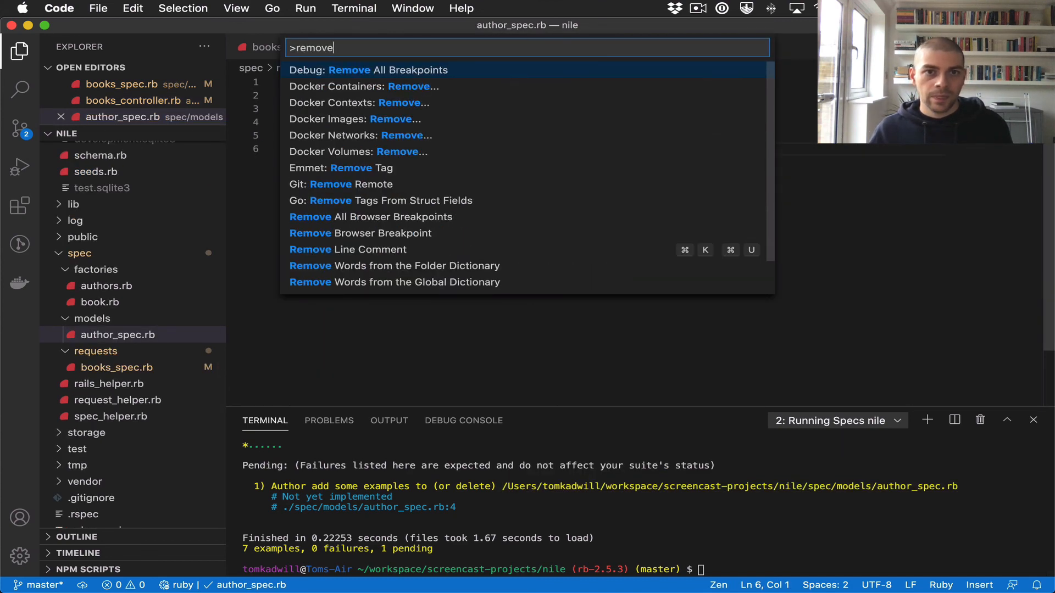
key(Escape)
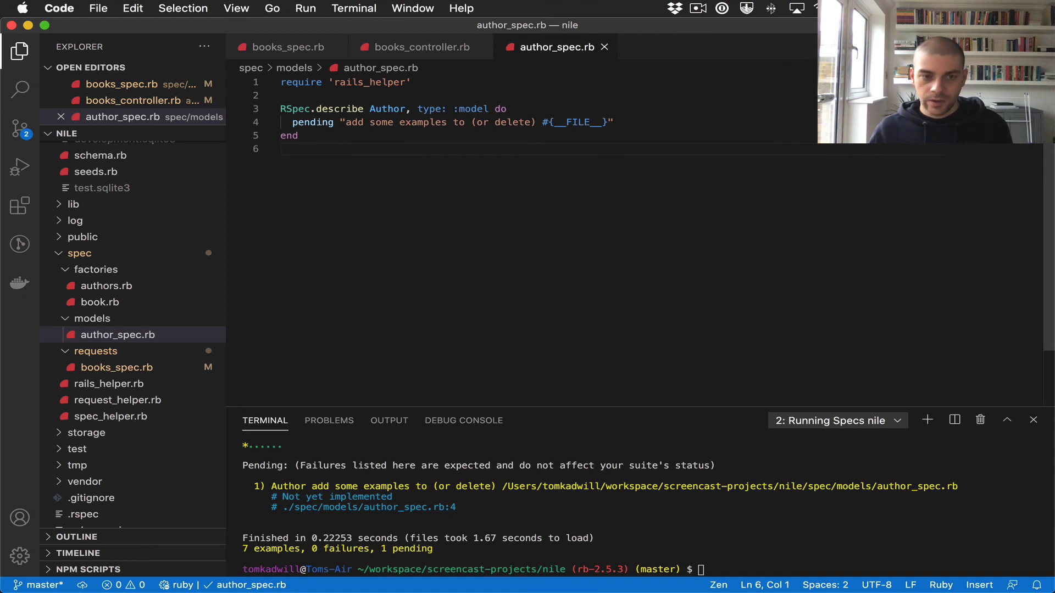
click(117, 334)
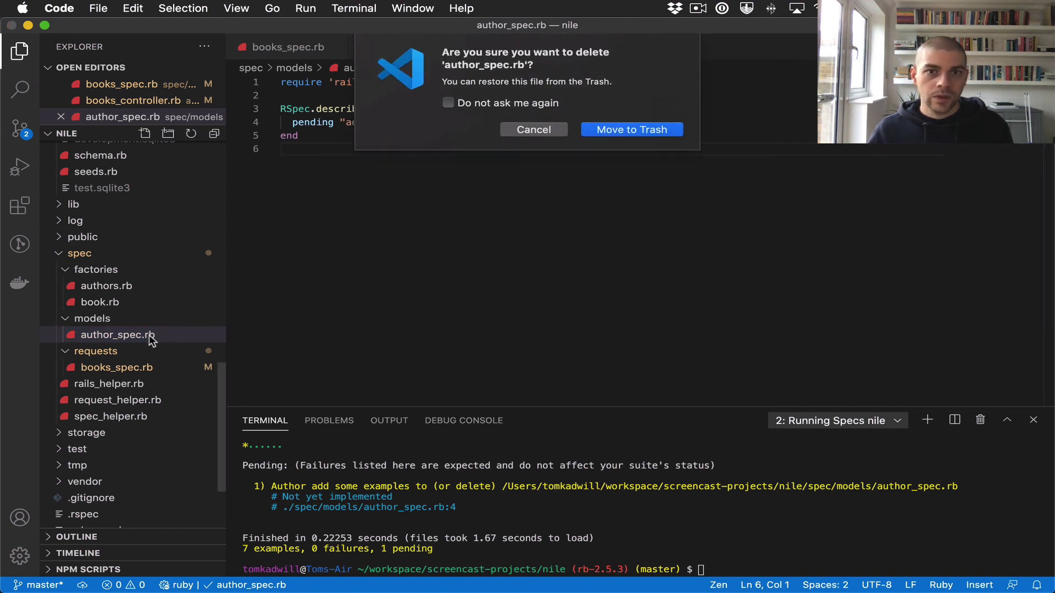
click(631, 129)
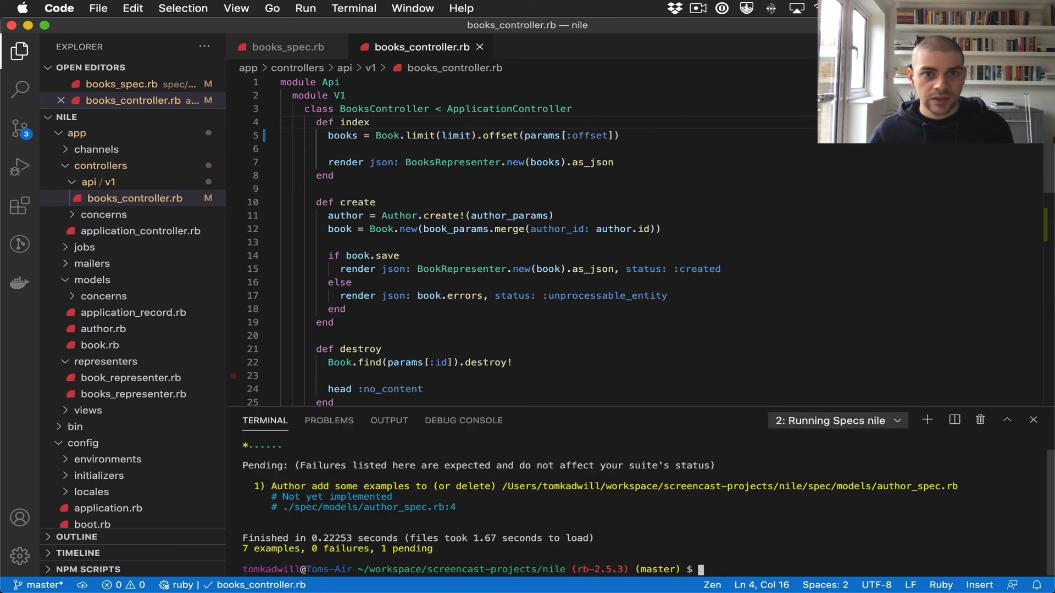
text(bundle exec rspec spec/)
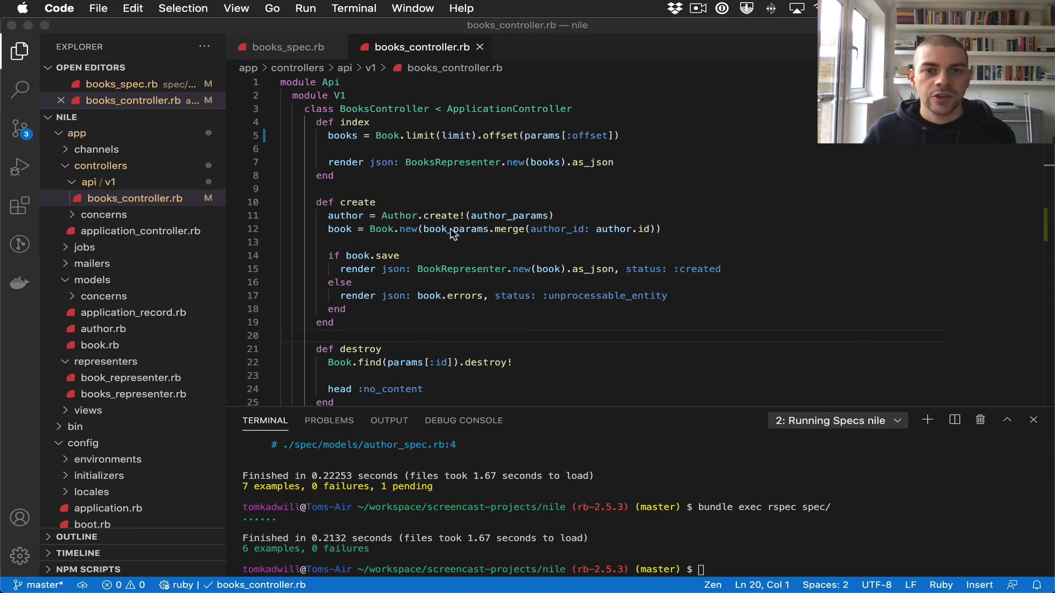
Add the MAX_PAGINATION_LIMIT = 100 constant under the BooksController class line
scroll(down, 3)
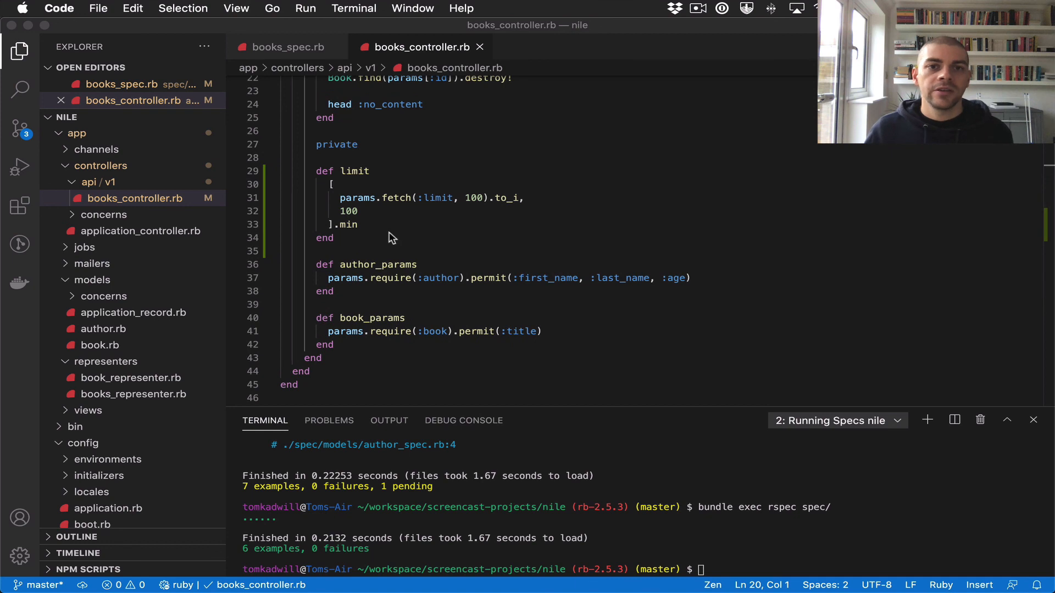
mouse_move(475, 203)
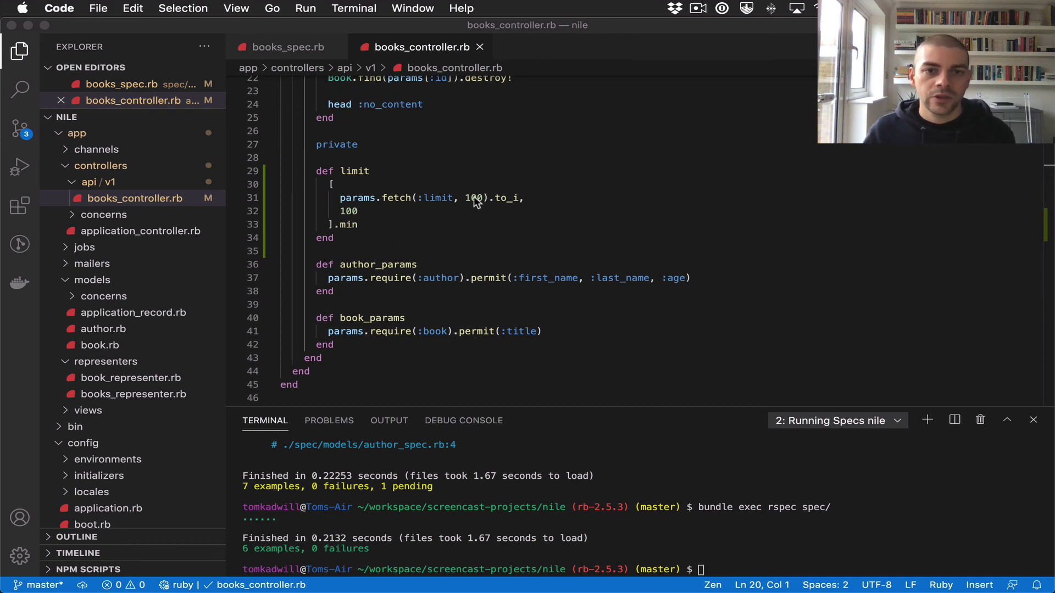
double_click(349, 211)
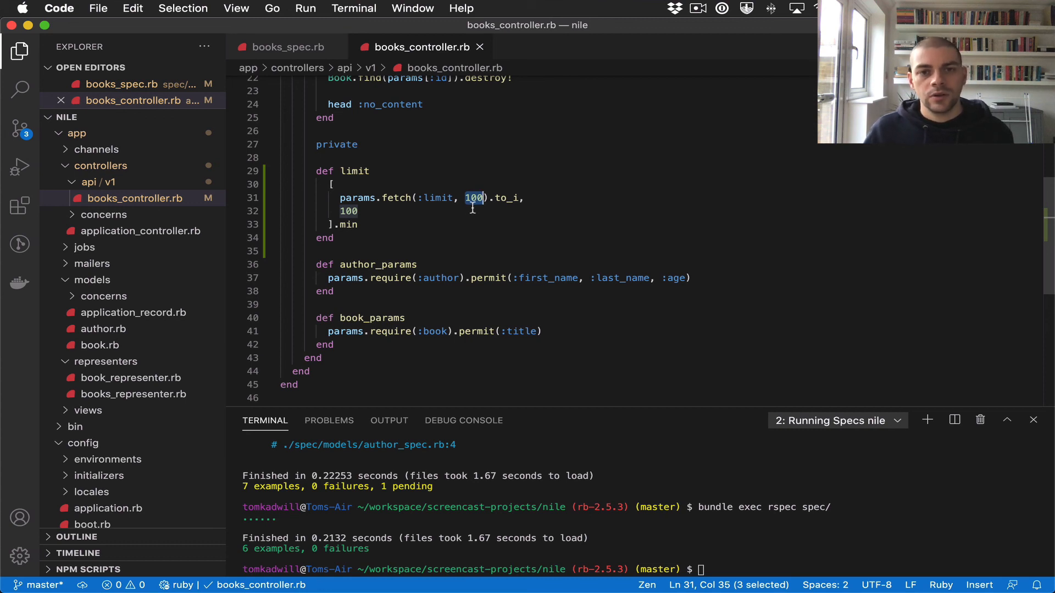
mouse_move(462, 214)
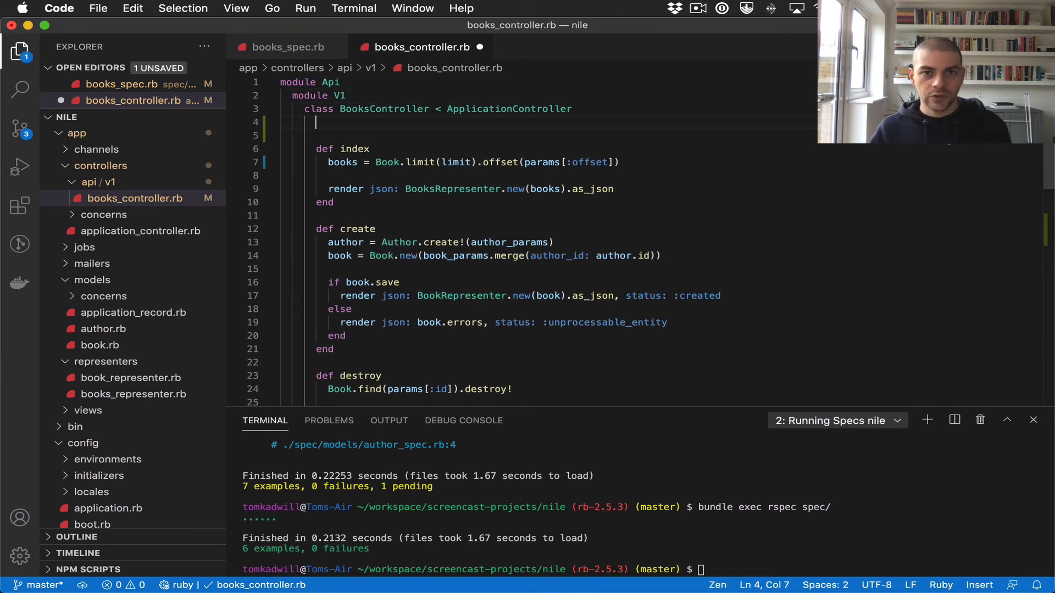
text(MAX_)
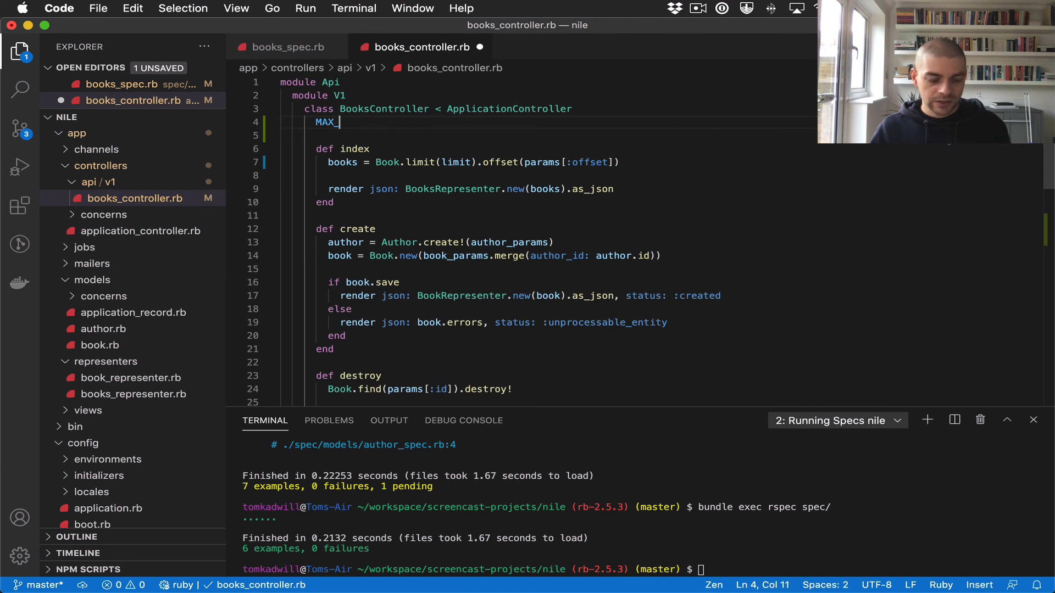
text(PAGINATION_)
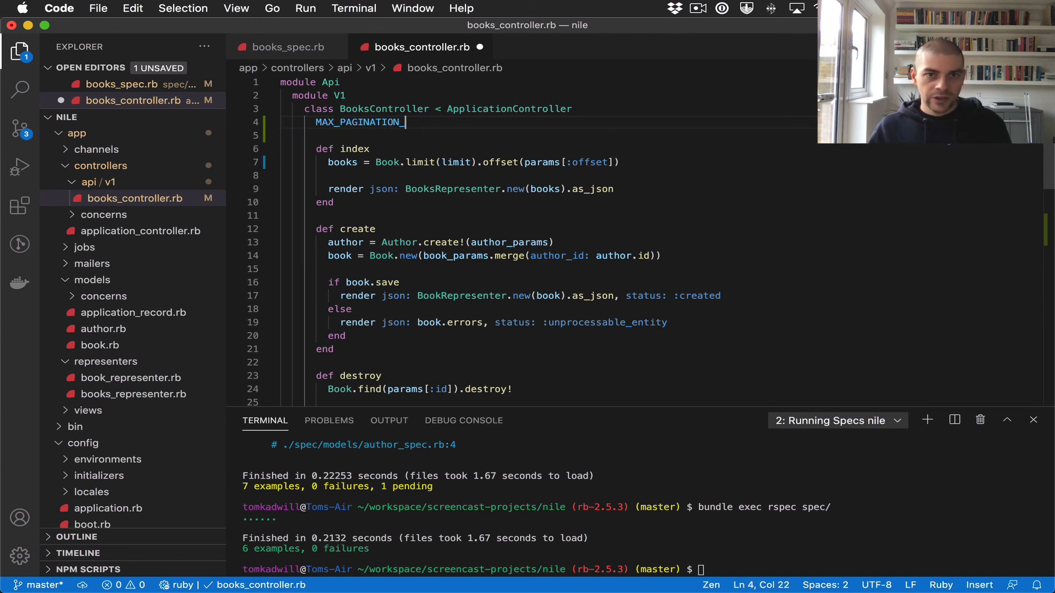
text(LIMIT = 100)
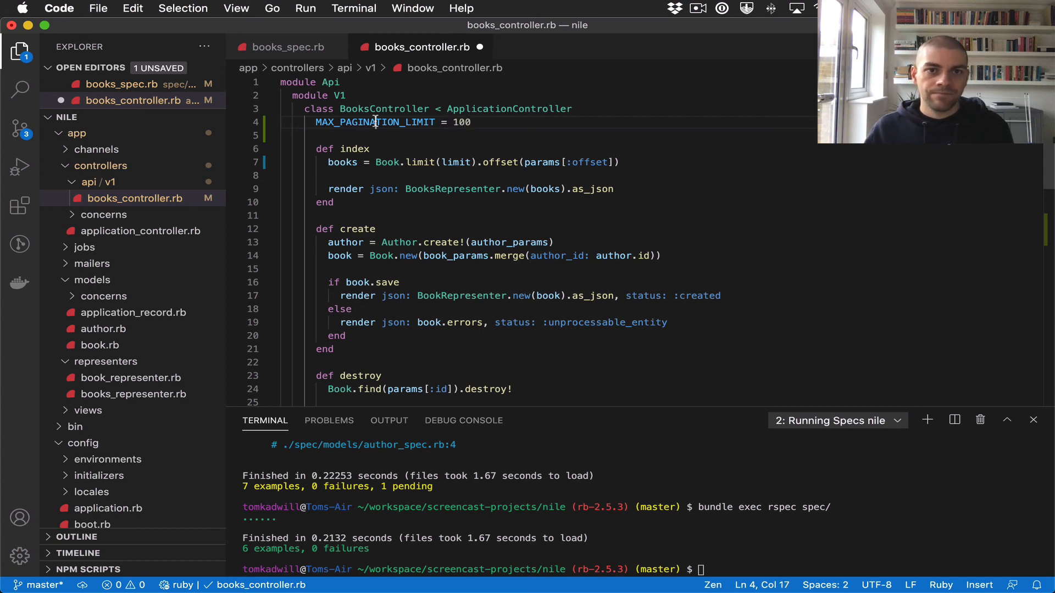
Replace both 100 values in the limit helper with MAX_PAGINATION_LIMIT
scroll(down, 3)
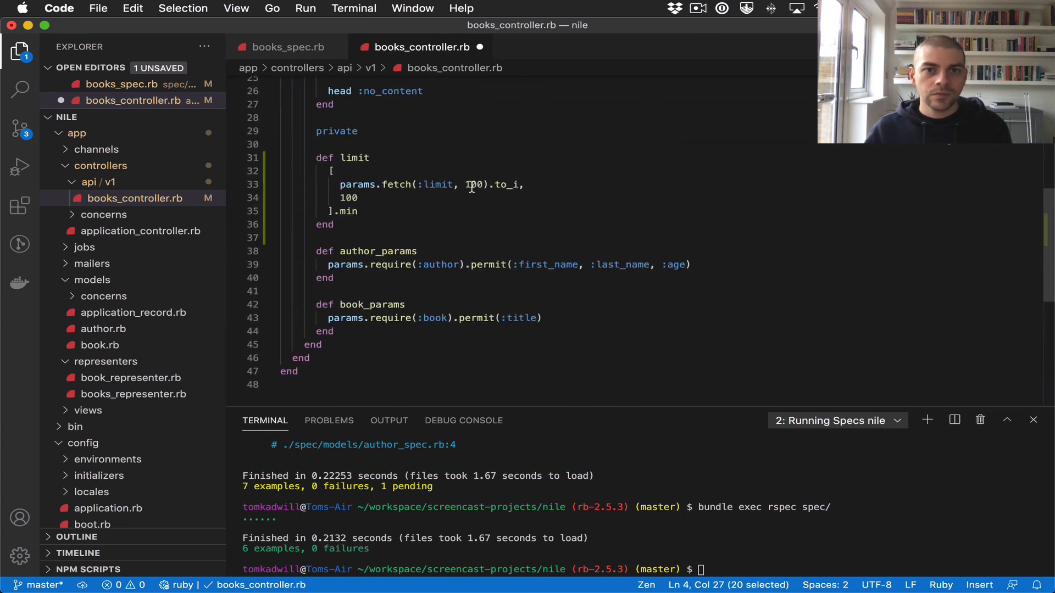
text(MAX_PAGINATION_LIMIT)
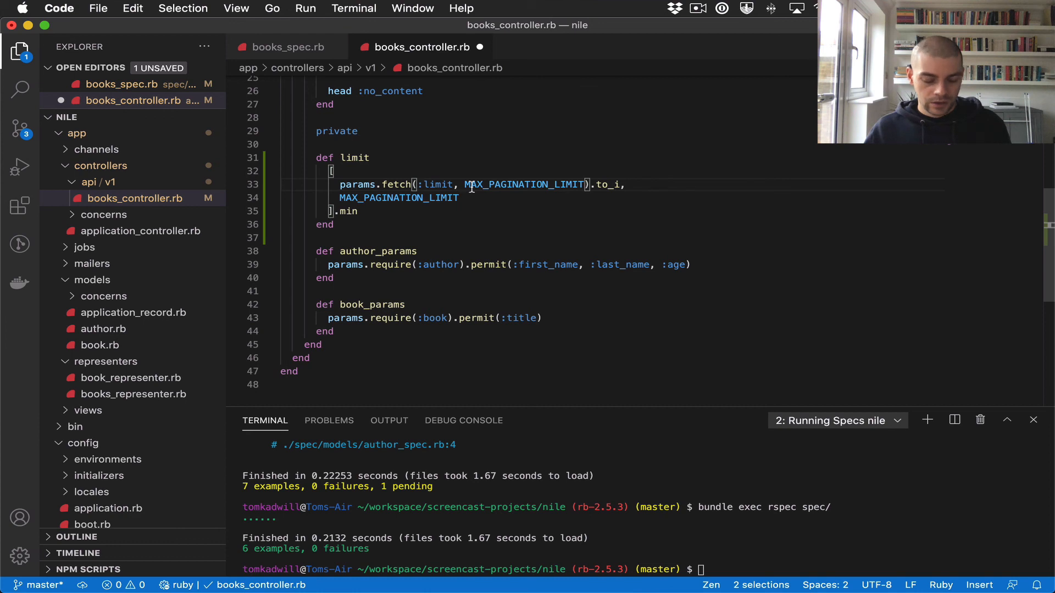
click(460, 197)
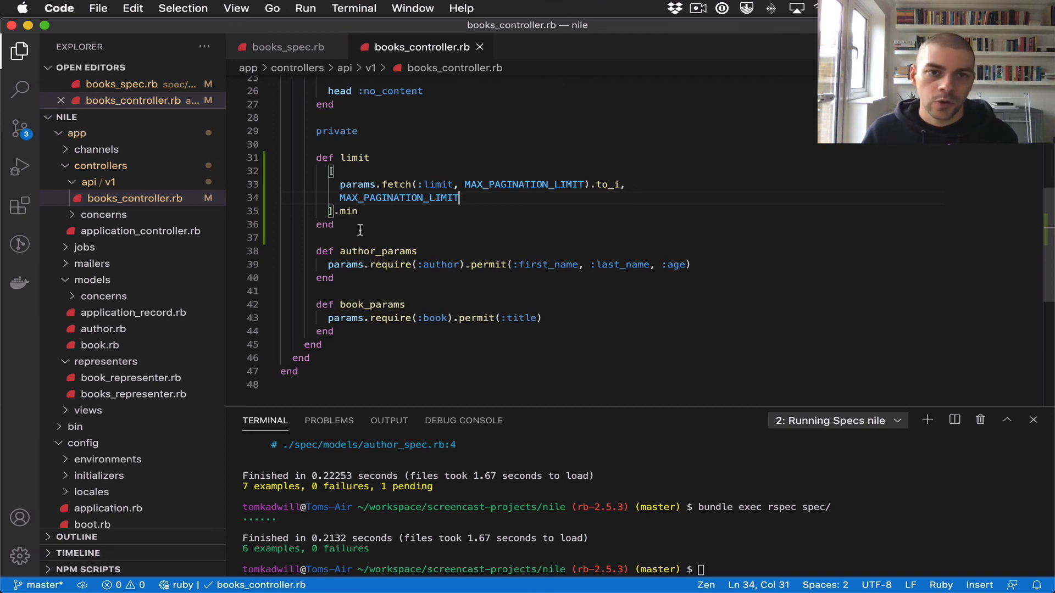
click(335, 224)
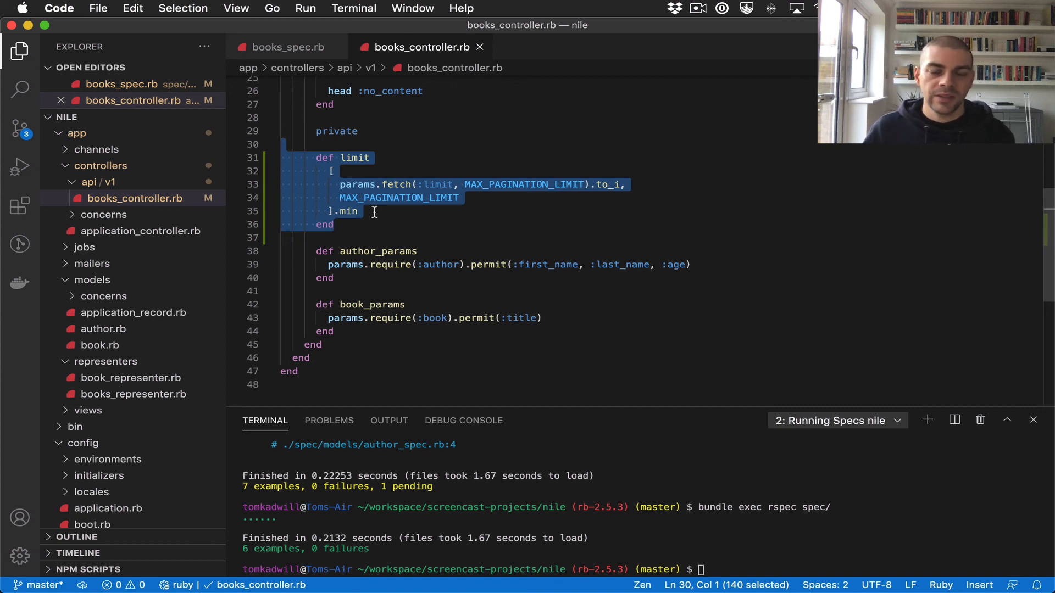
mouse_move(402, 230)
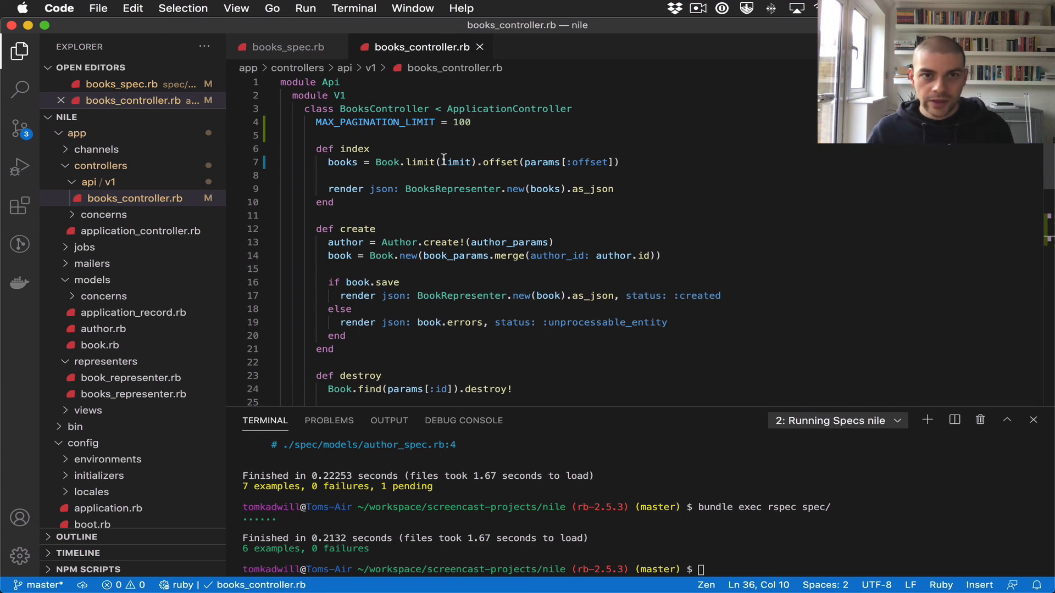
Create a new books_controller_spec.rb file under spec/controllers and have it open
click(290, 47)
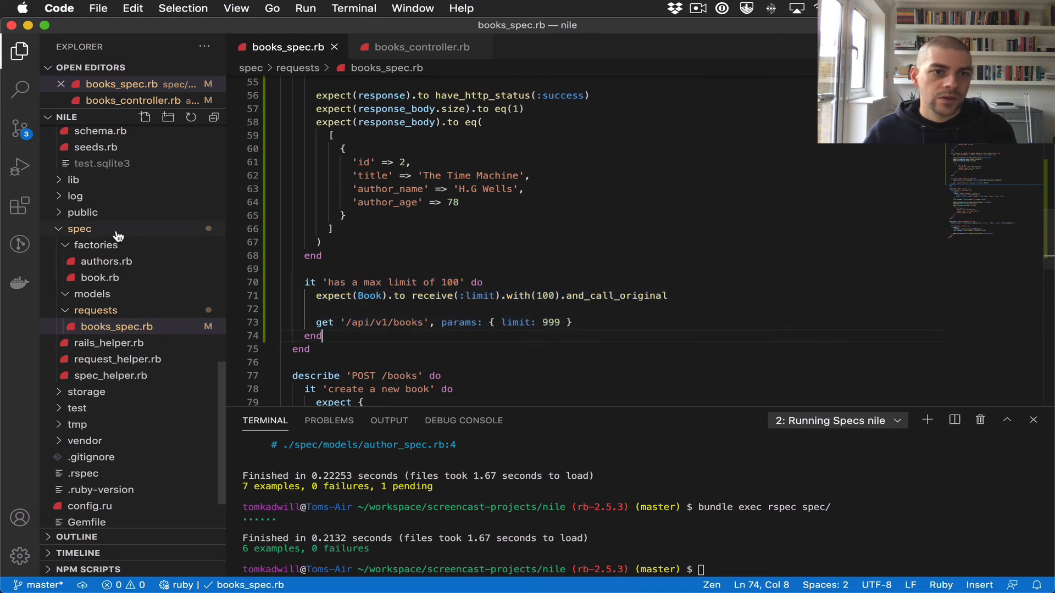
right_click(80, 229)
text(controllers)
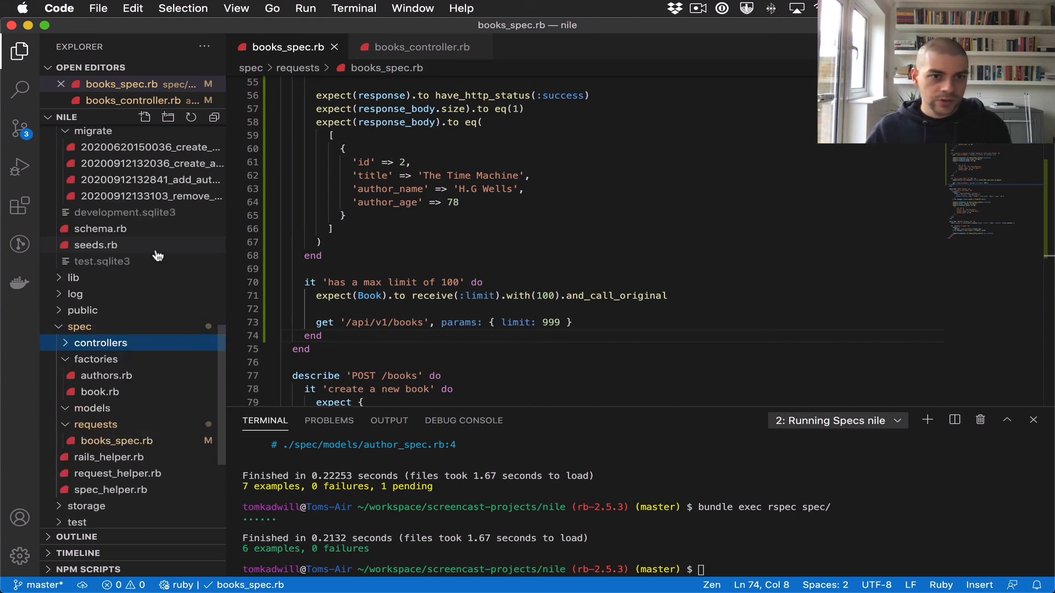
right_click(101, 342)
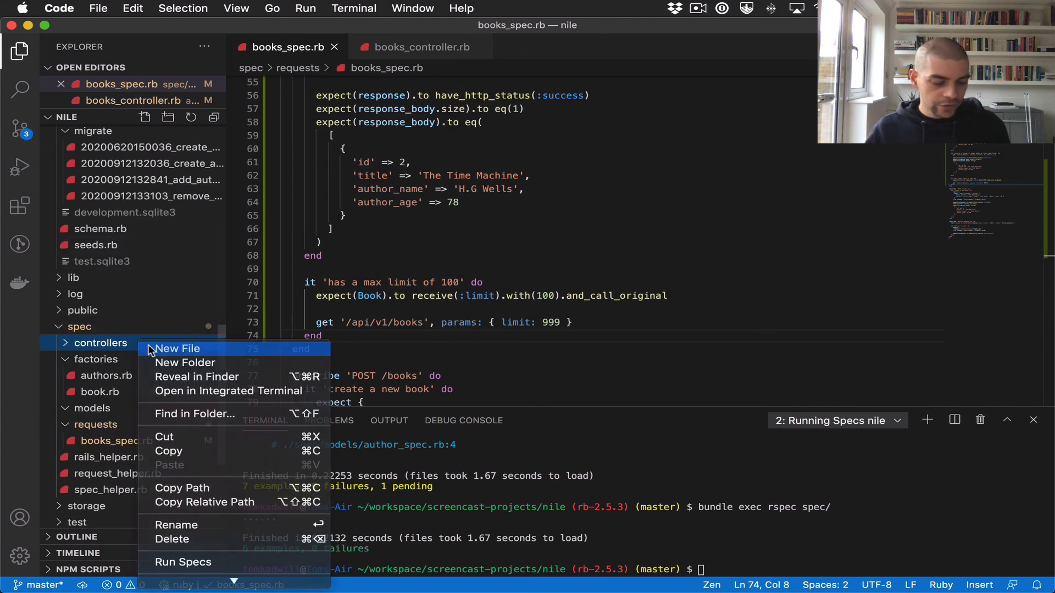
click(177, 349)
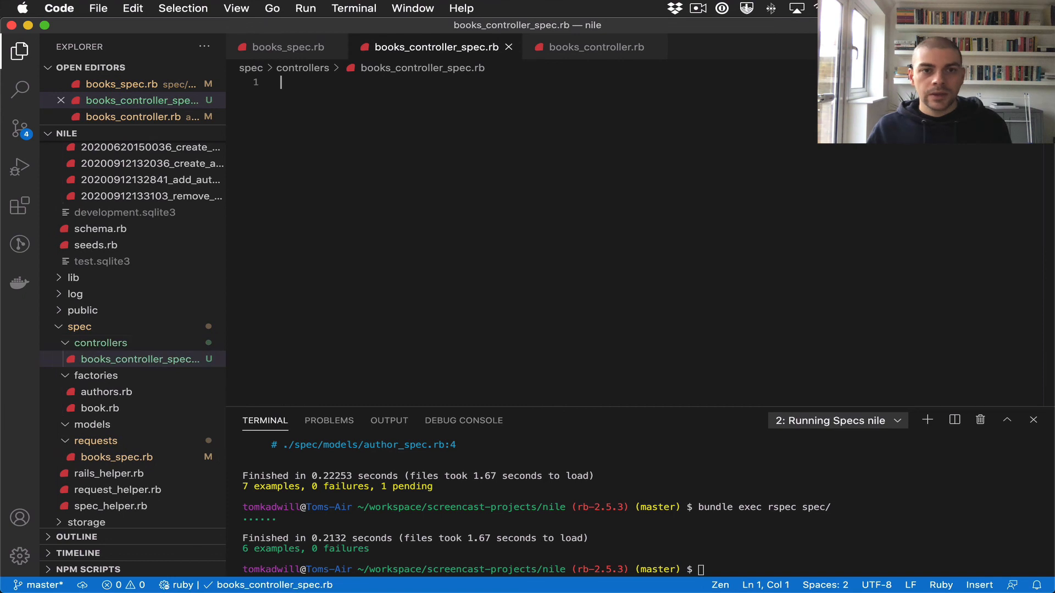
Require rails_helper and start an RSpec.describe for Api::V1::BooksController in the new spec
text(req)
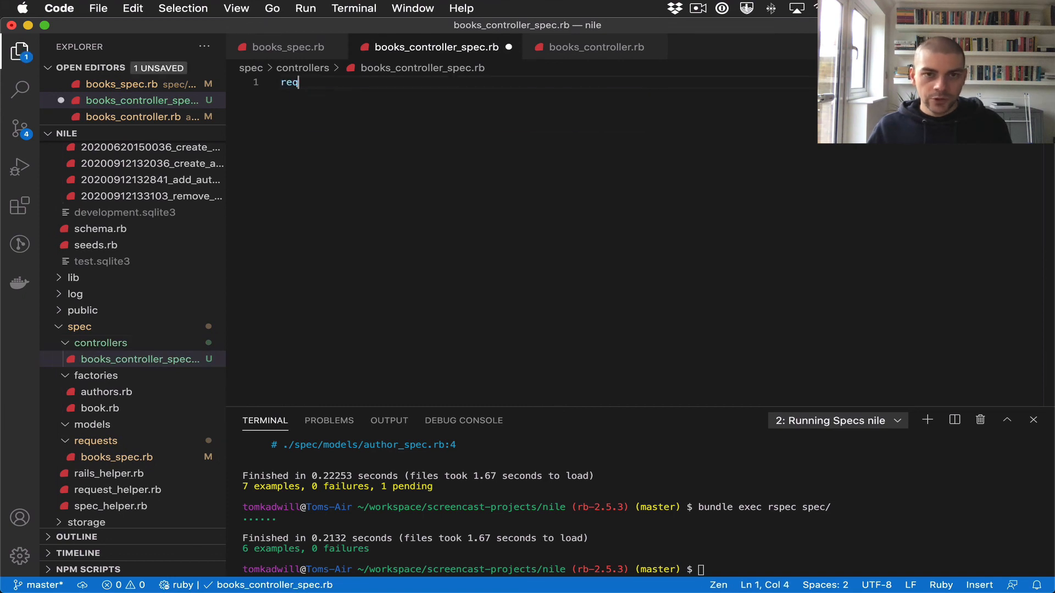
text(uire "")
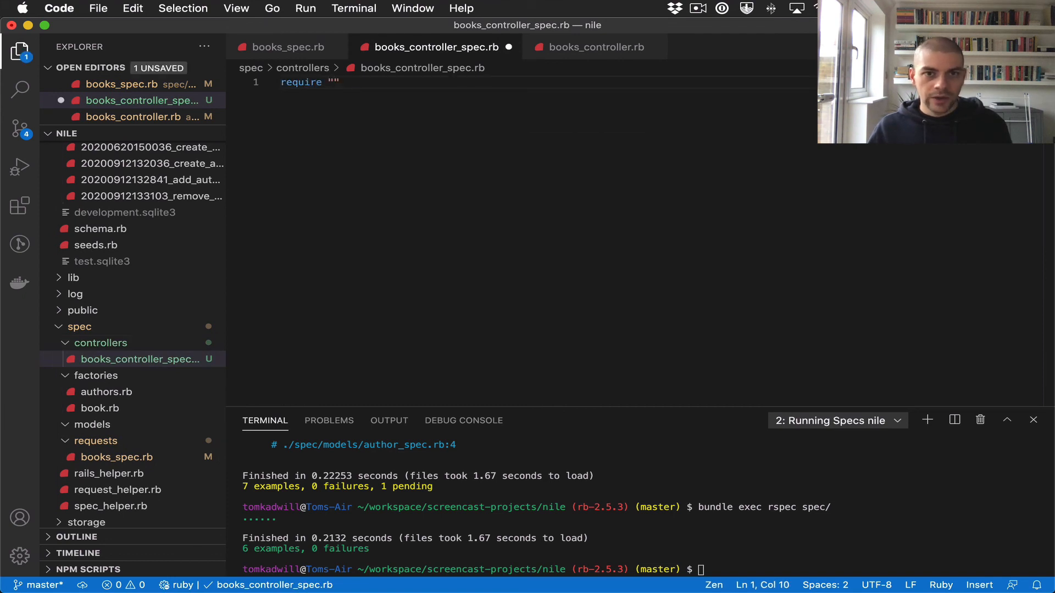
text(rails_helper)
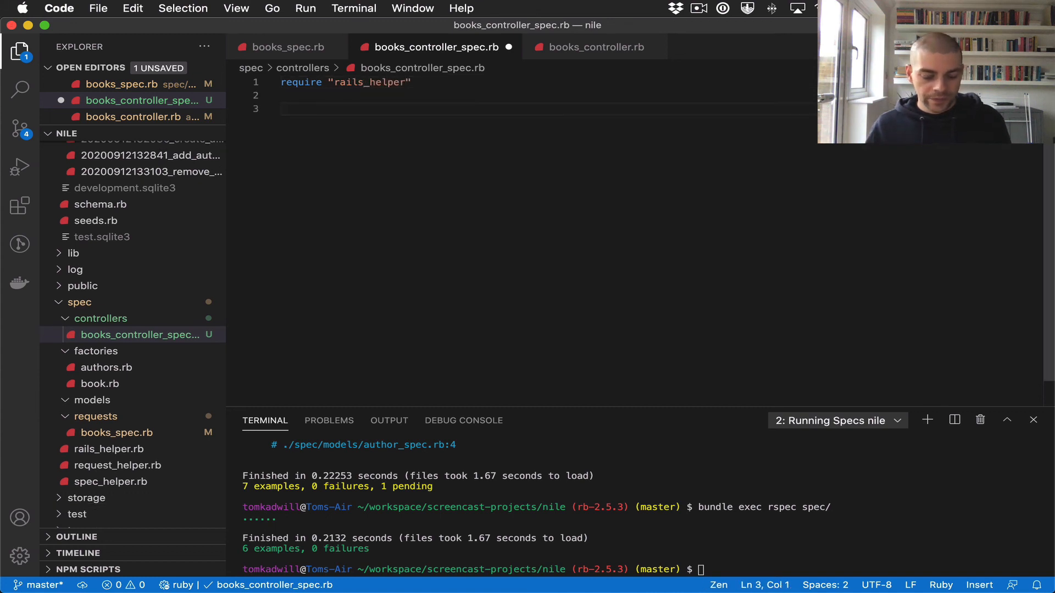
text(describe)
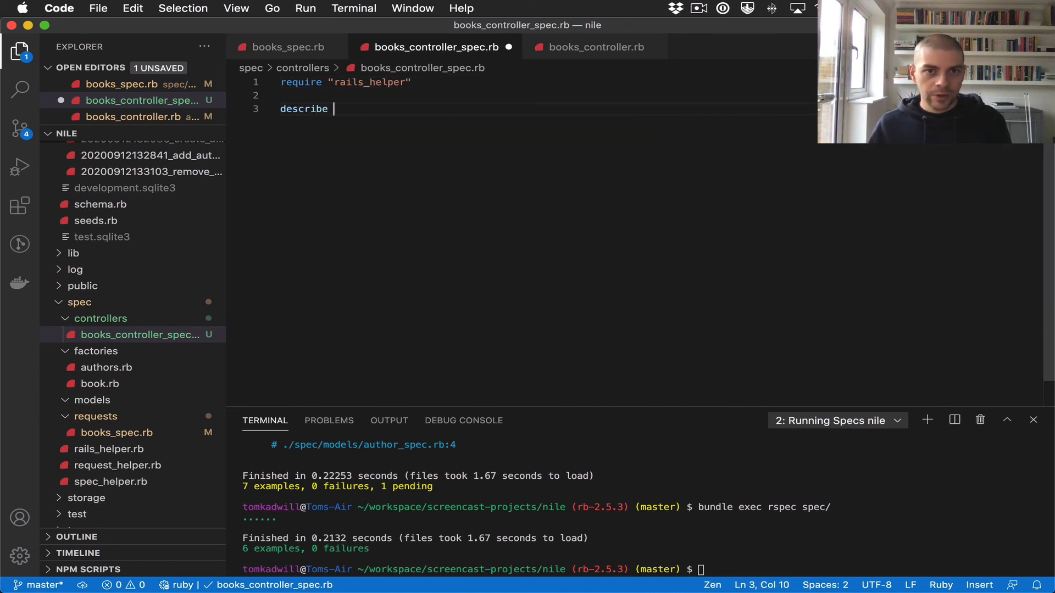
text("")
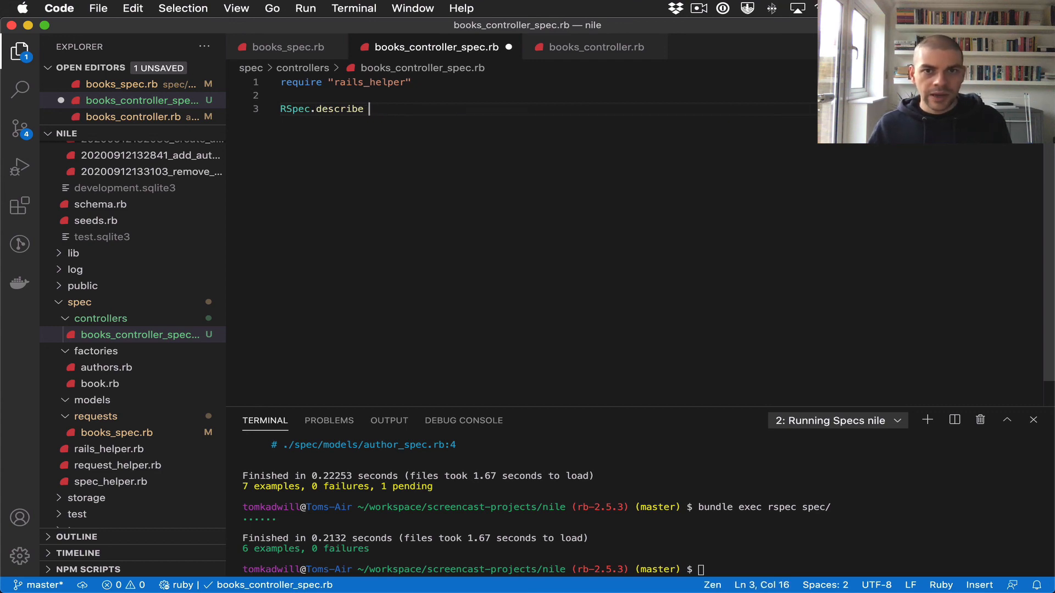
click(594, 46)
text( Api)
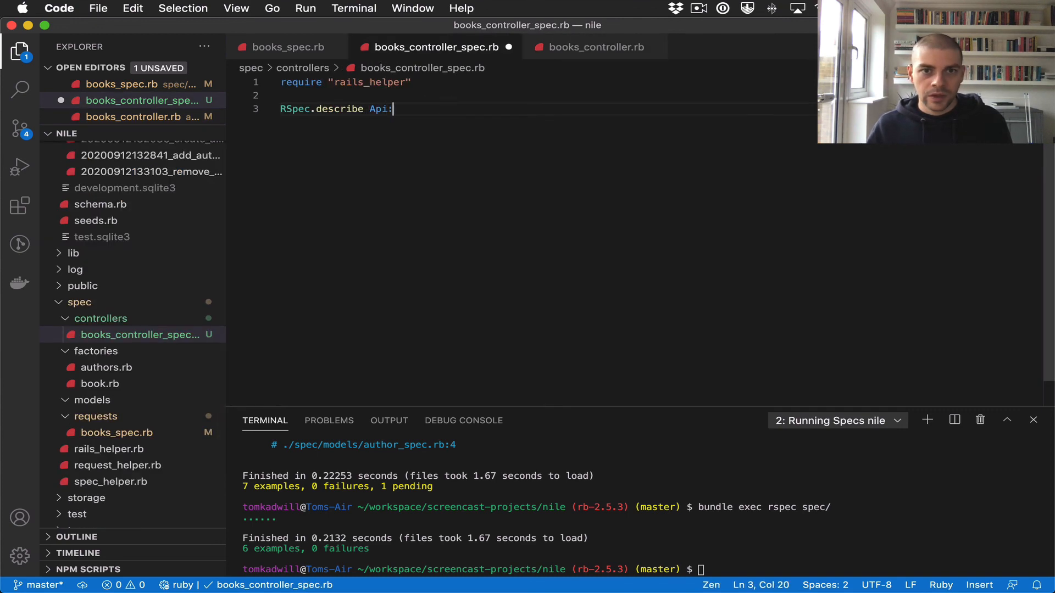
text(::V)
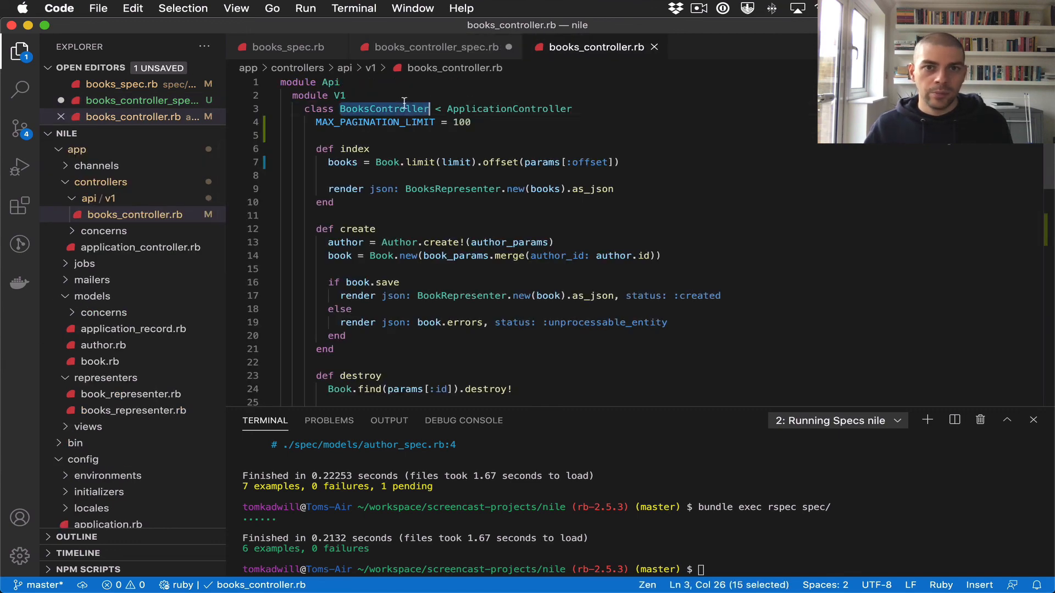
Mark the describe block as type: :controller and locate the max-limit test in books_spec.rb
click(436, 48)
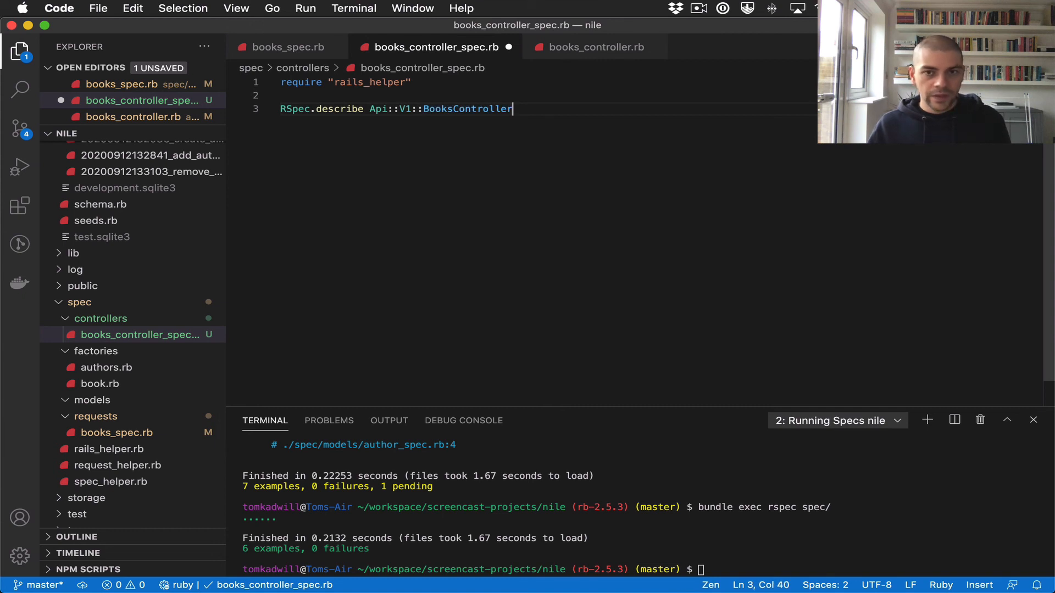
text(, type)
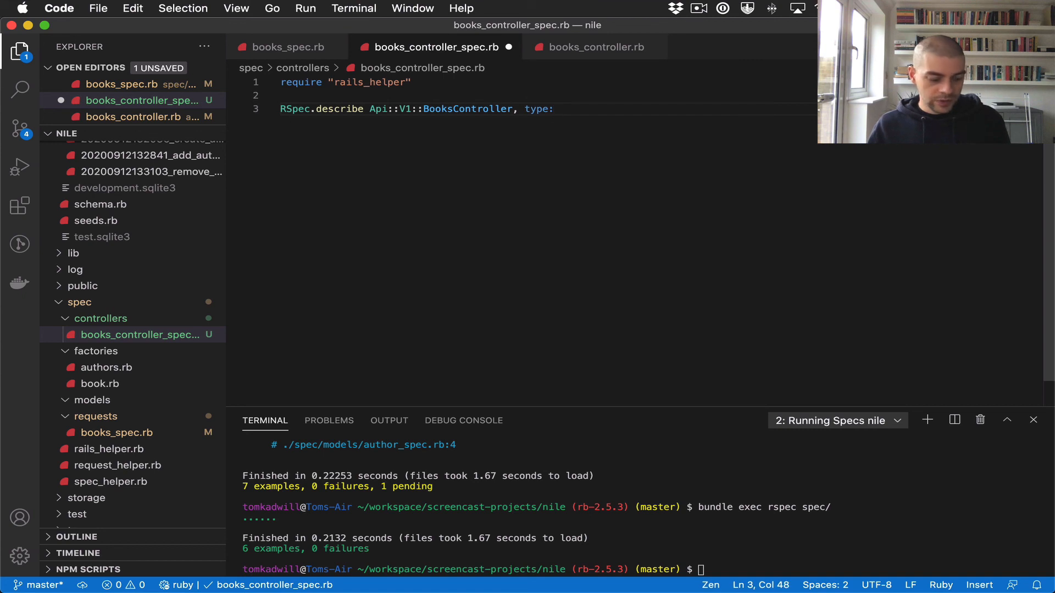
text(:controller do)
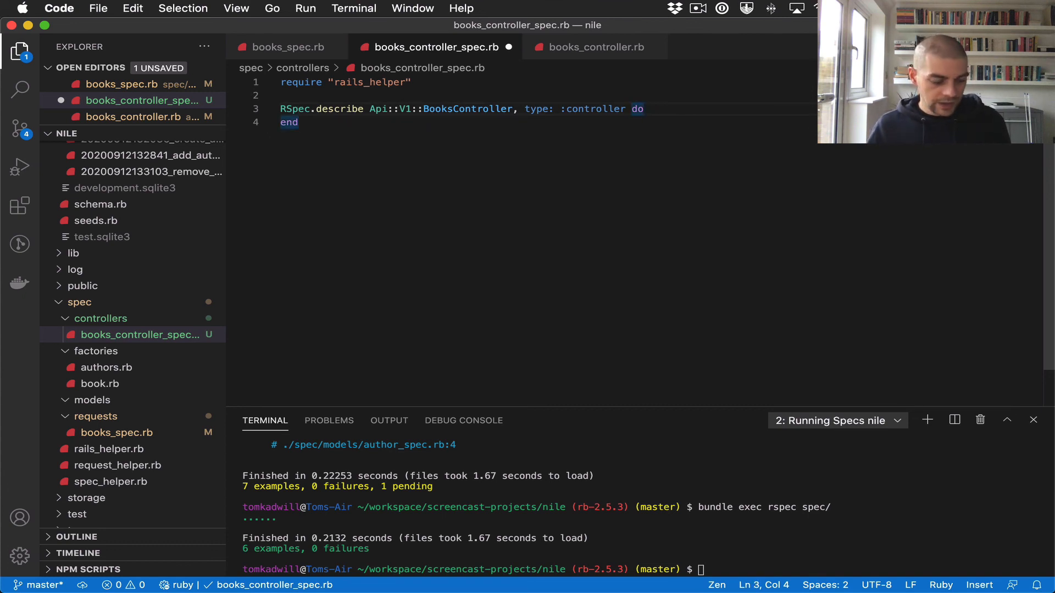
click(590, 47)
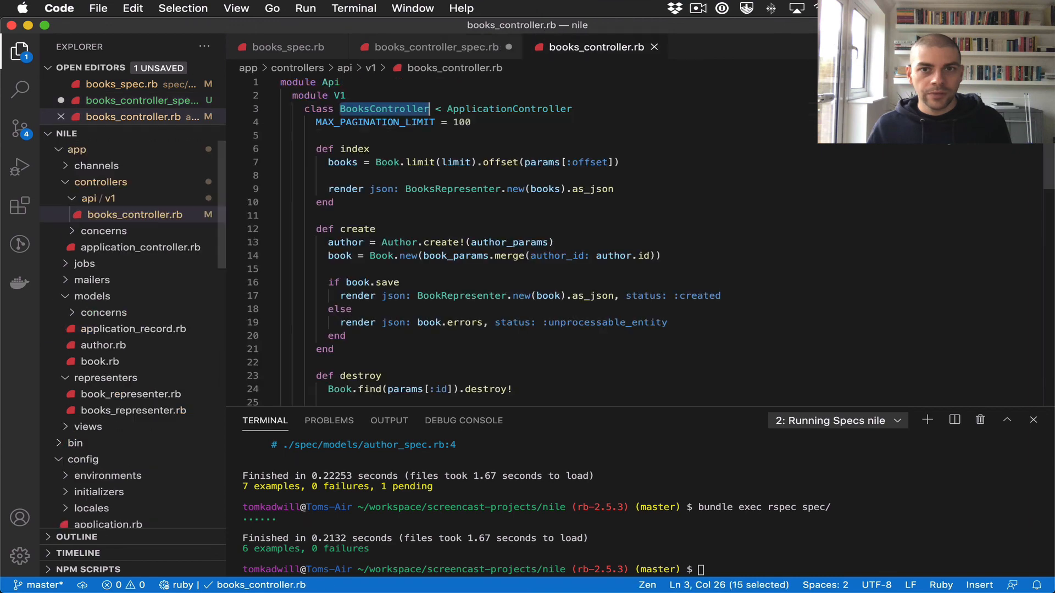
click(288, 47)
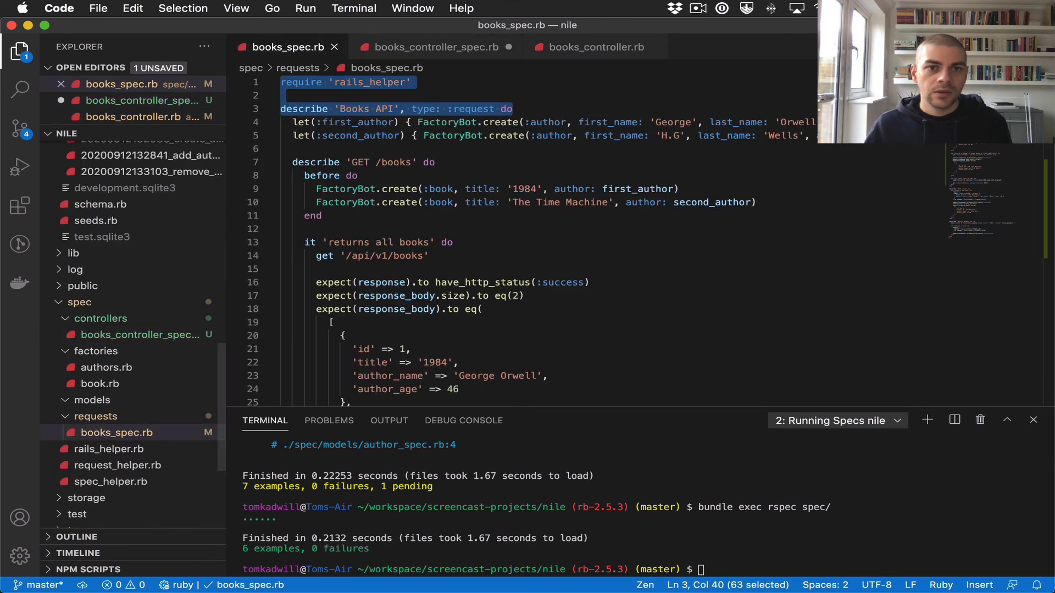
scroll(down, 3)
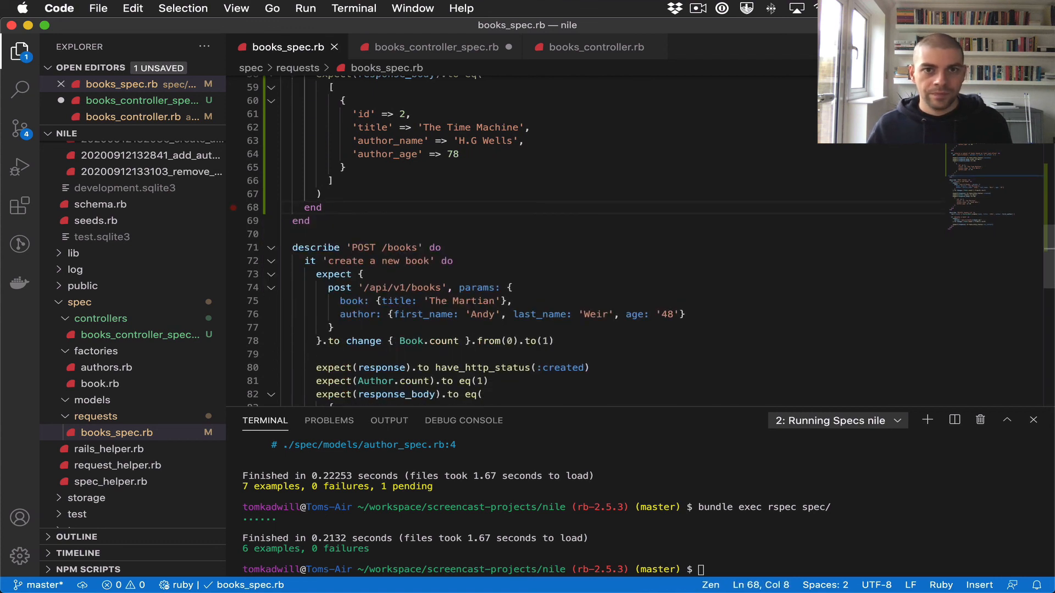
Paste the max-limit test into the controller spec and begin its request as get :index, params
click(435, 48)
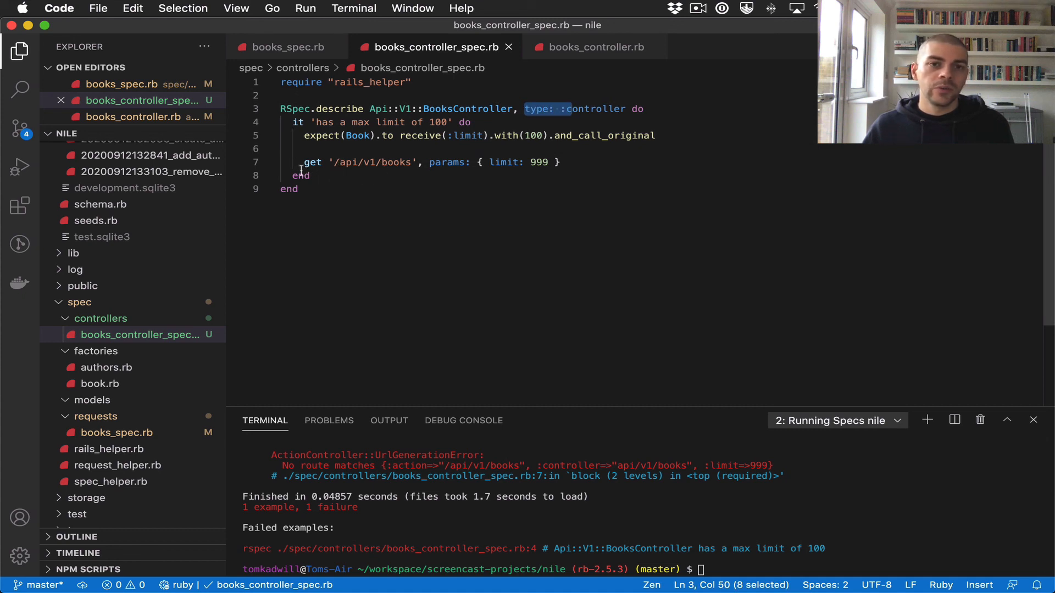
drag(305, 162, 407, 161)
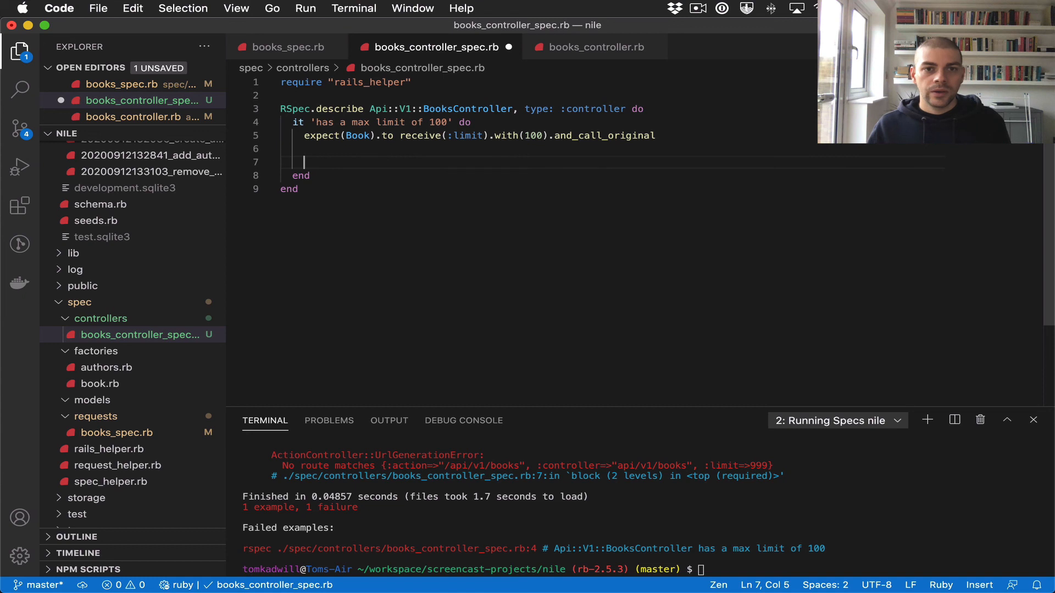
text(get :index)
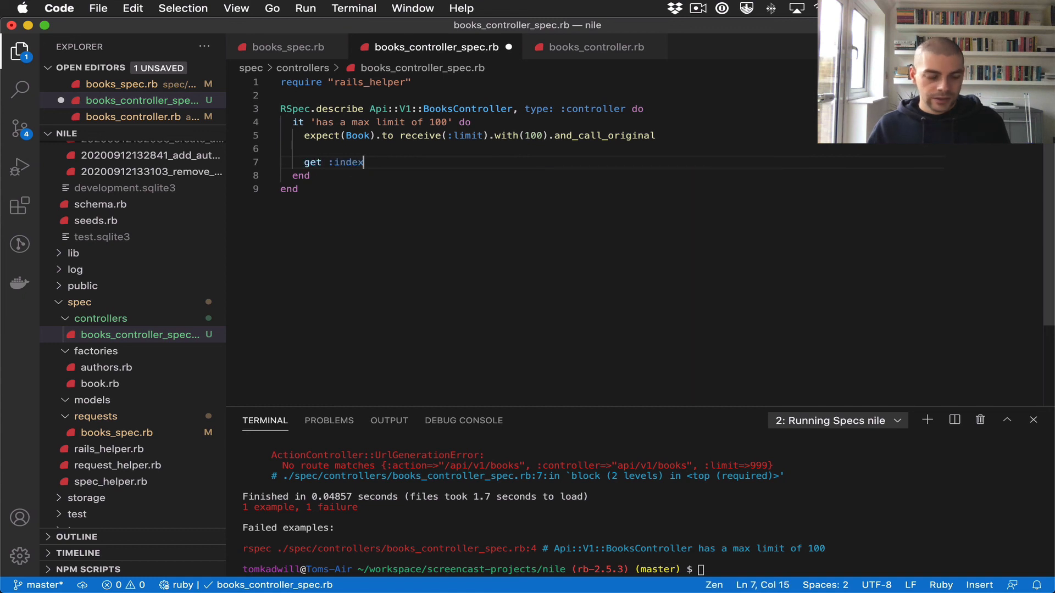
text(, para)
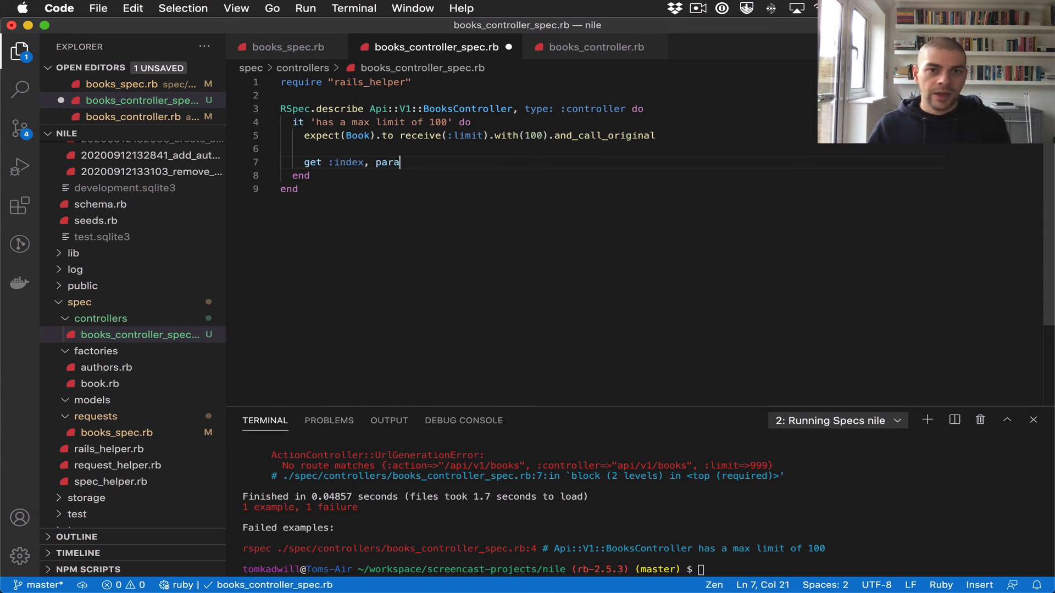
Check the params syntax in the request spec and continue the request with params: { limit:
click(585, 47)
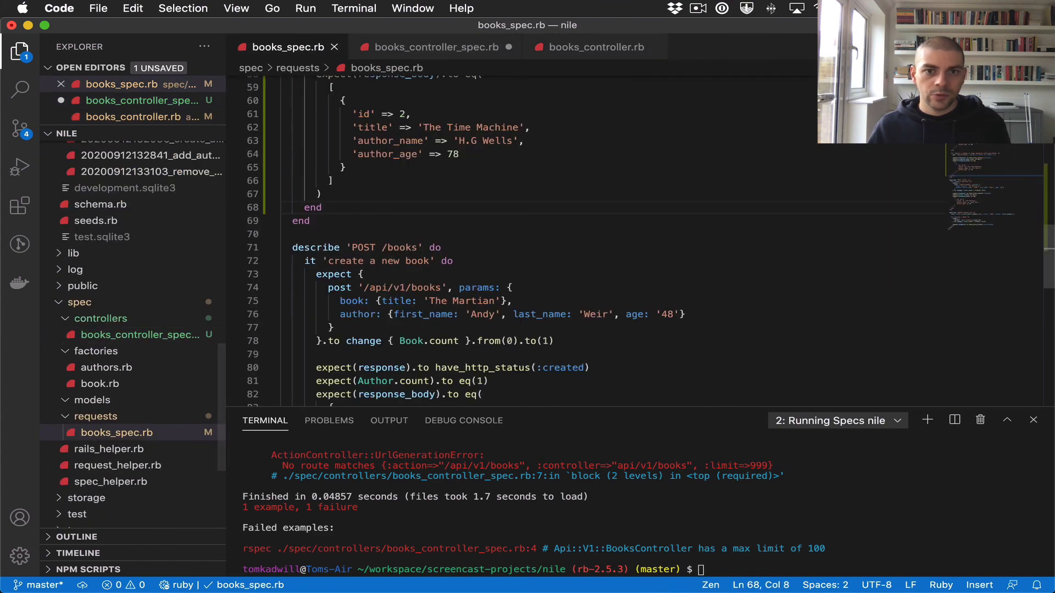
click(435, 48)
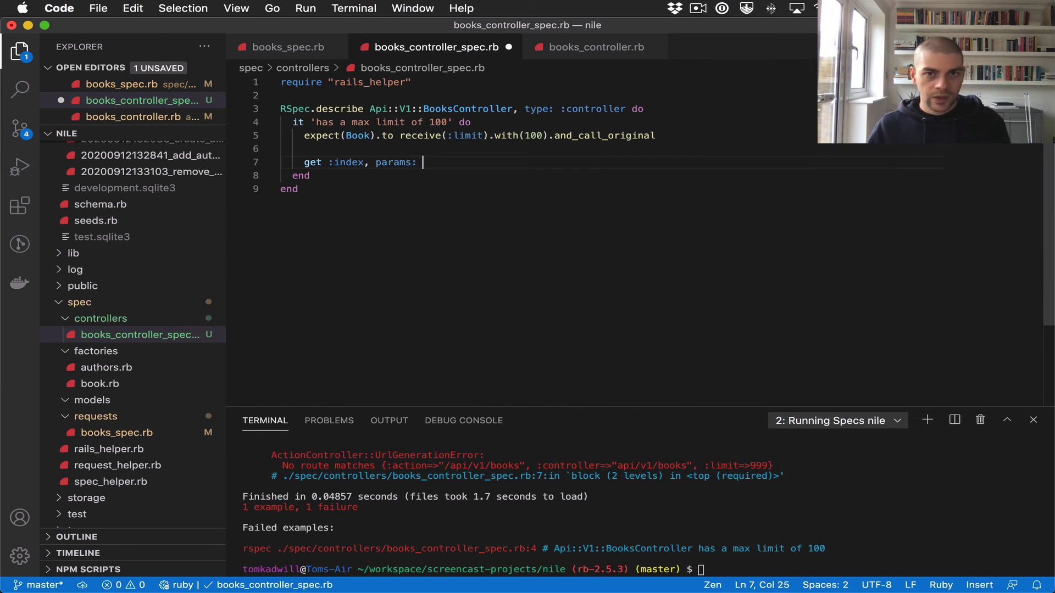
text({)
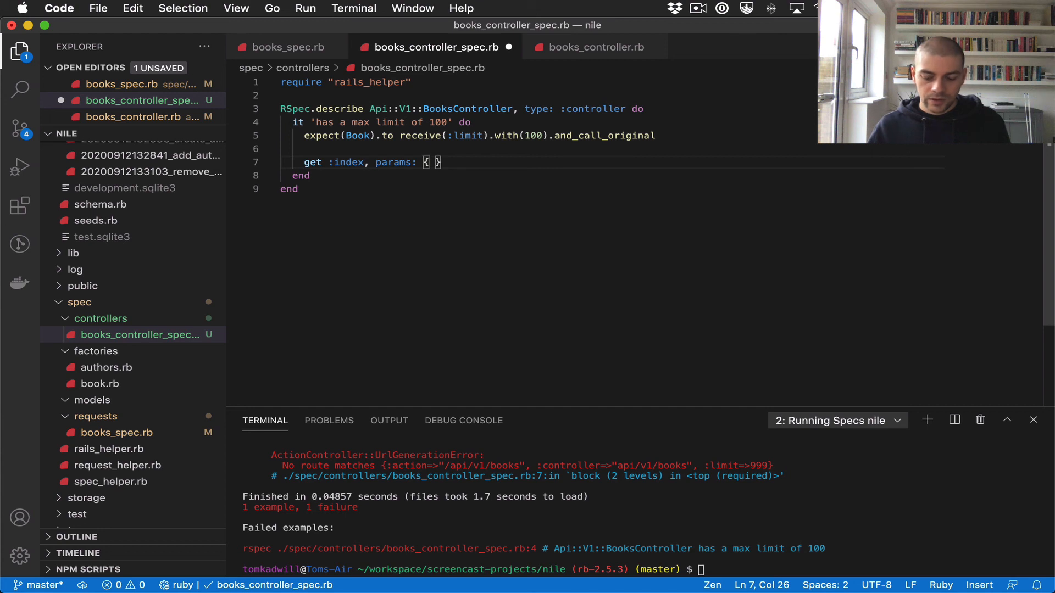
text(limit:)
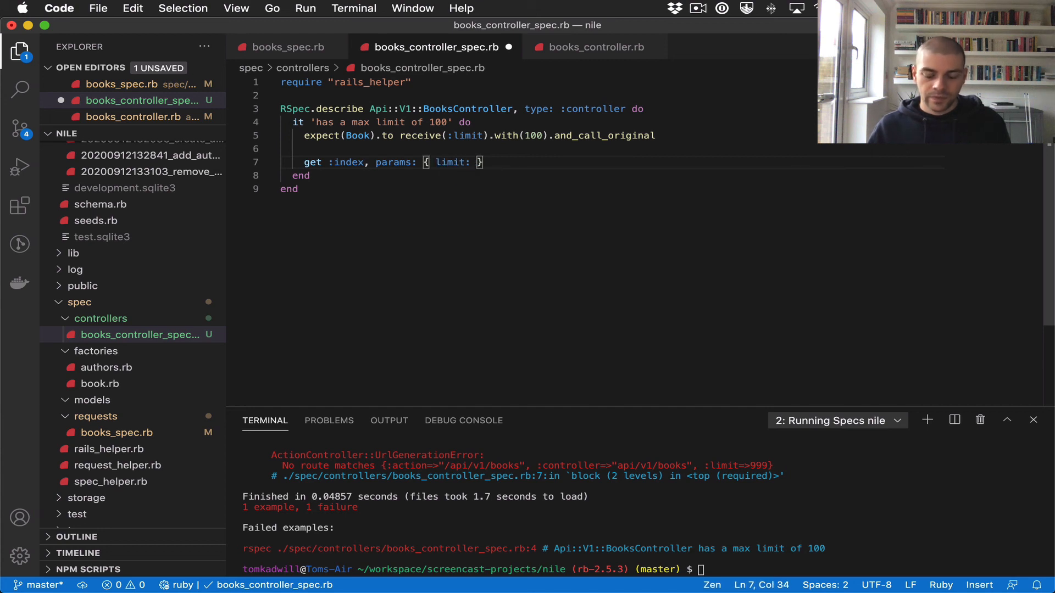
Set the limit param to 999 and run bundle exec rspec spec/: 6 examples, 0 failures
text(999)
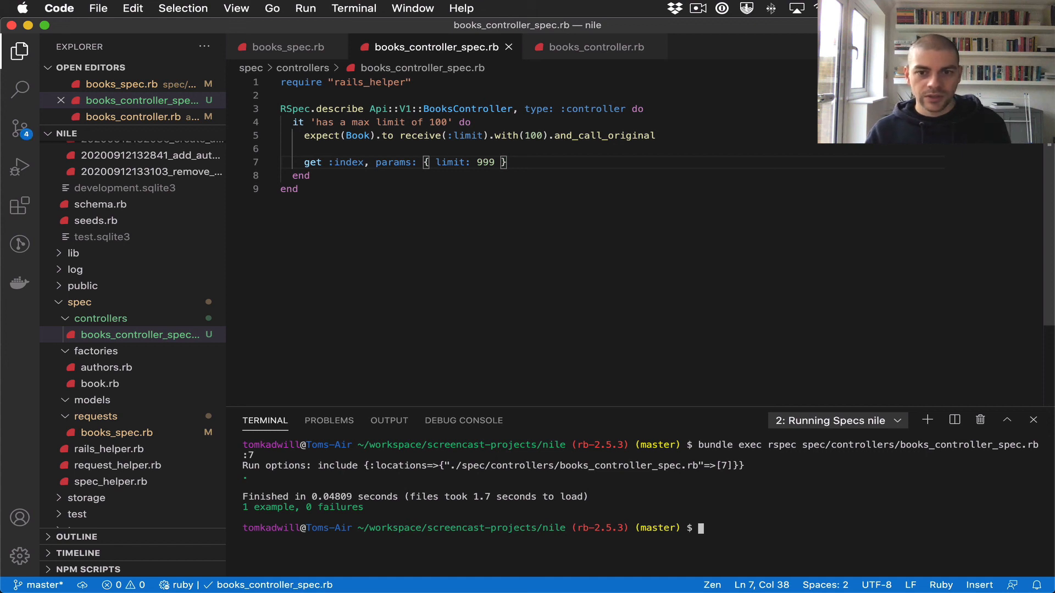
text(bundle exec rspec spec/)
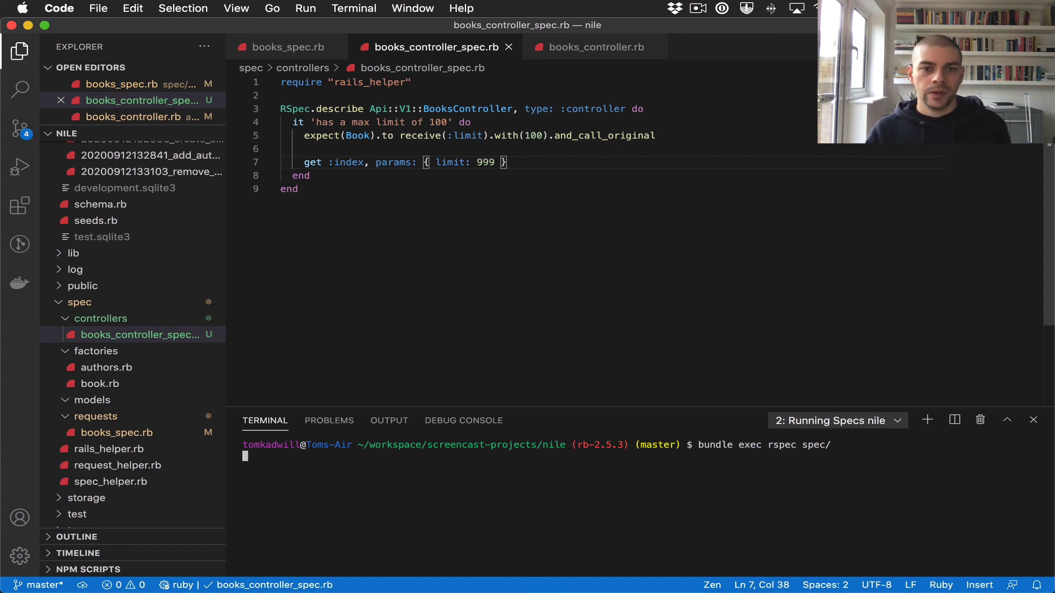
key(Return)
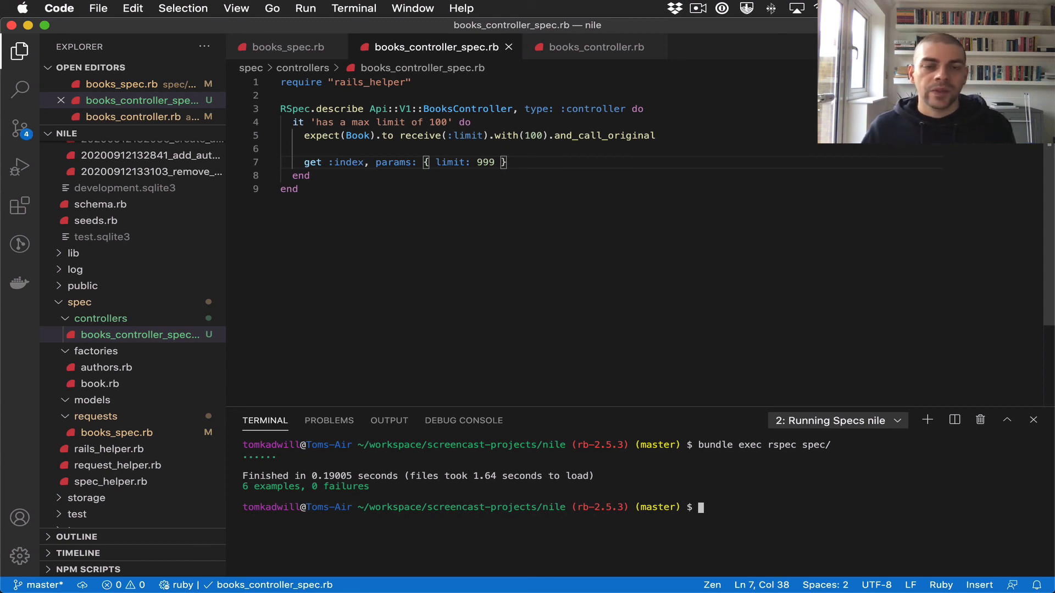
mouse_move(440, 212)
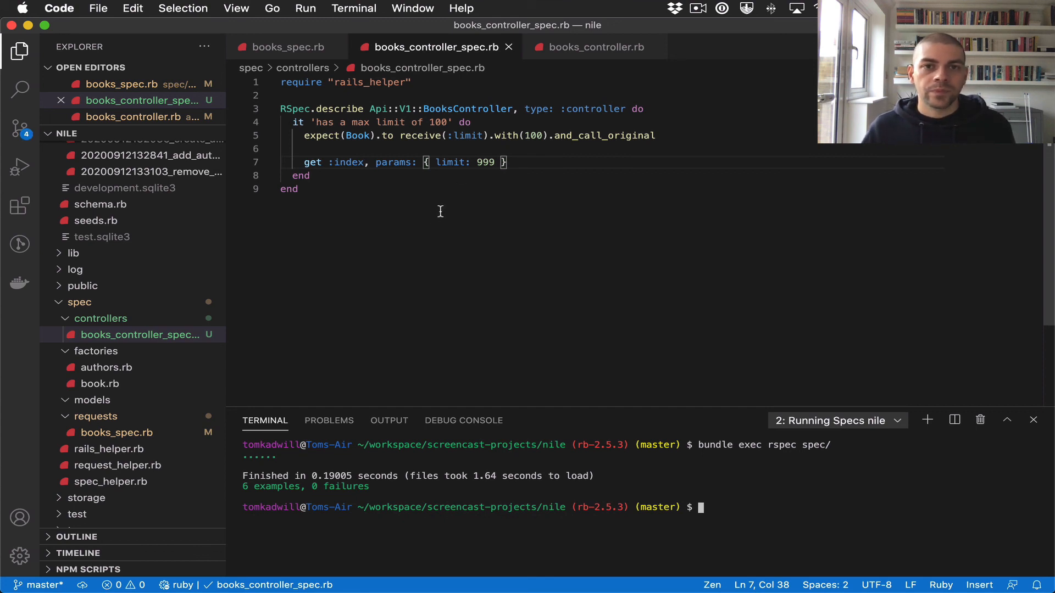